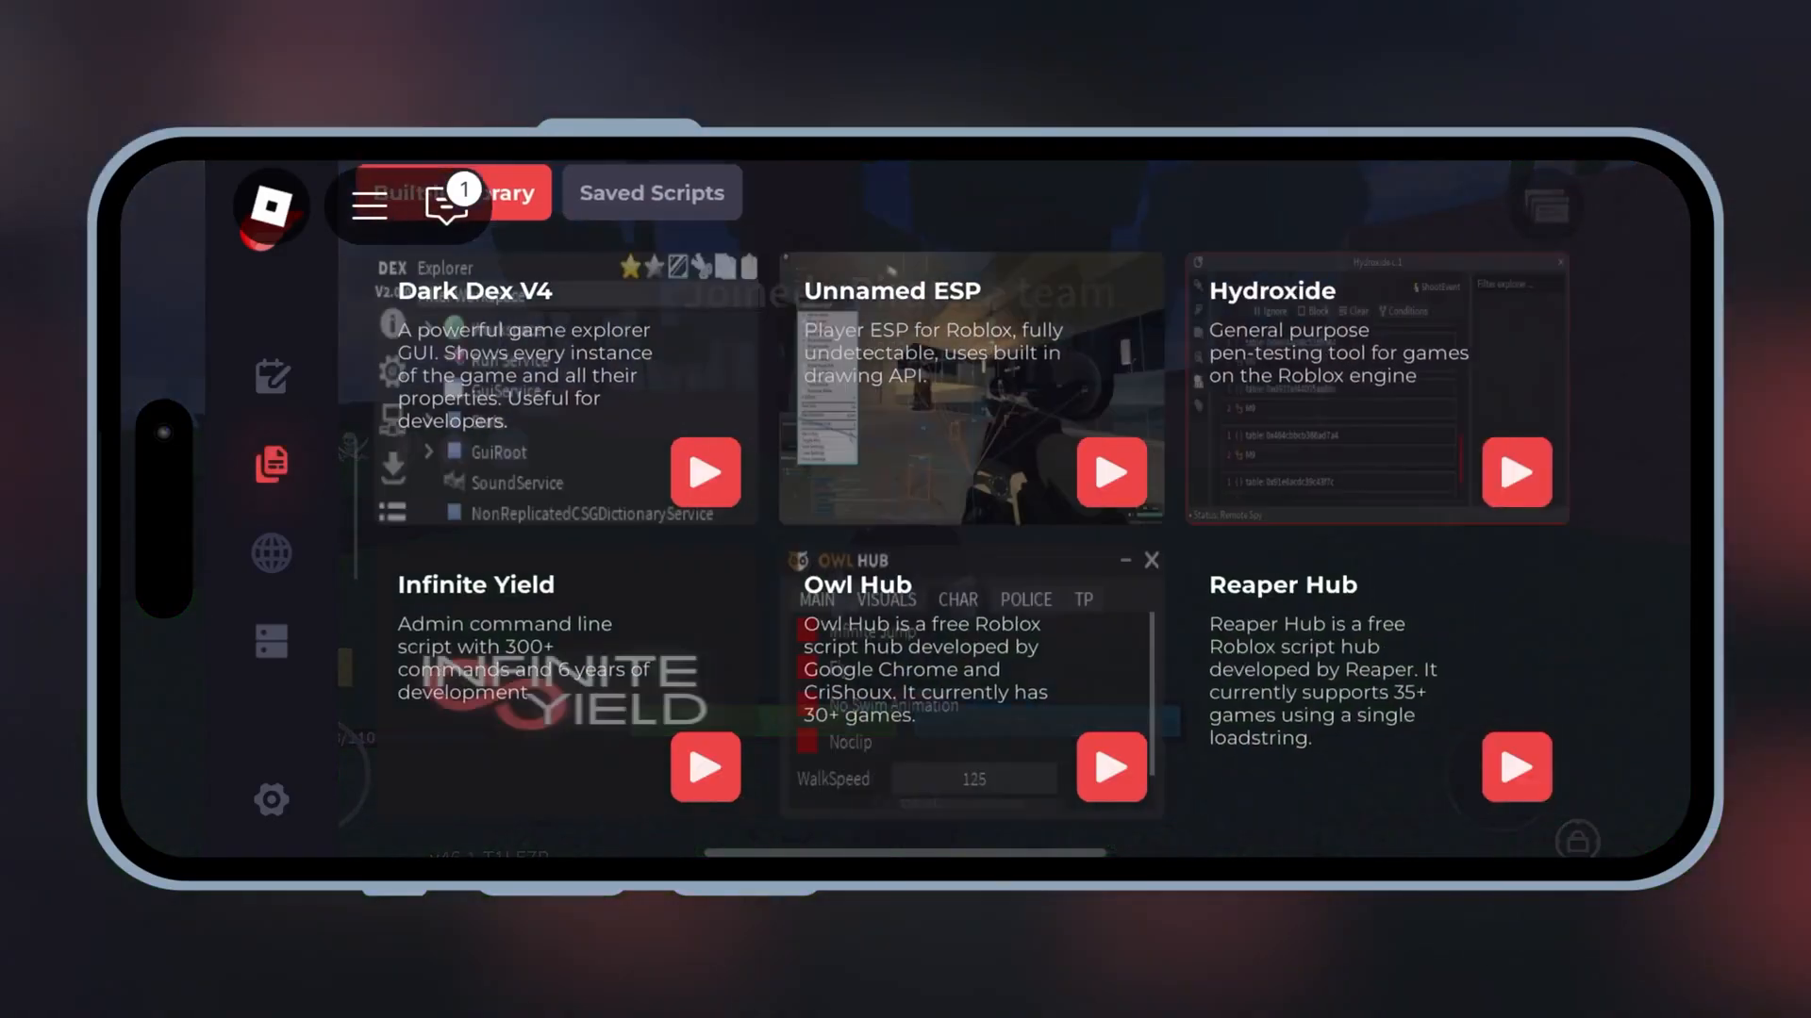
# Browse the online ScriptBlox library listing verified hubs like SolixHub and Forge Hub.
pyautogui.click(271, 554)
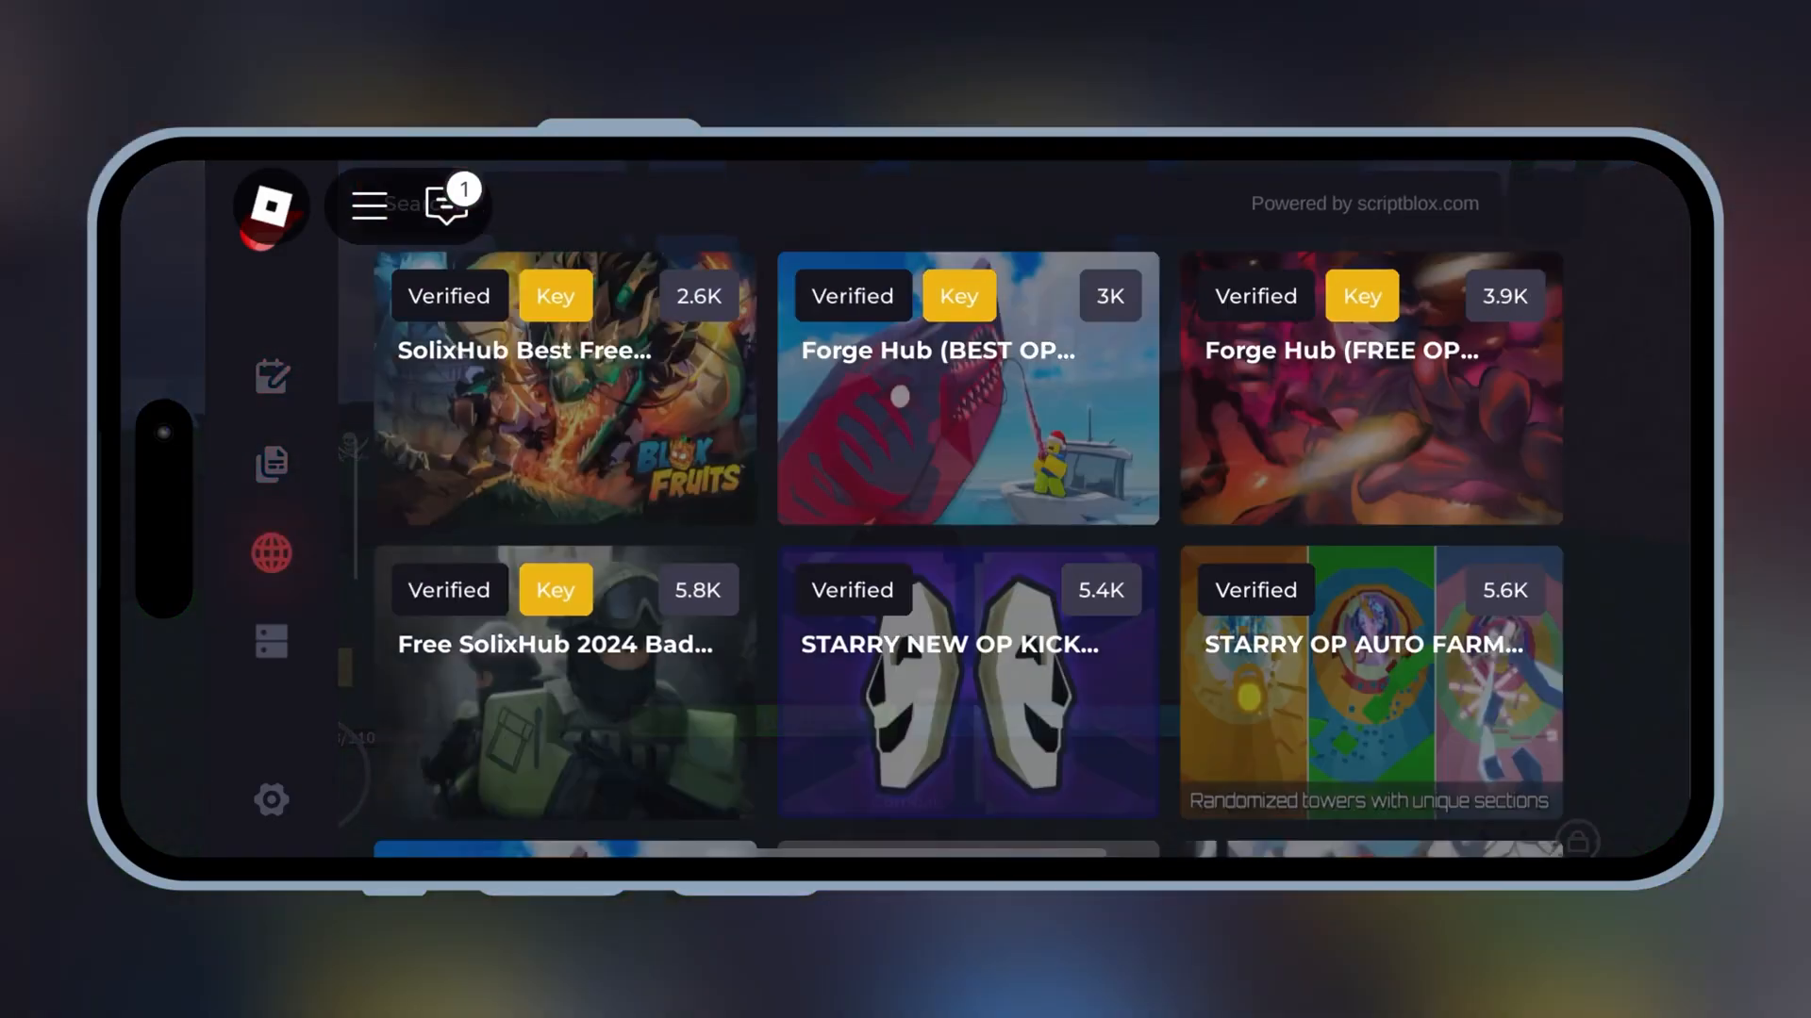
pyautogui.click(270, 799)
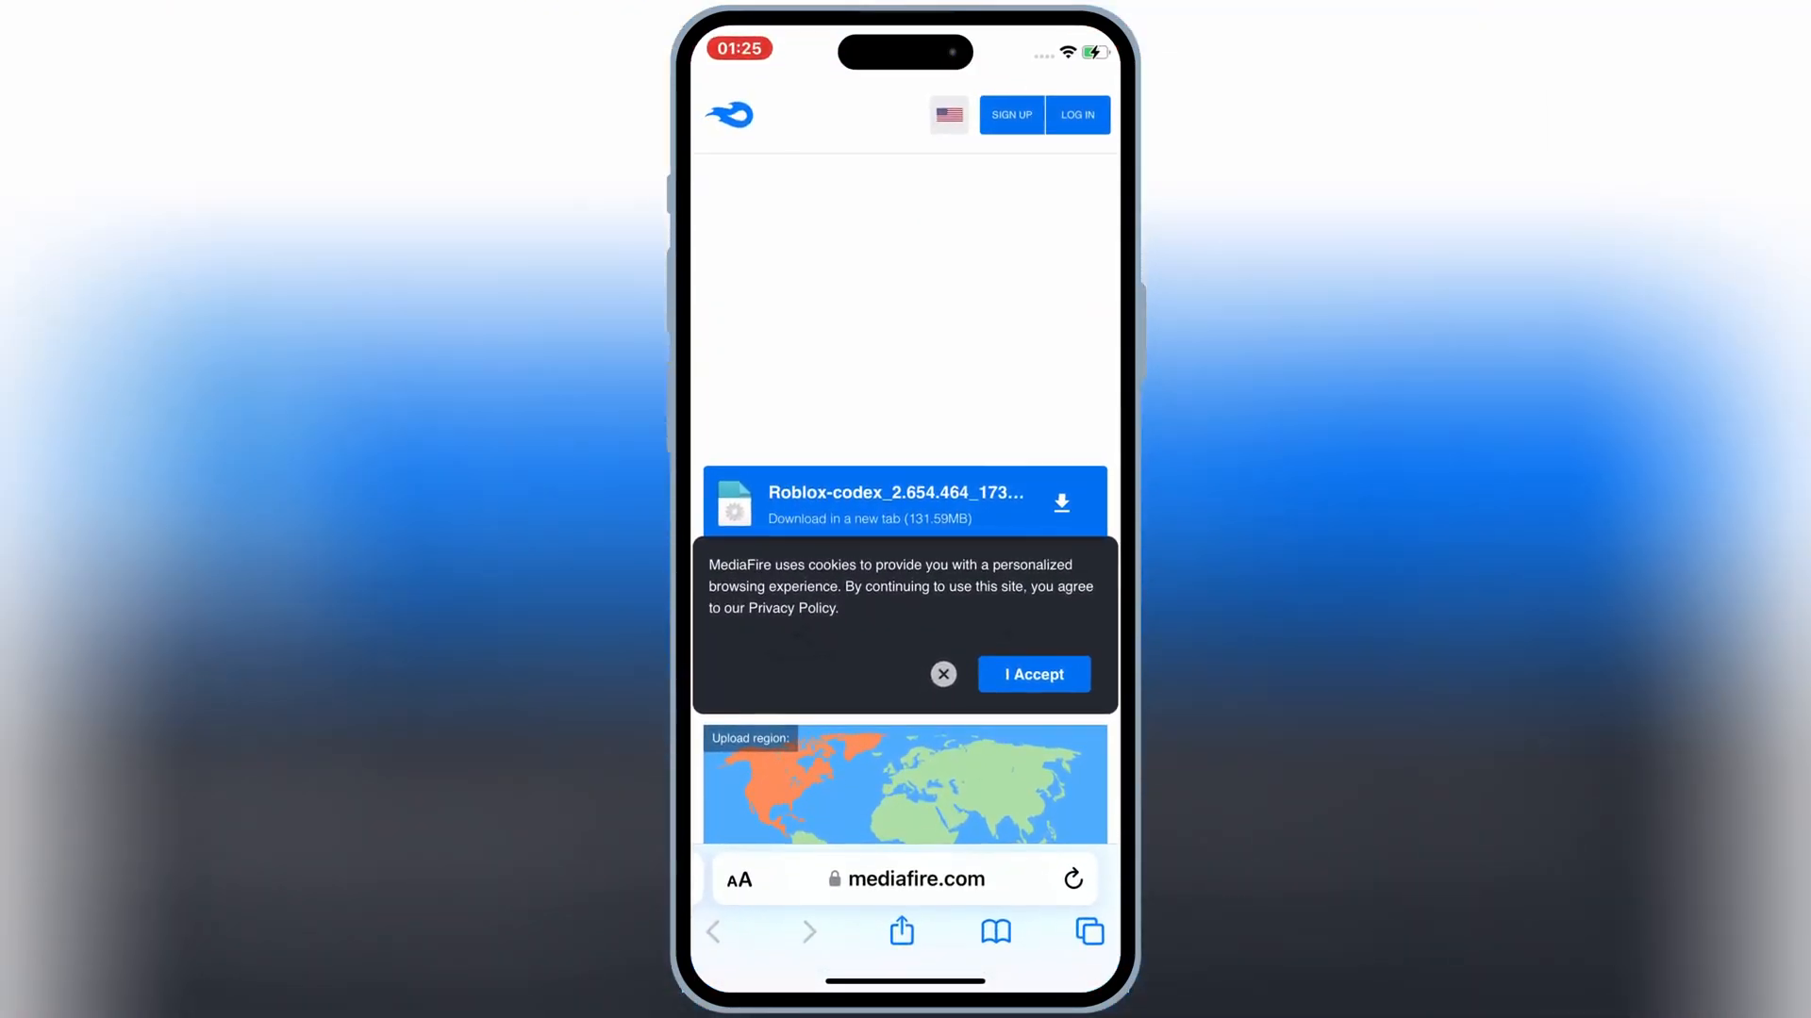
# Start the Roblox-codex_2.654.464_1734125469.ipa download from MediaFire and confirm it in Downloads.
pyautogui.click(1032, 673)
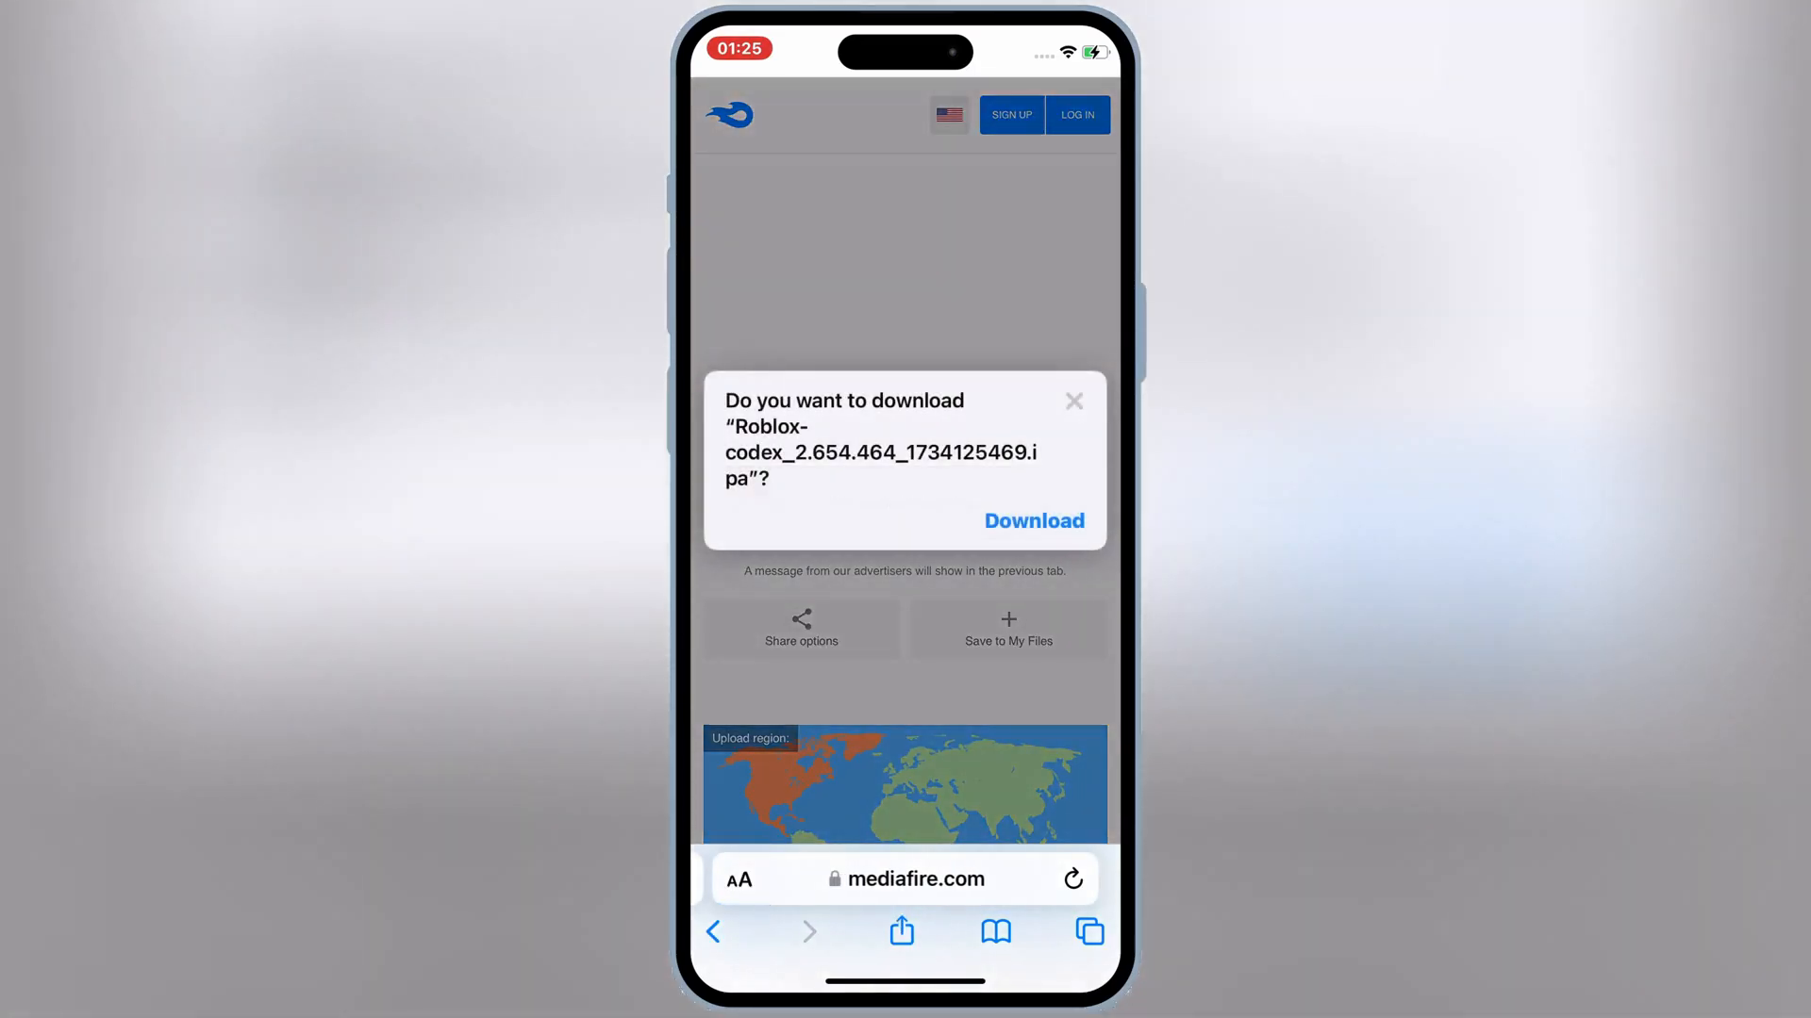
pyautogui.click(739, 879)
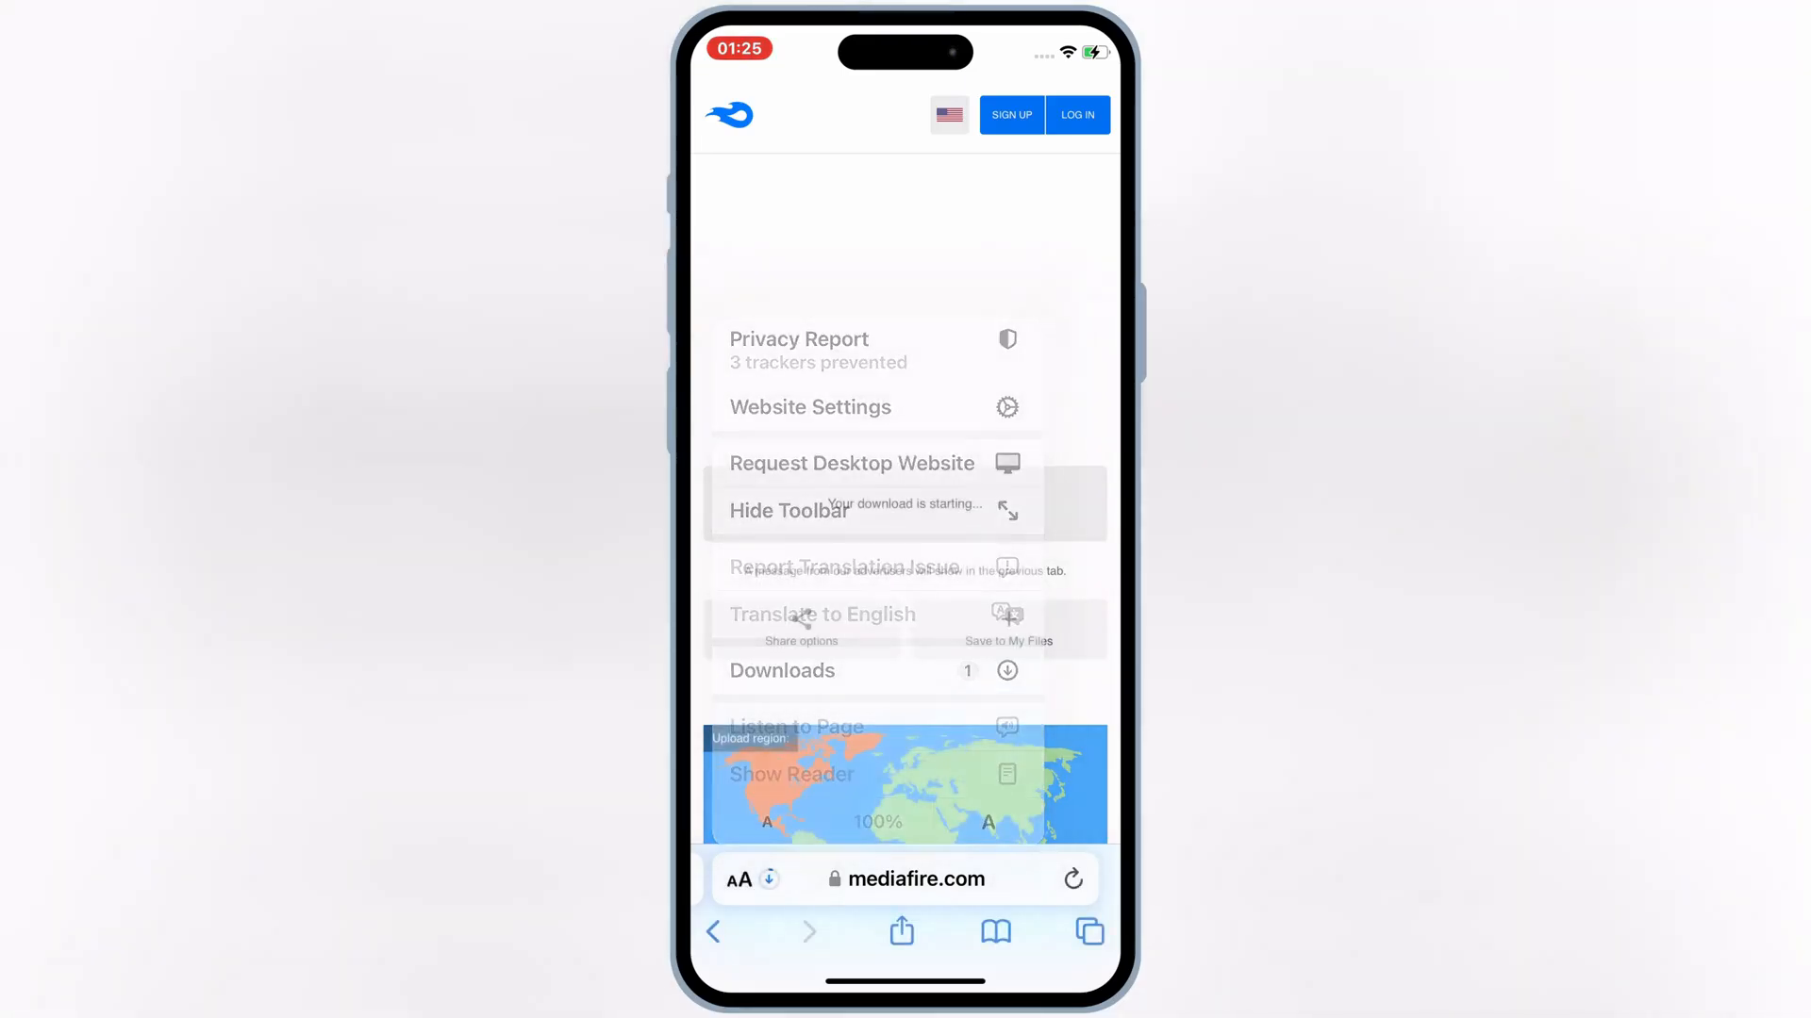
pyautogui.click(781, 669)
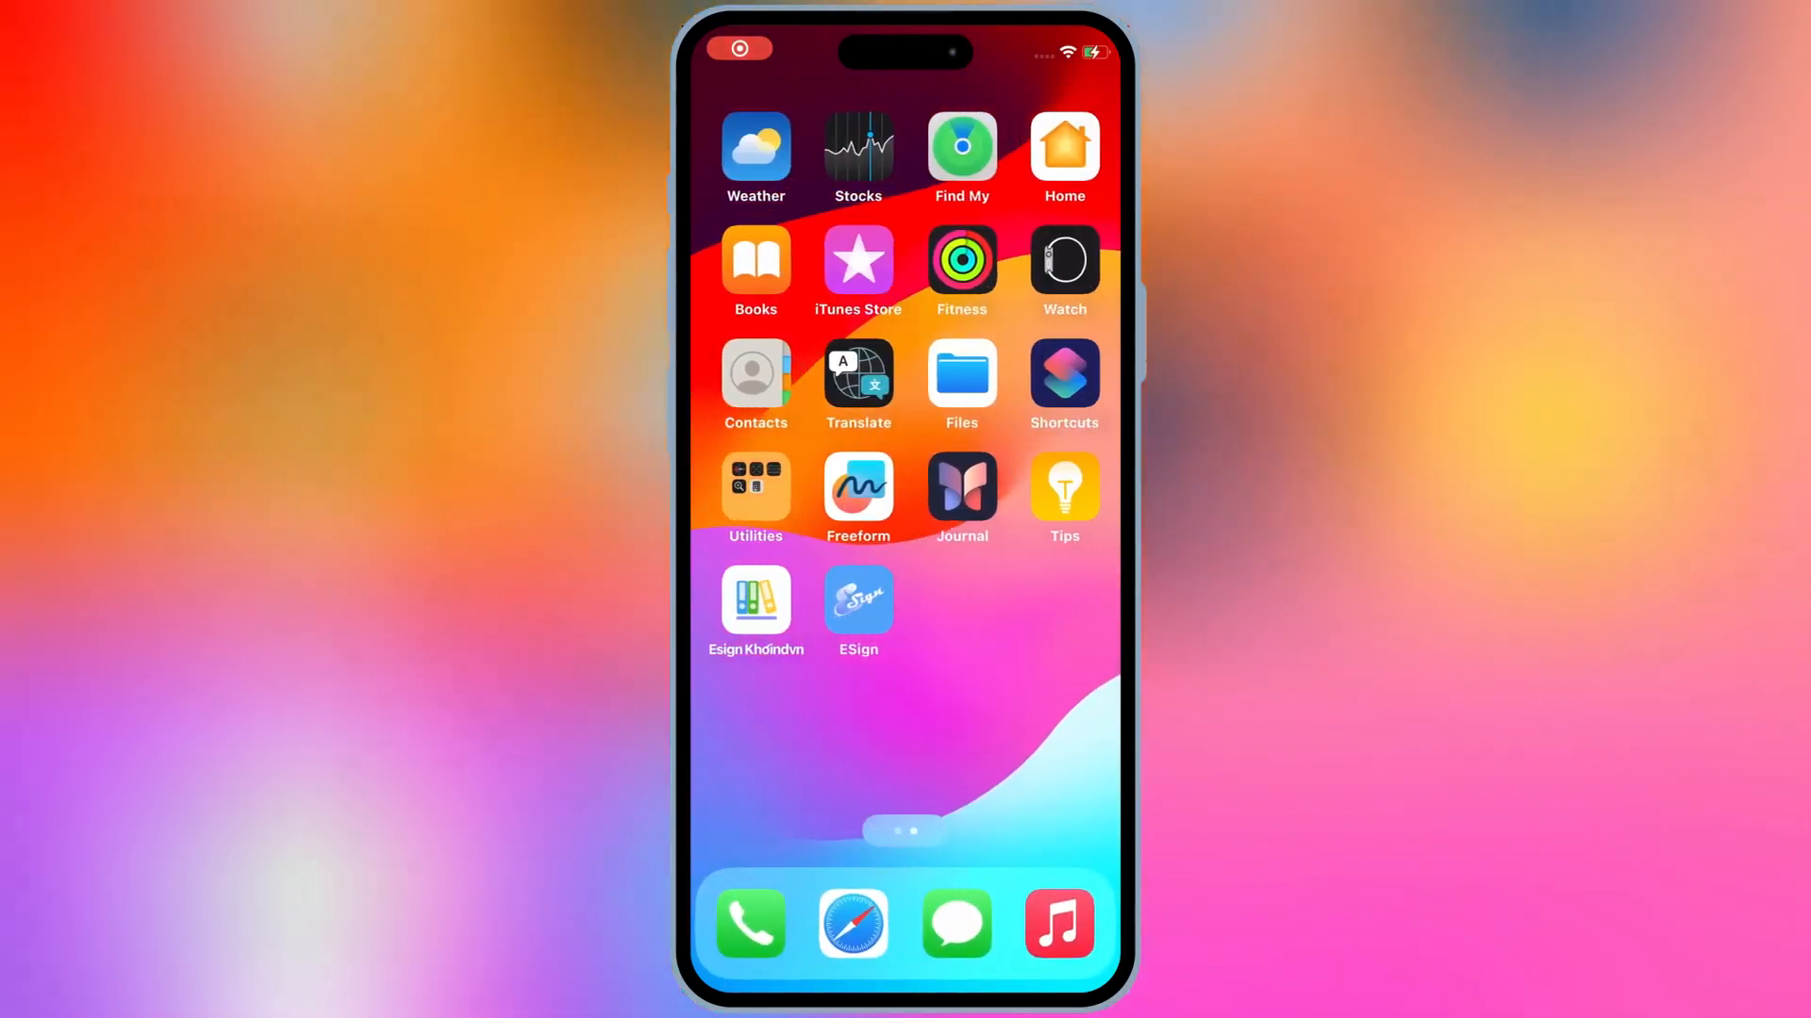
# Import the downloaded 131.59 MB Roblox-codex IPA into ESign's file list.
pyautogui.click(858, 606)
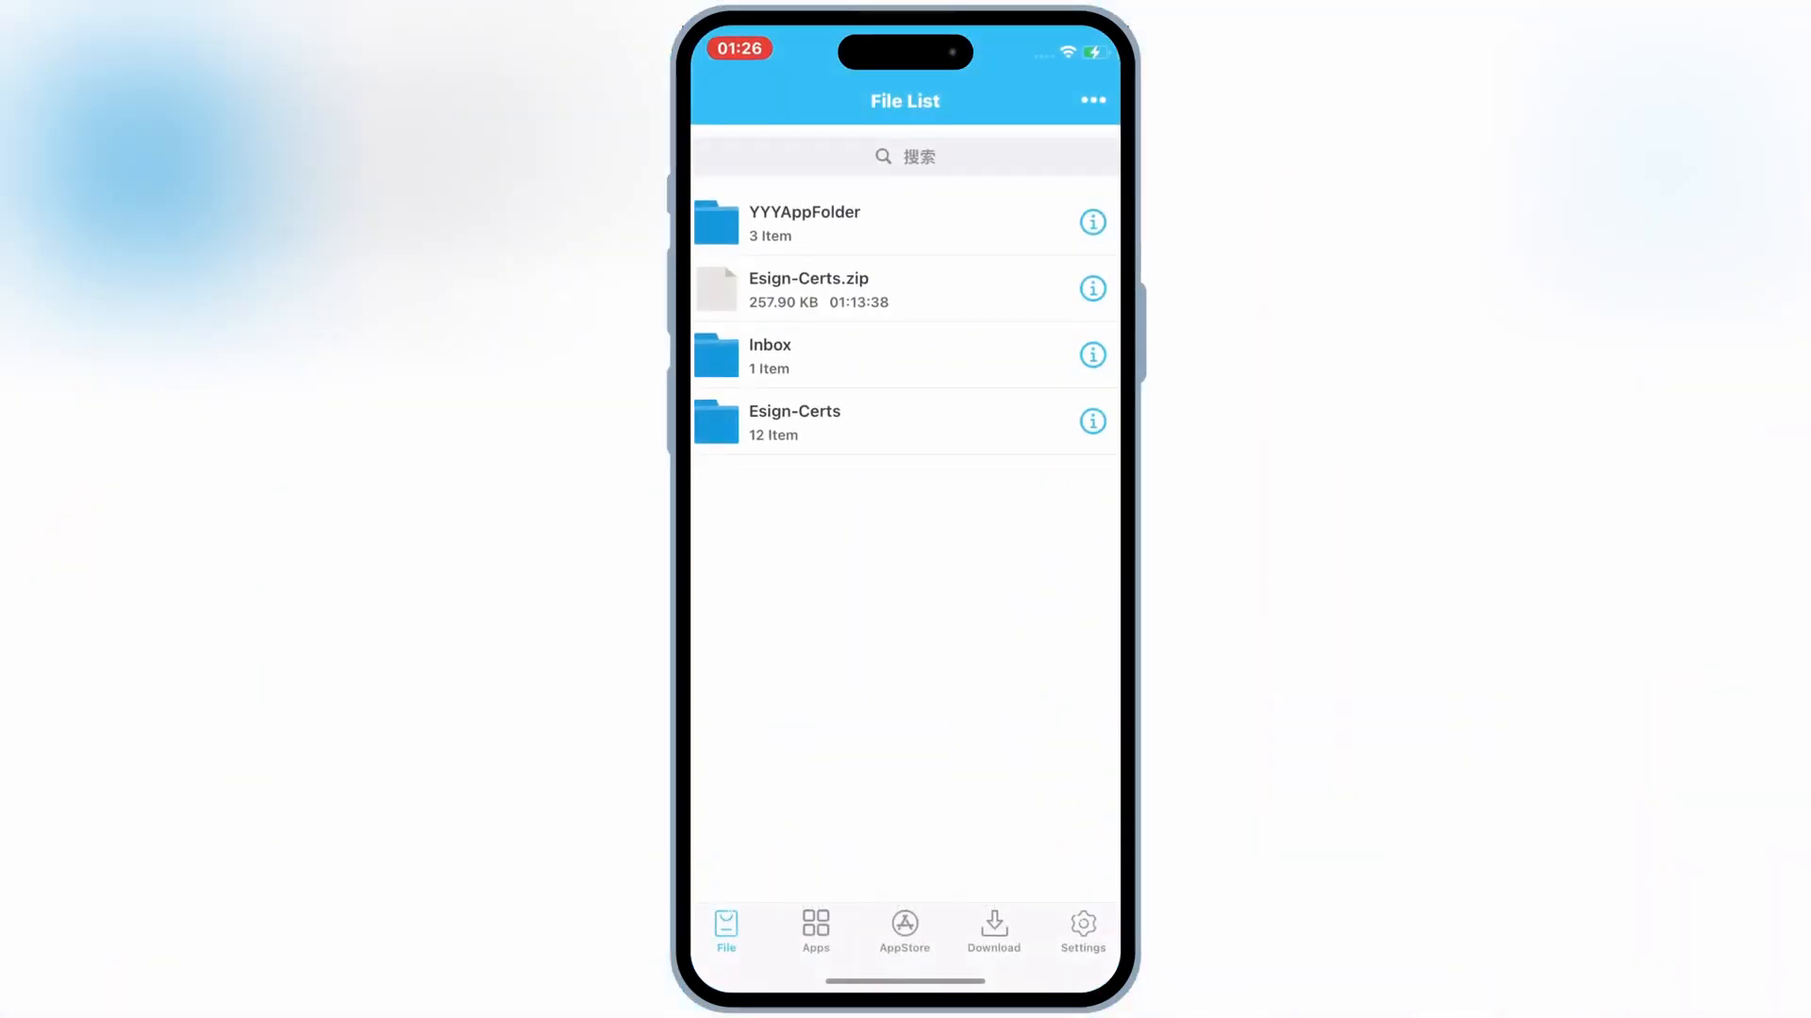
pyautogui.click(1091, 100)
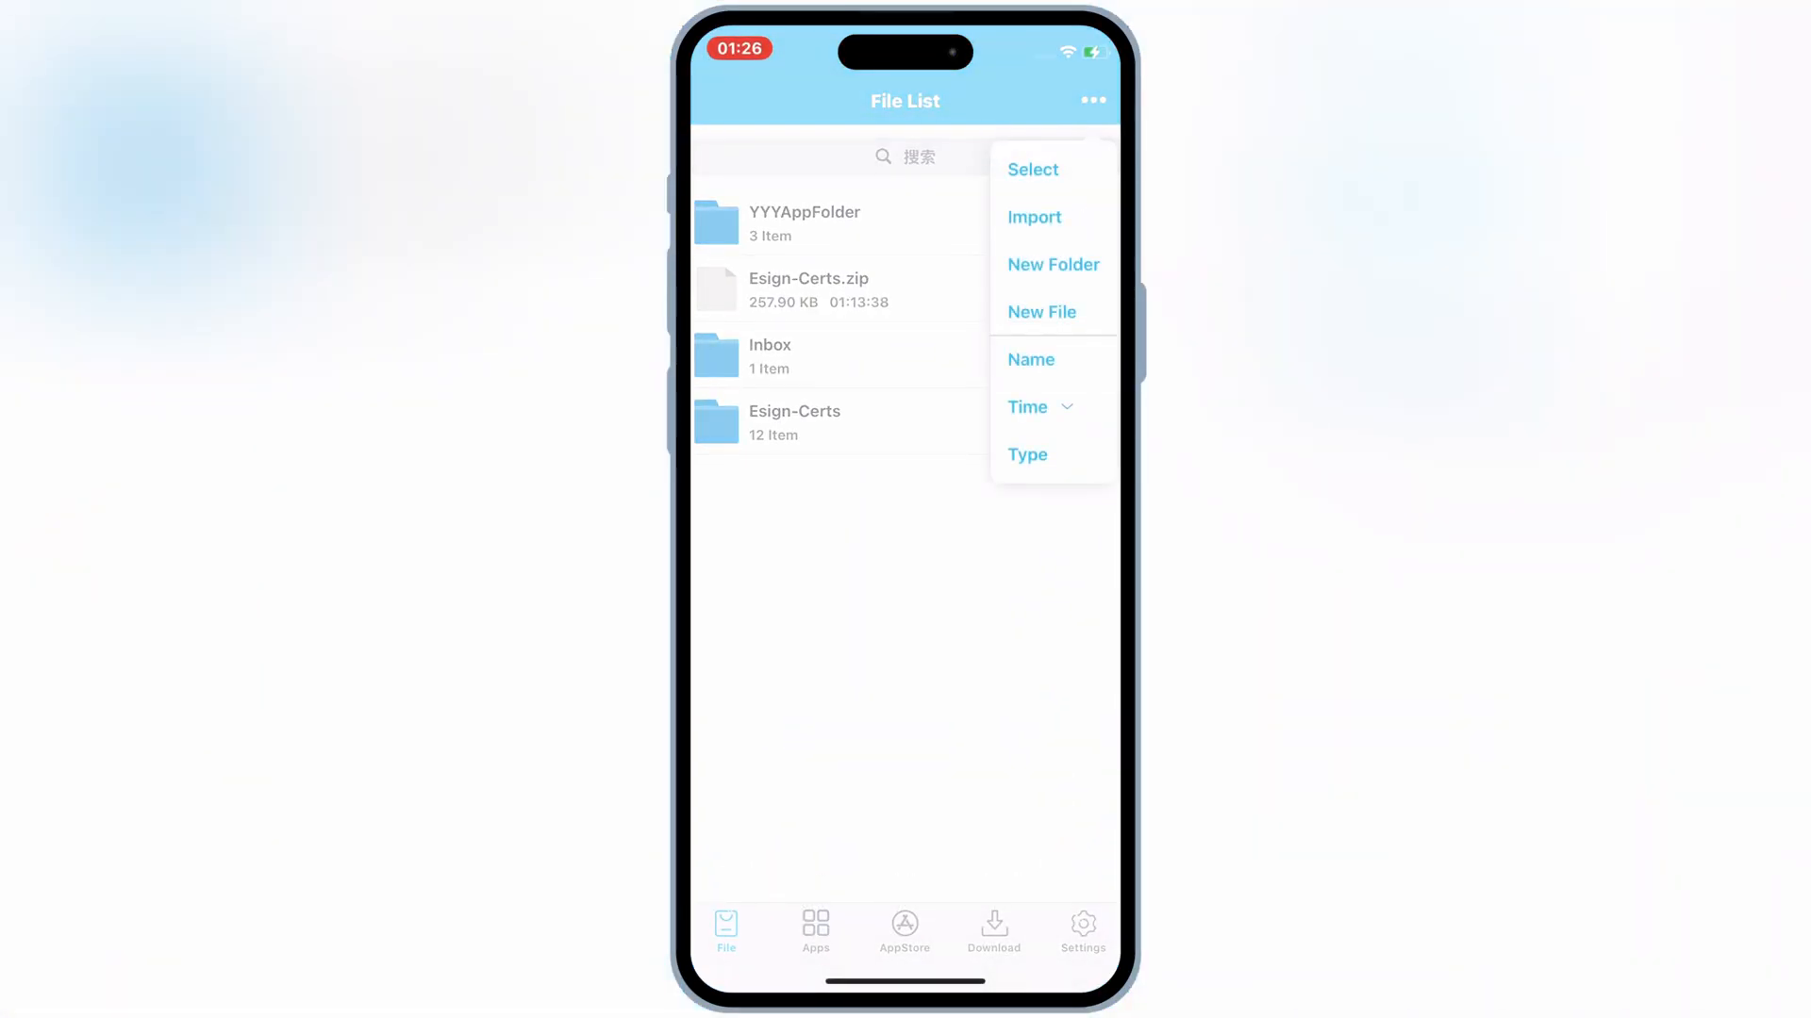
pyautogui.click(1033, 217)
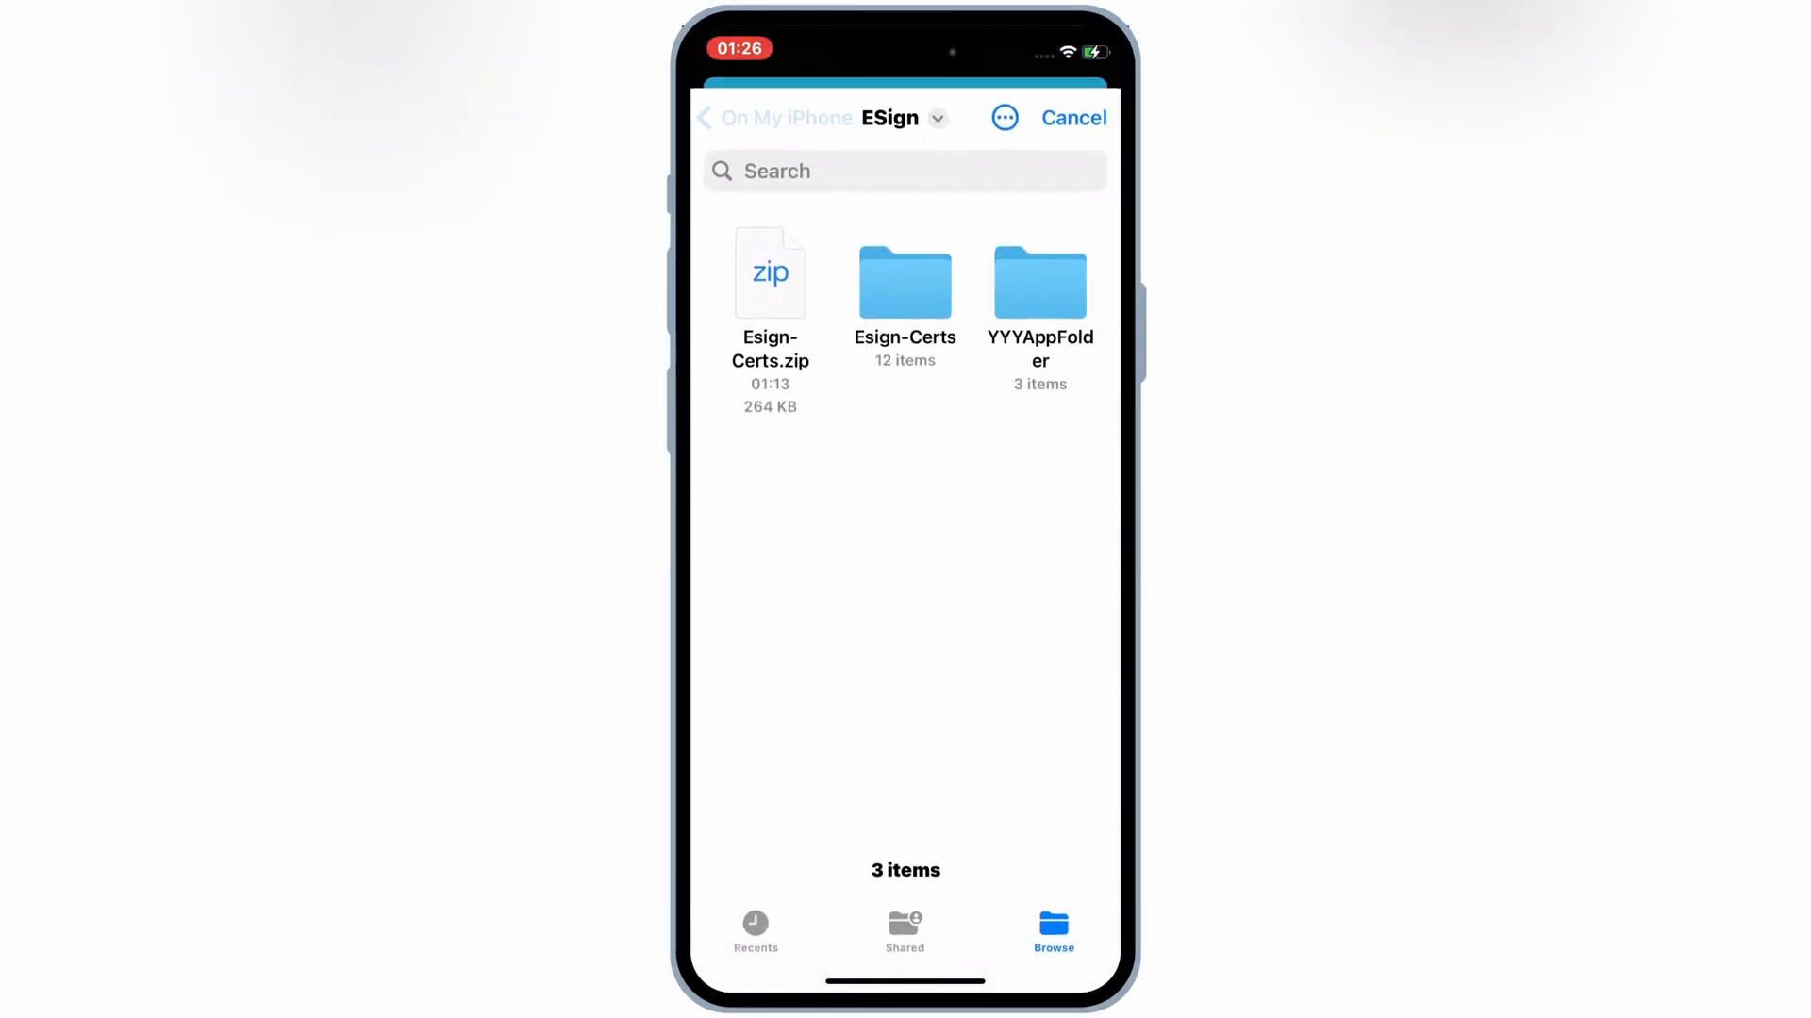
pyautogui.click(704, 117)
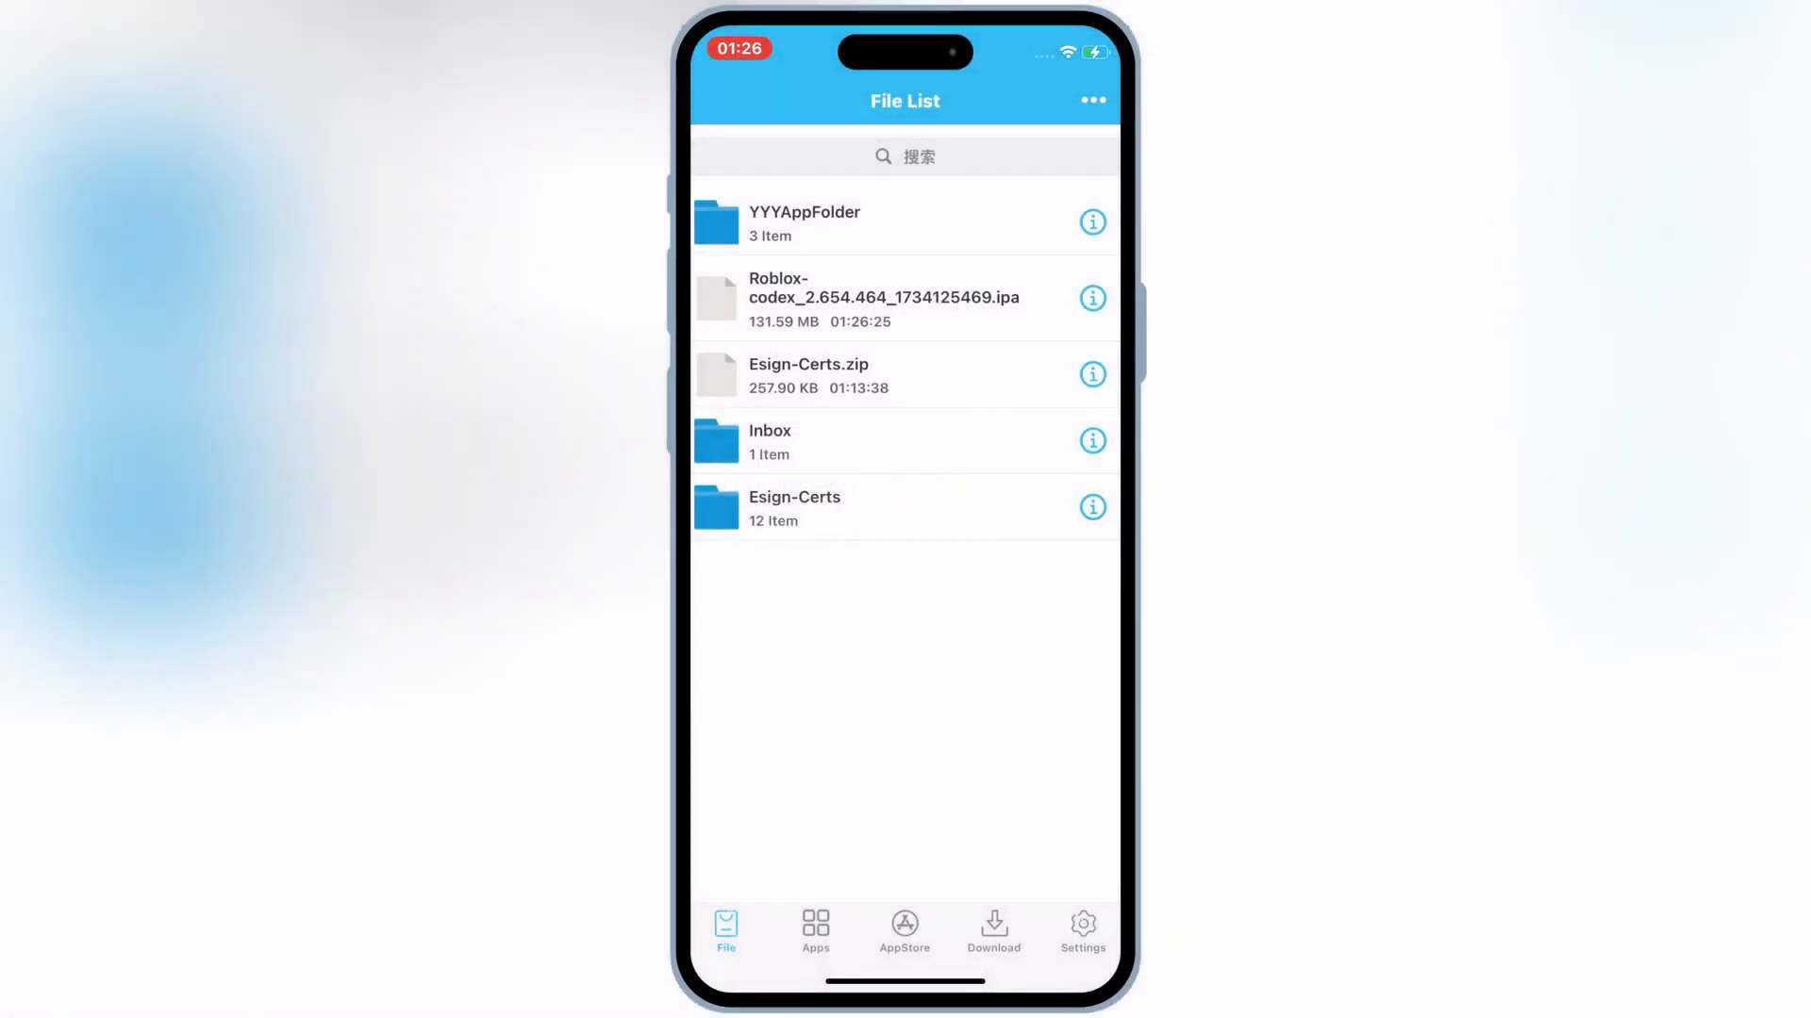
pyautogui.click(794, 508)
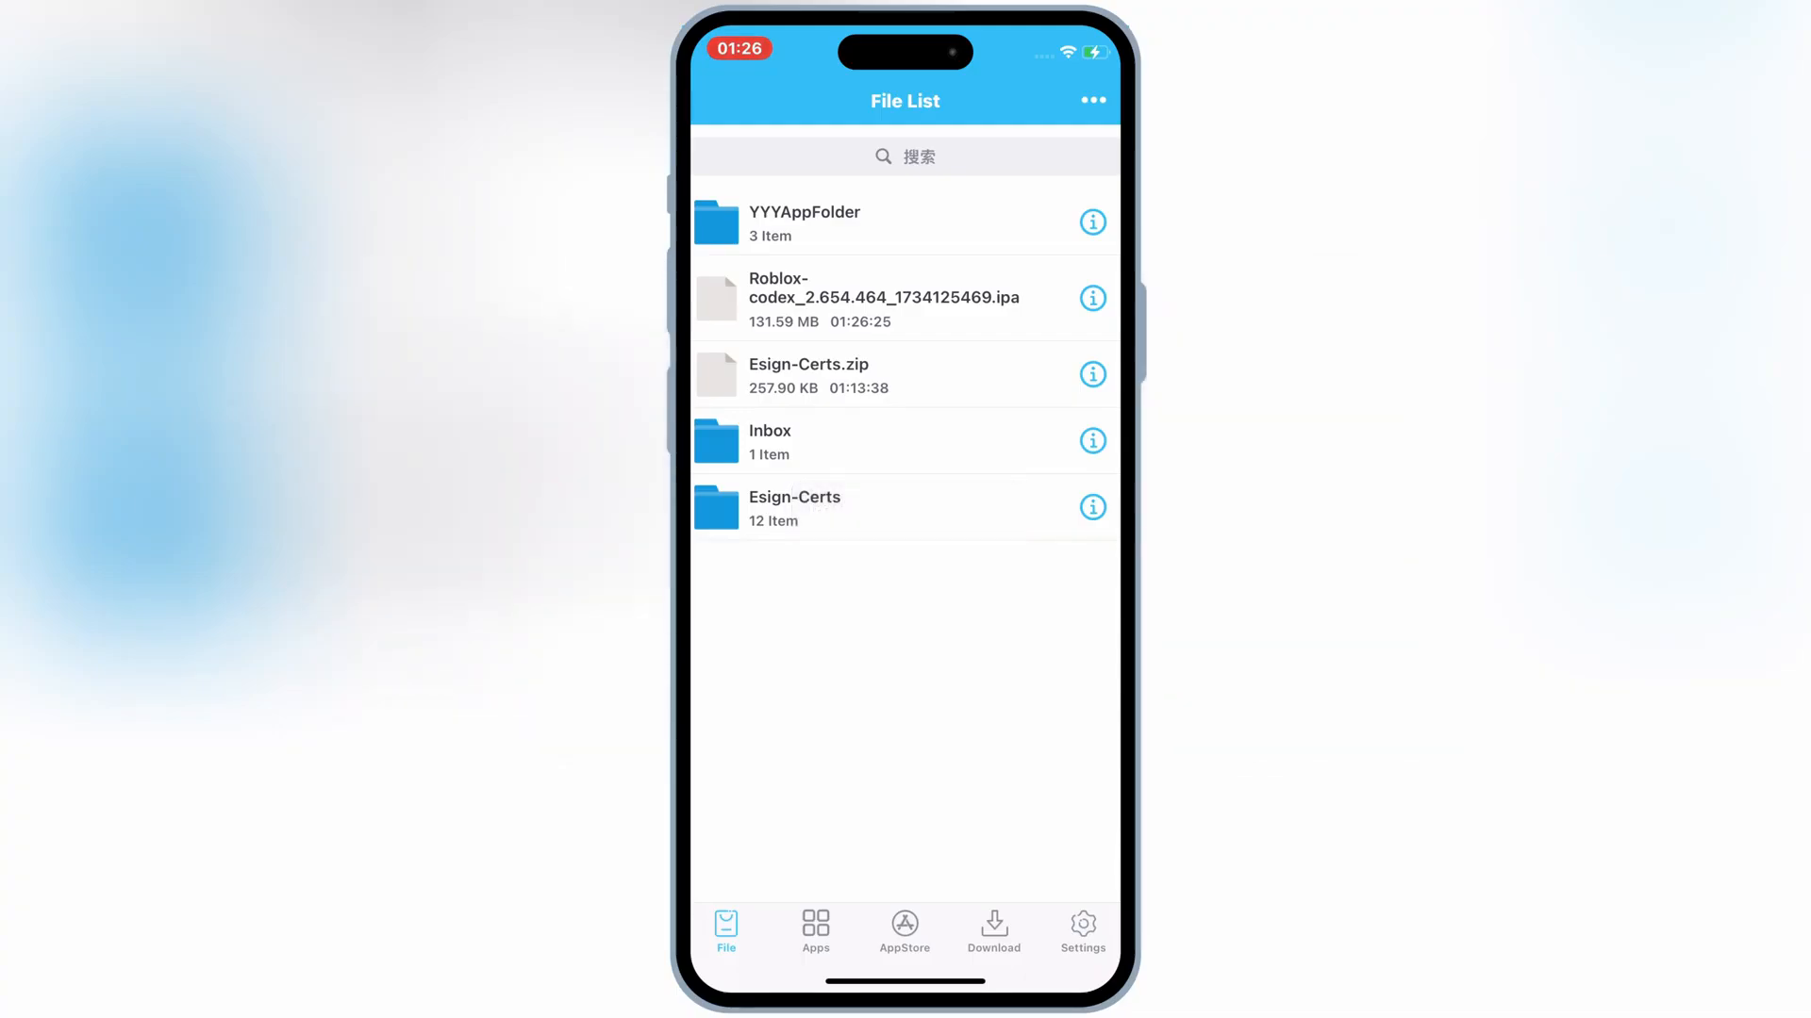
# Sign the unsigned Roblox-codex app in ESign and install it to the home screen.
pyautogui.click(815, 932)
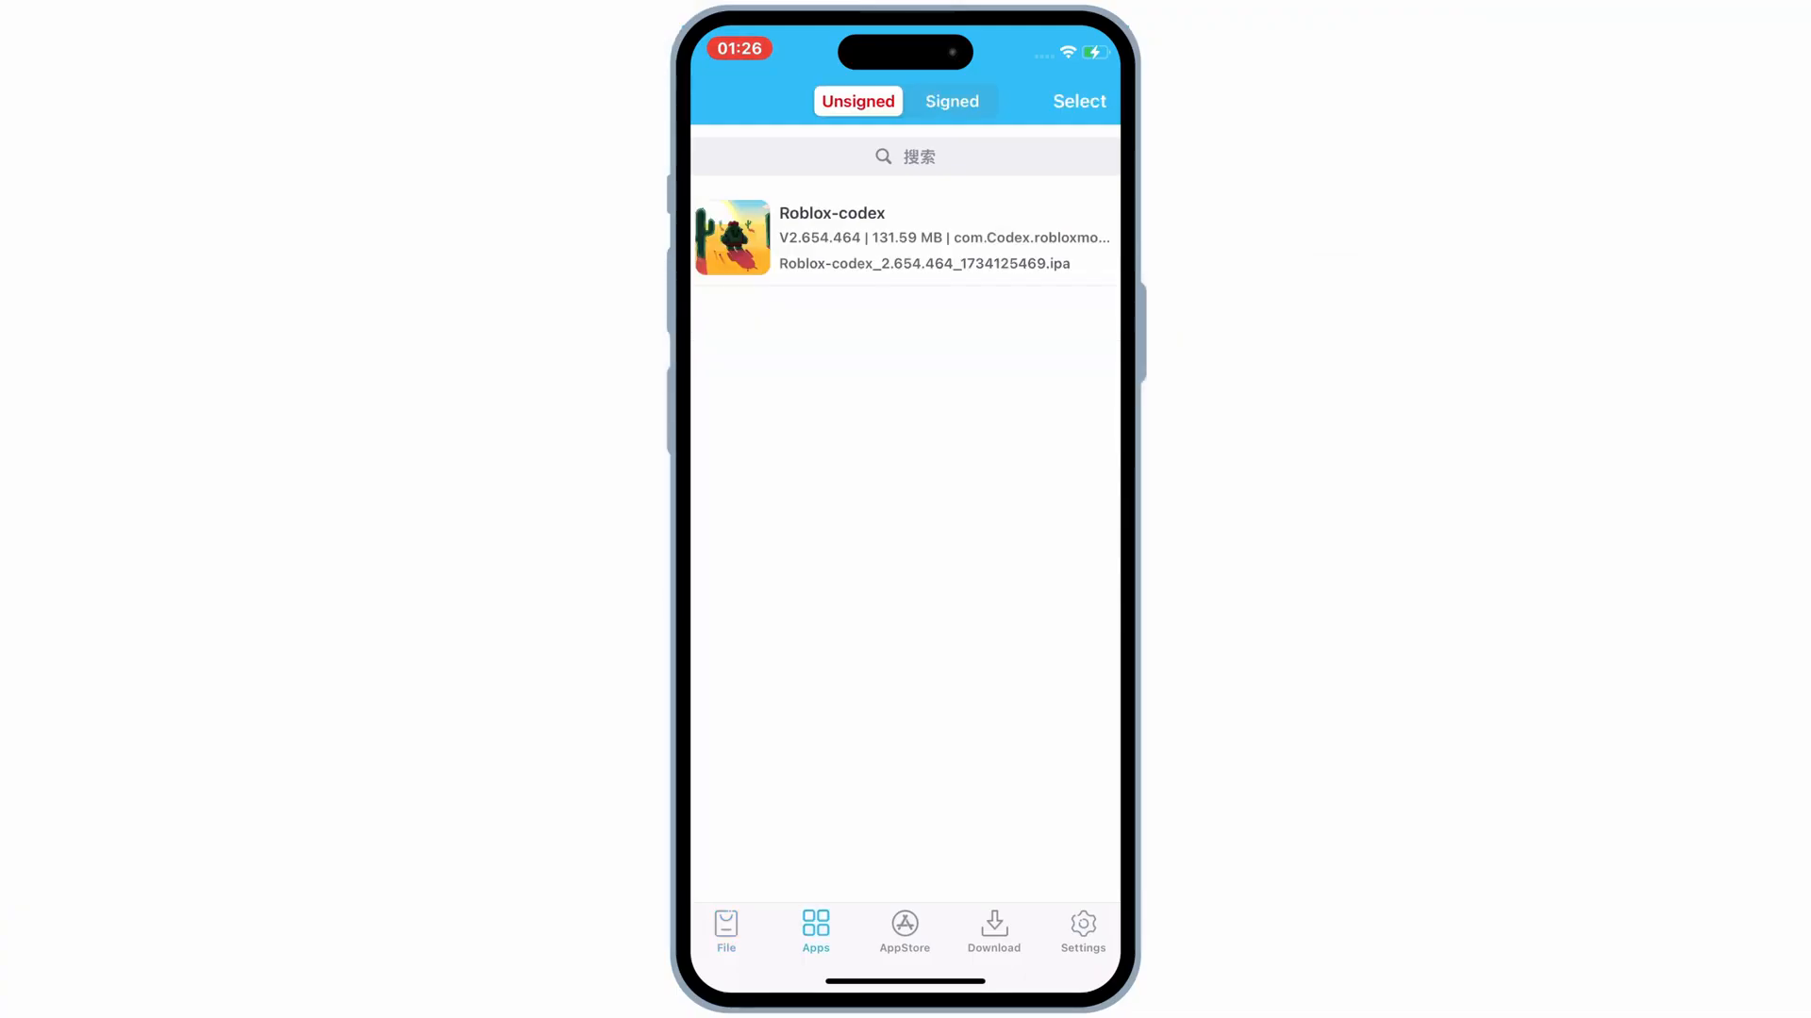
pyautogui.click(900, 236)
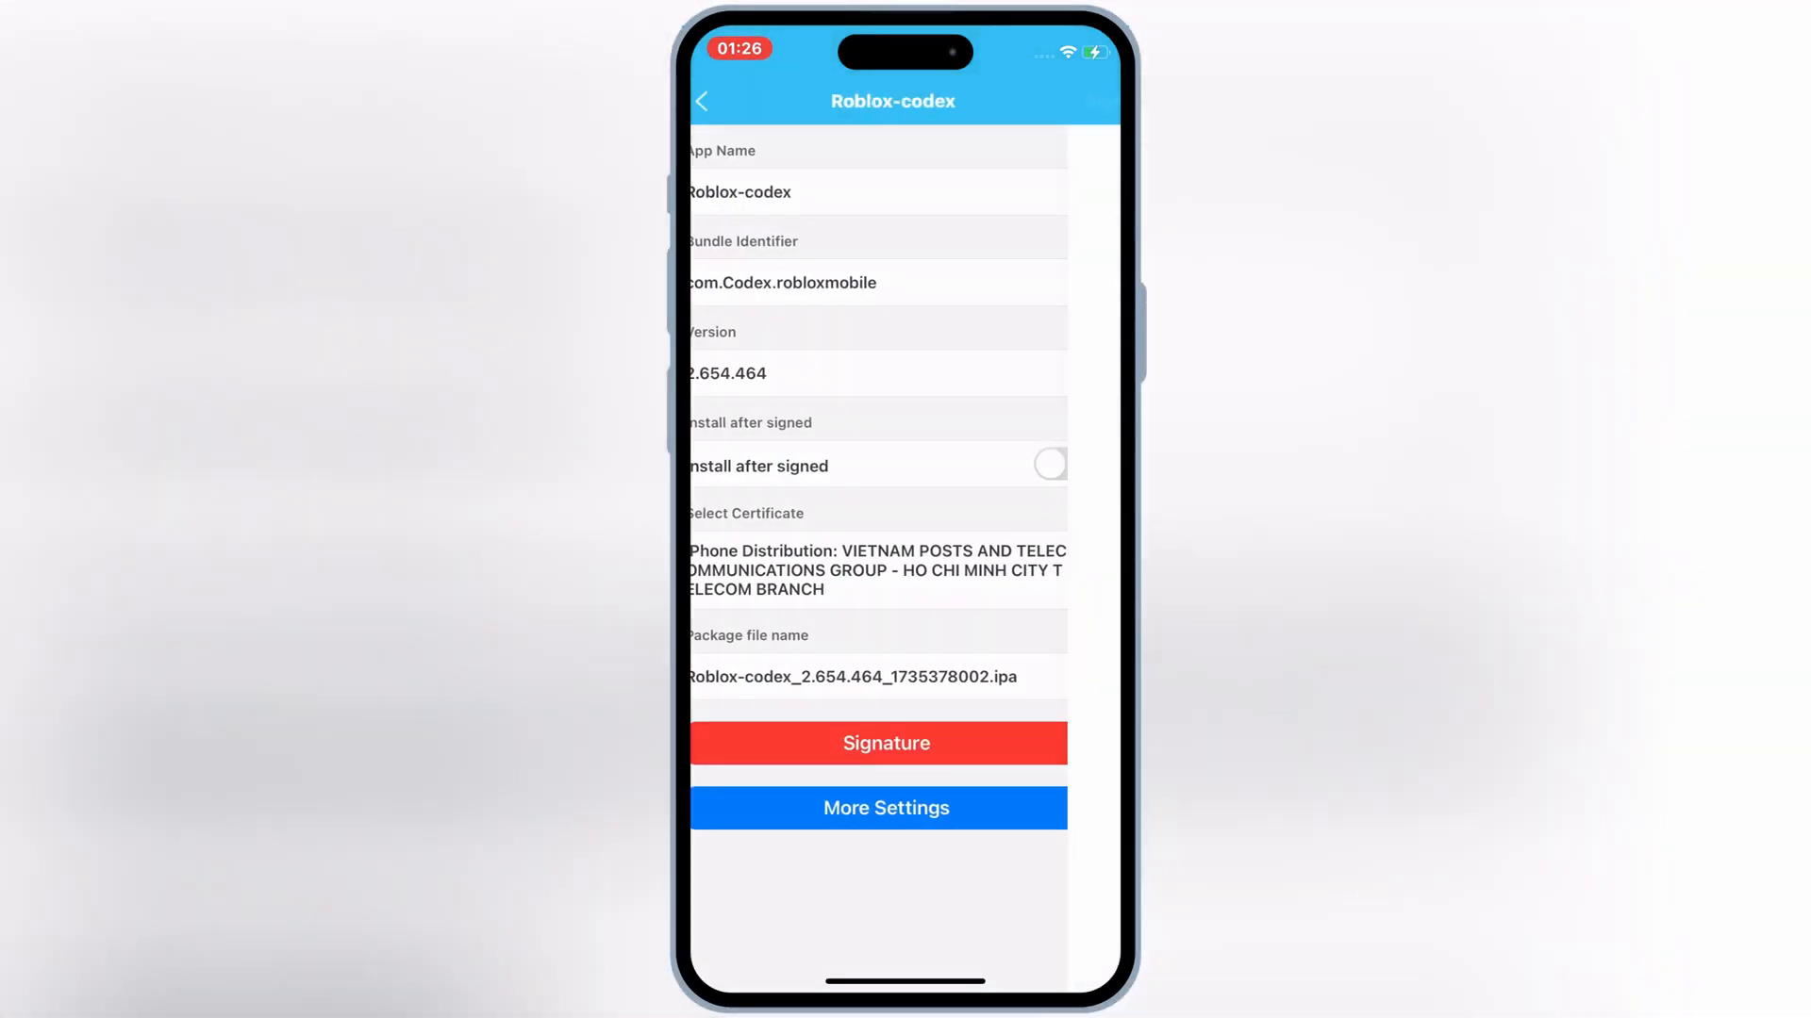
pyautogui.click(884, 742)
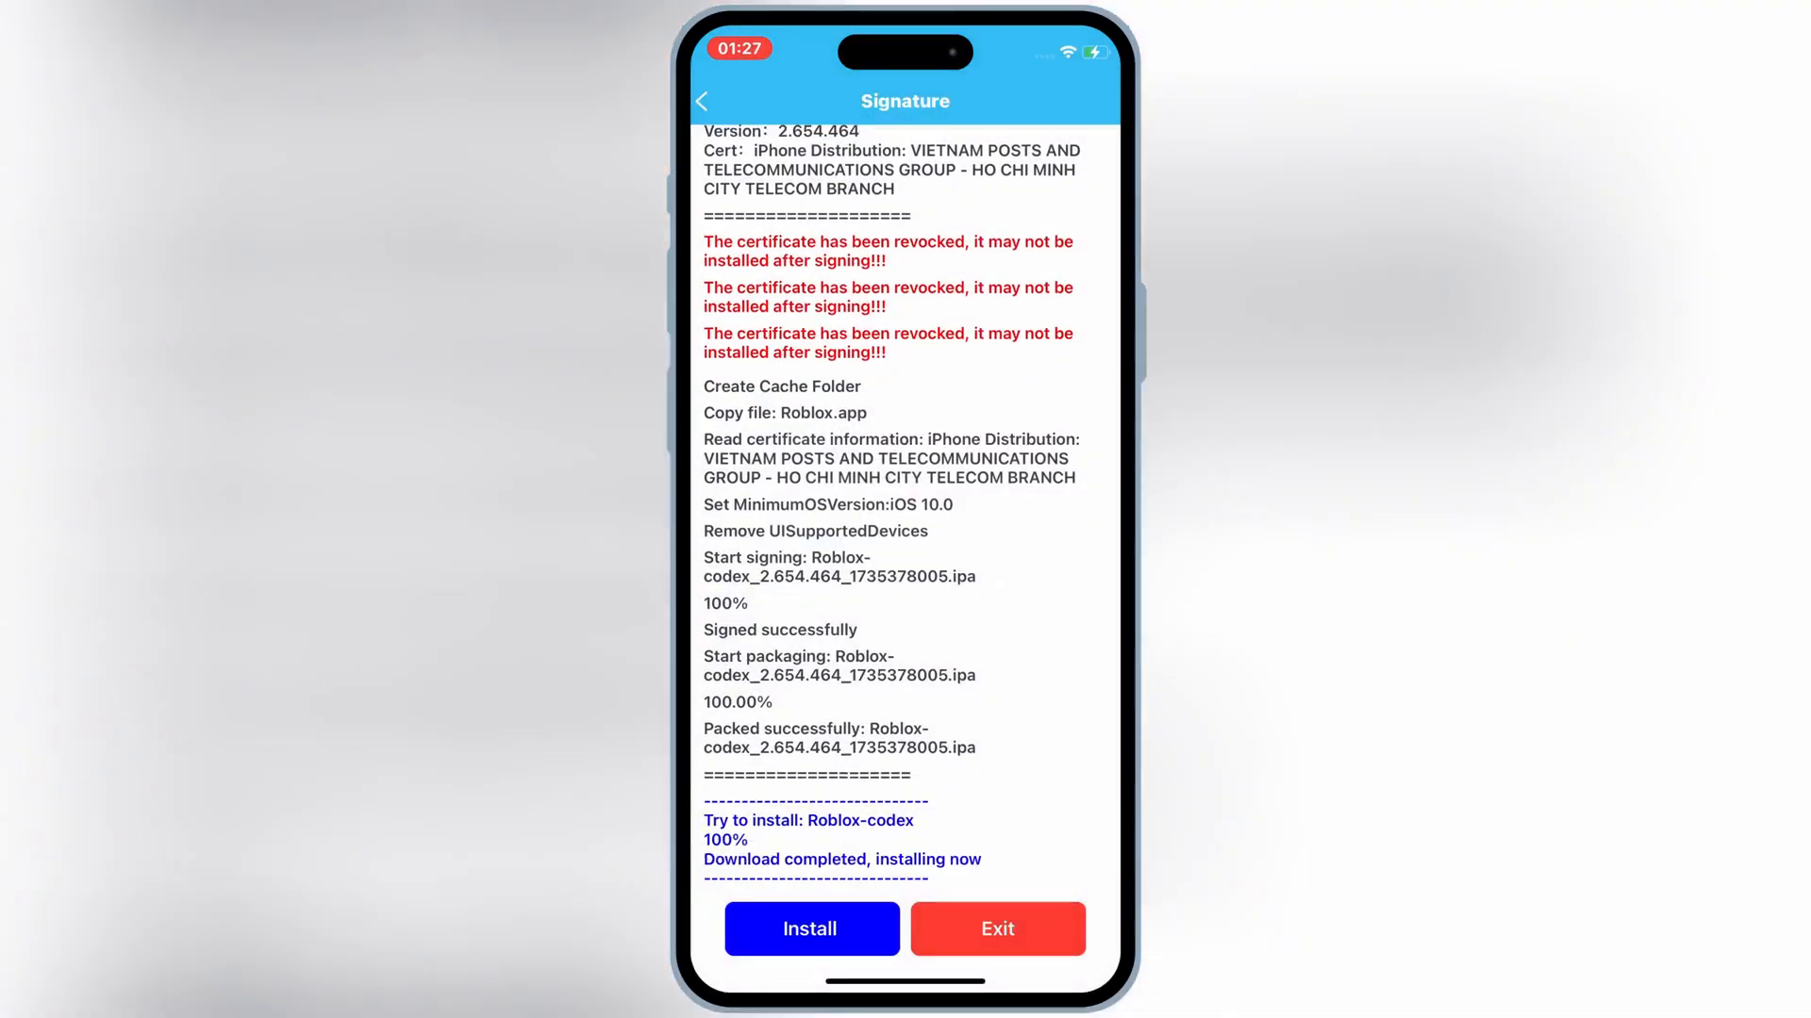
pyautogui.click(811, 928)
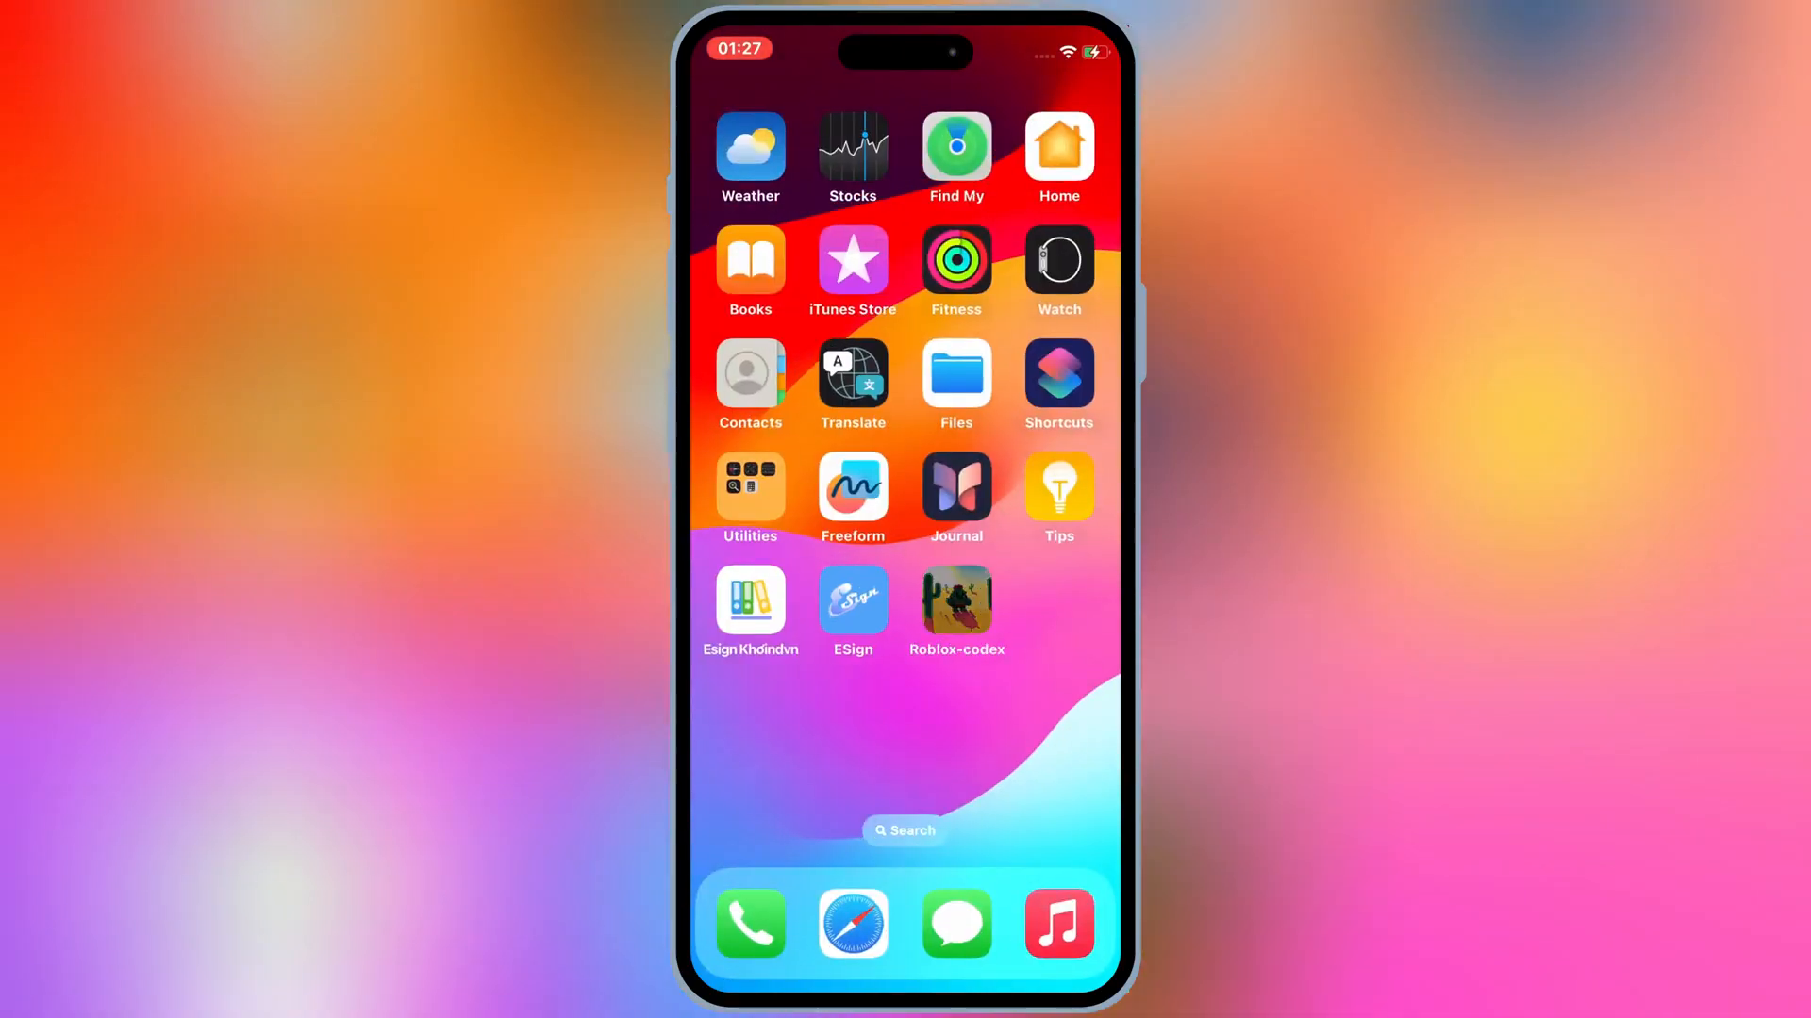
# Launch the installed Roblox-codex app and start Blox Fruits.
pyautogui.click(956, 610)
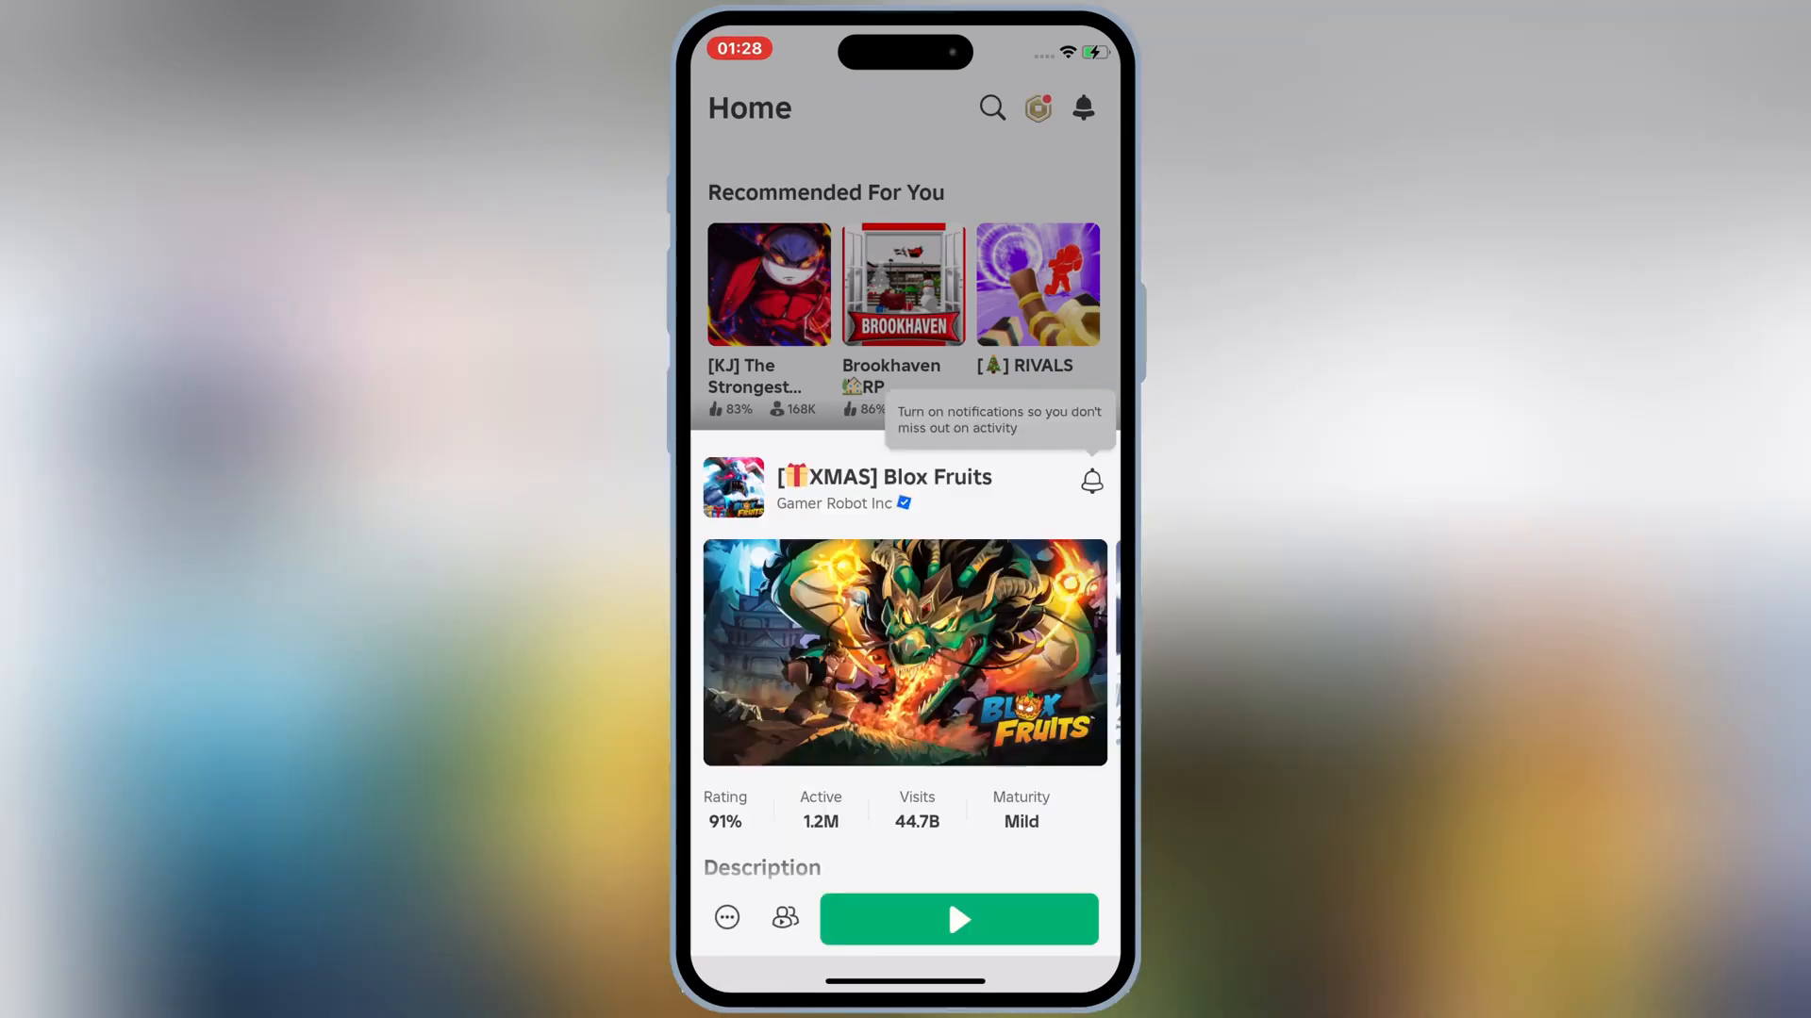
pyautogui.click(959, 919)
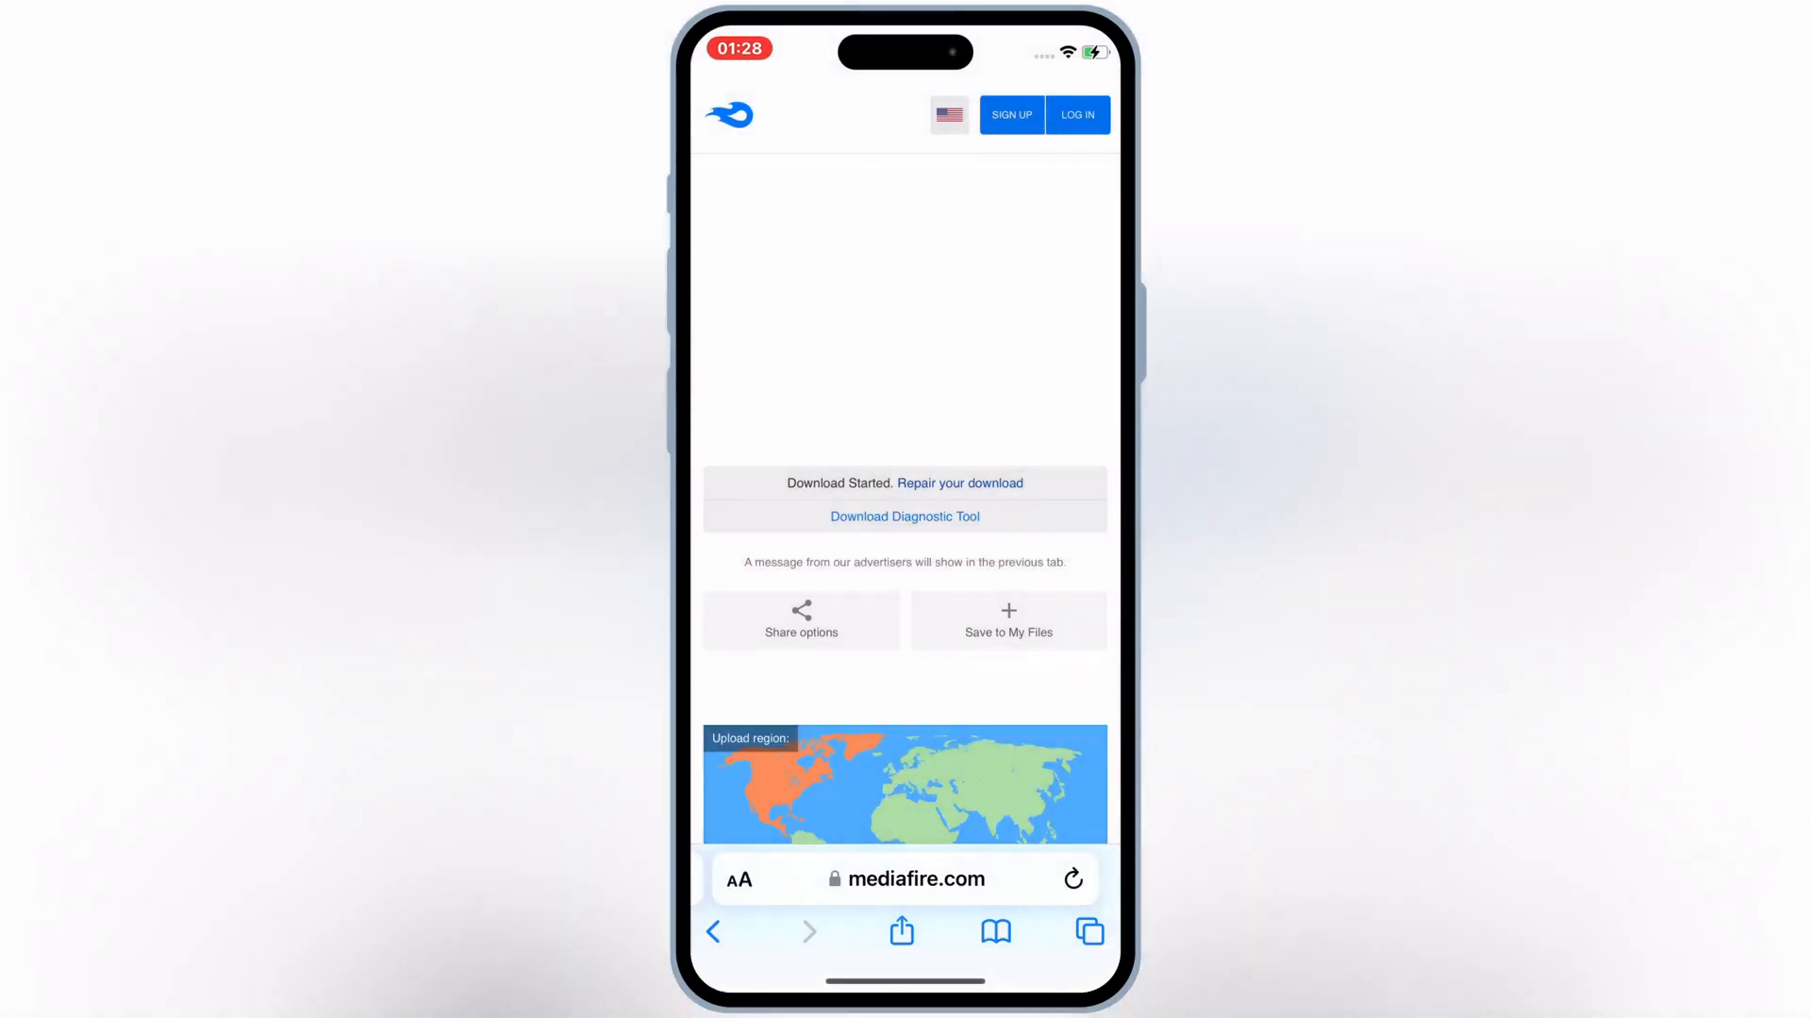
# Begin the Codex key tasks, starting Read Articles and the first checkpoint's quiz action.
pyautogui.click(904, 879)
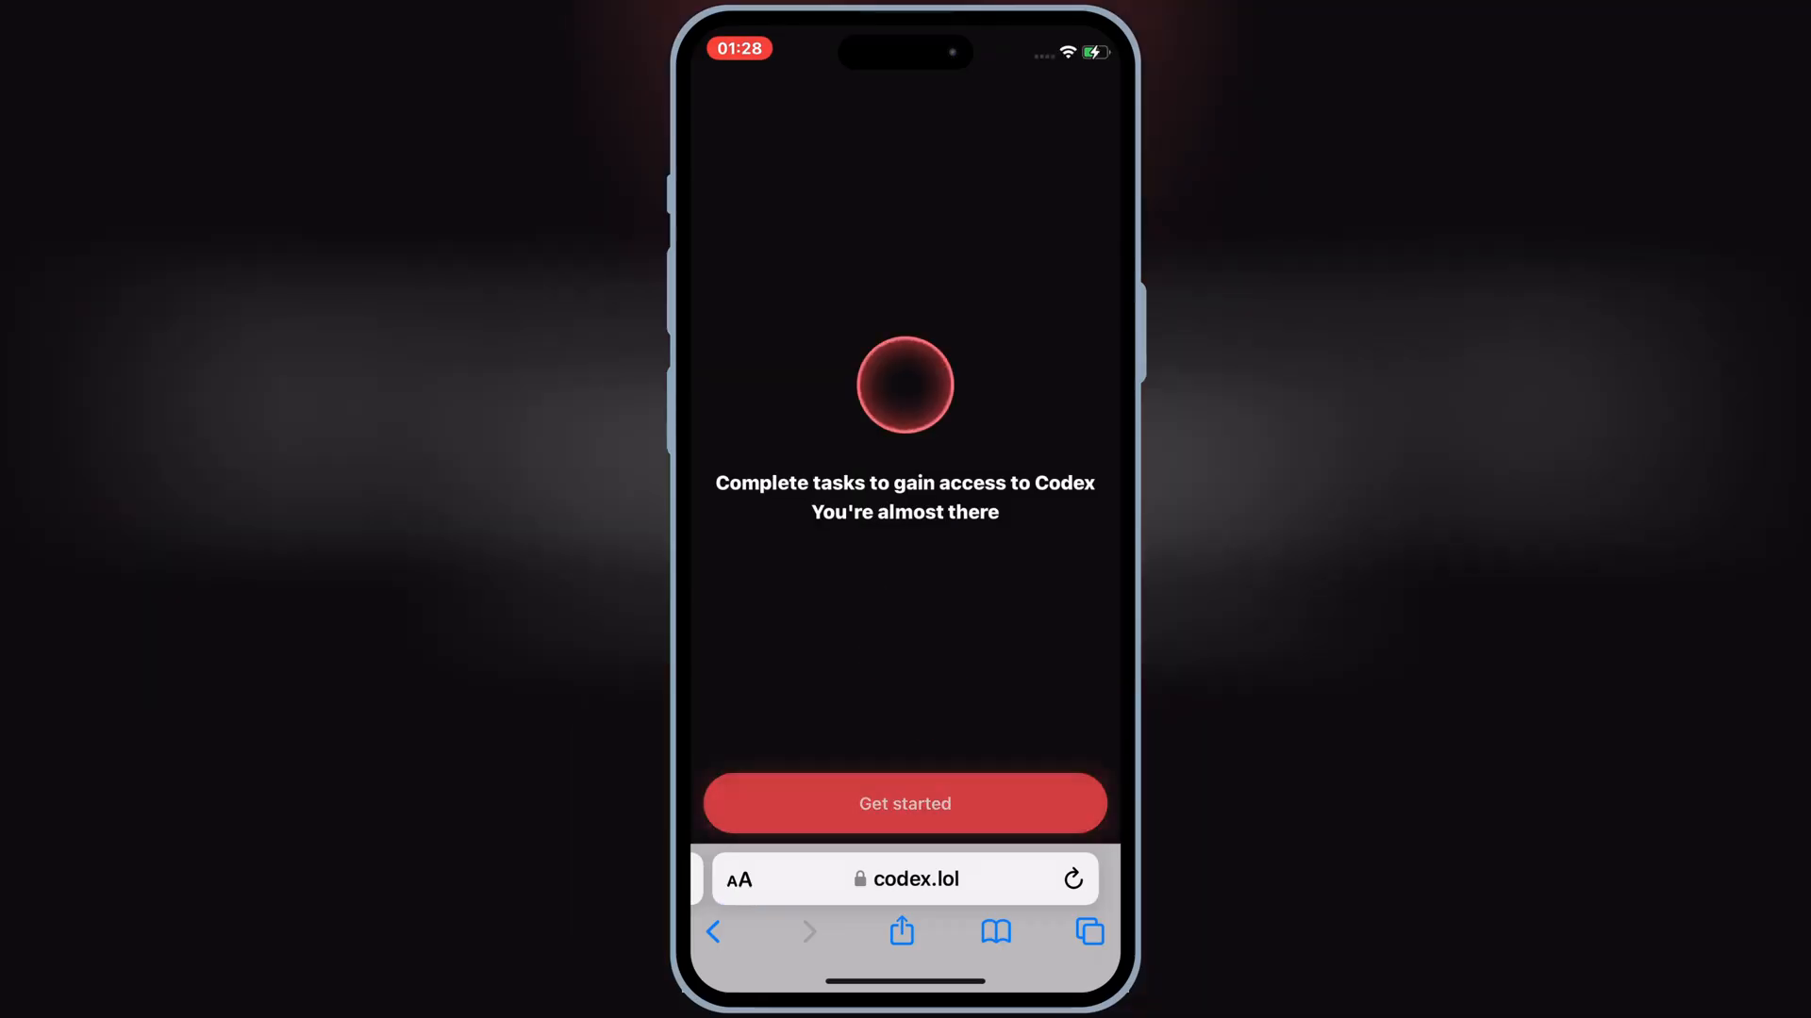
pyautogui.click(904, 803)
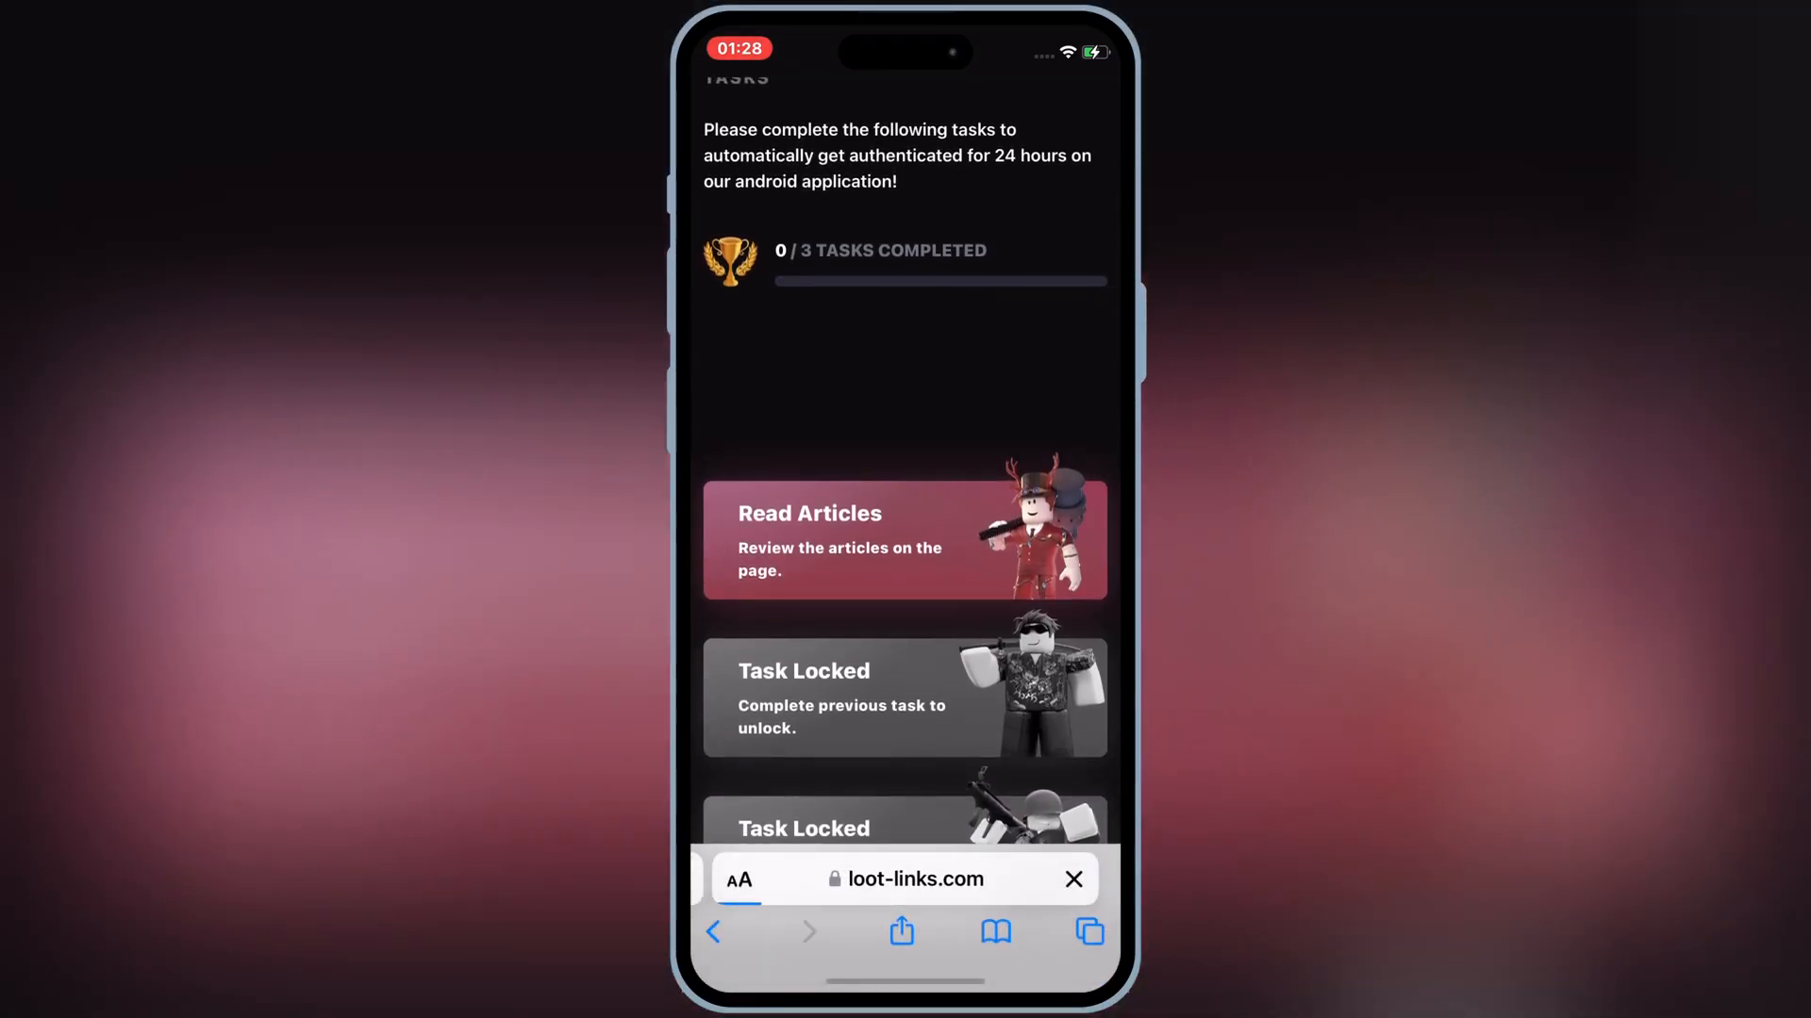
pyautogui.click(904, 539)
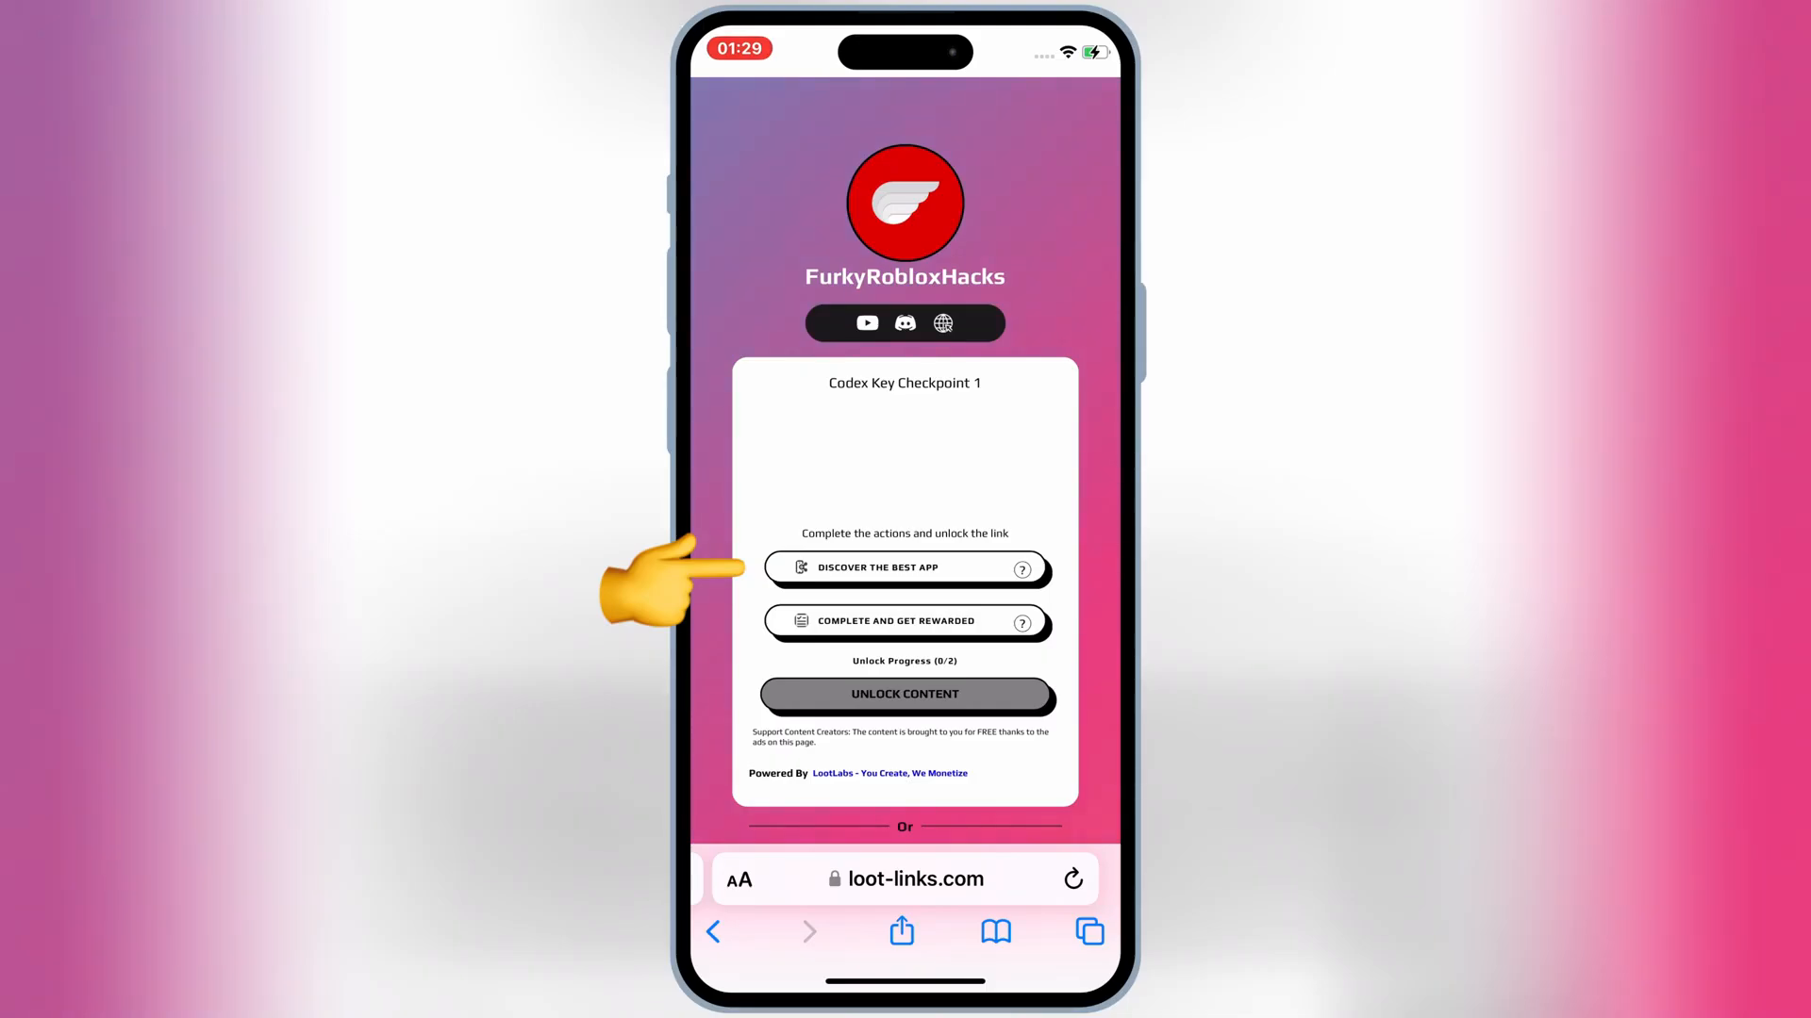
pyautogui.click(907, 567)
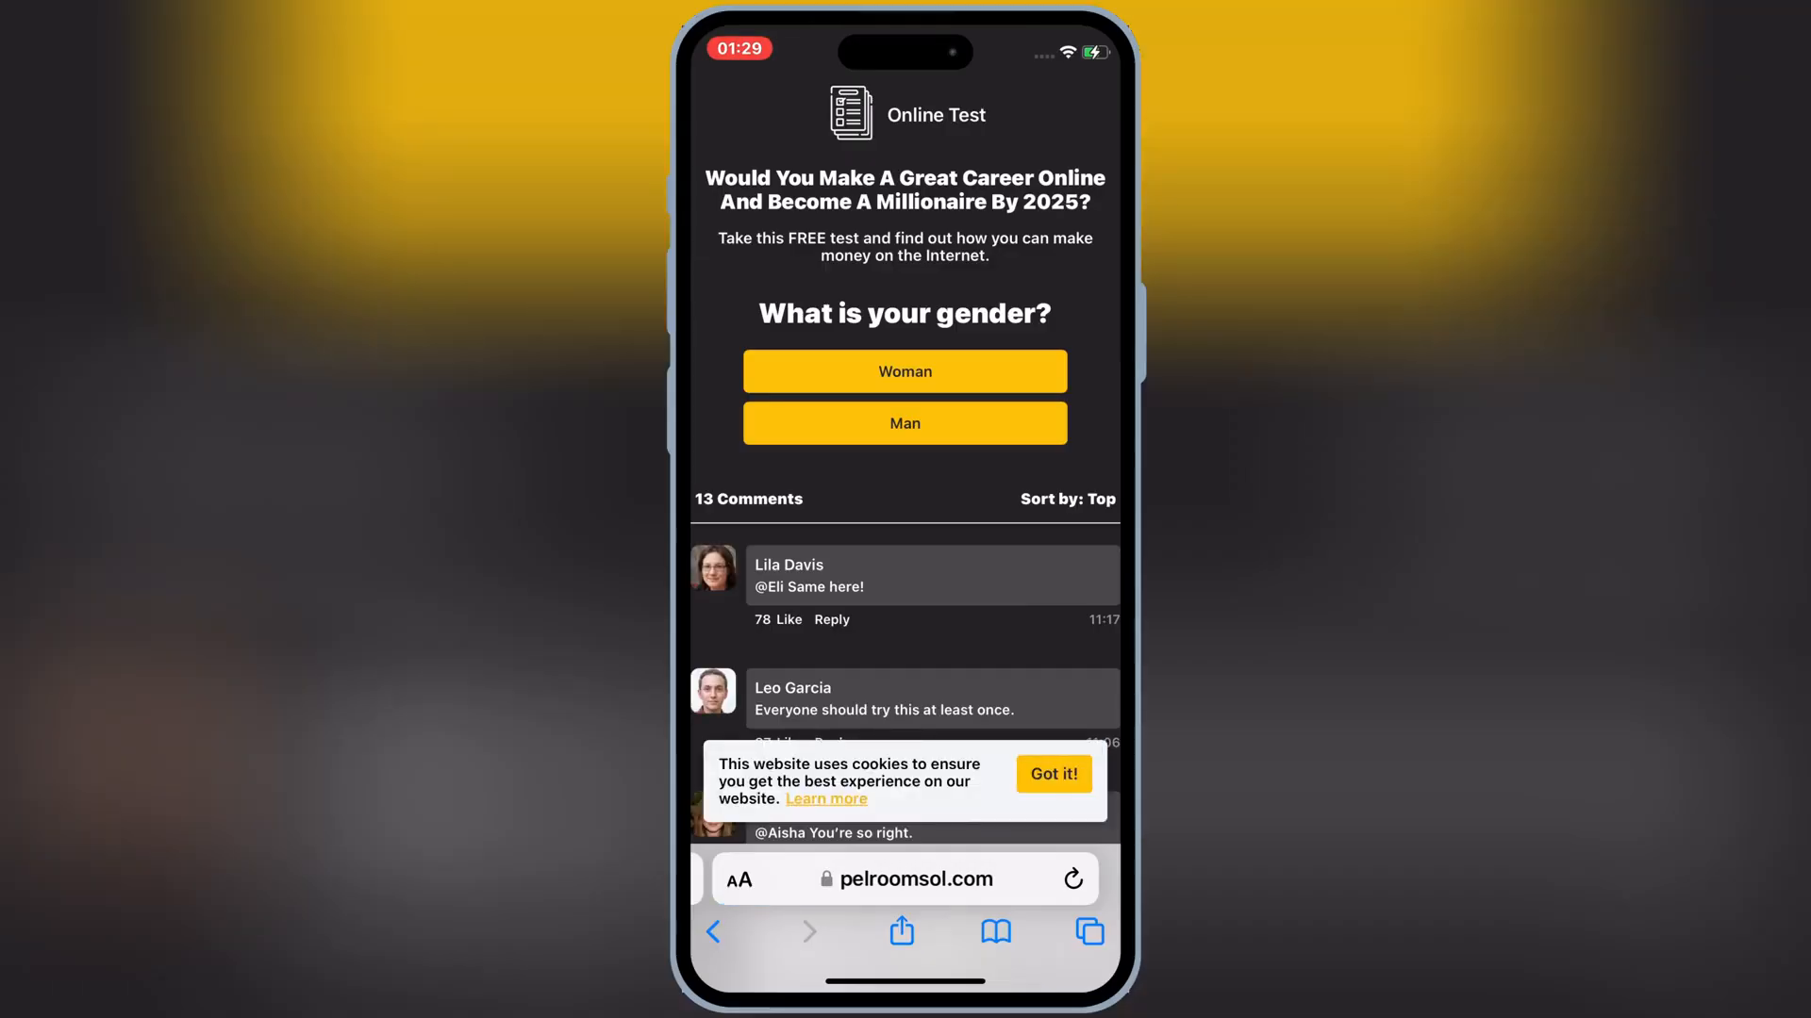
pyautogui.click(1052, 773)
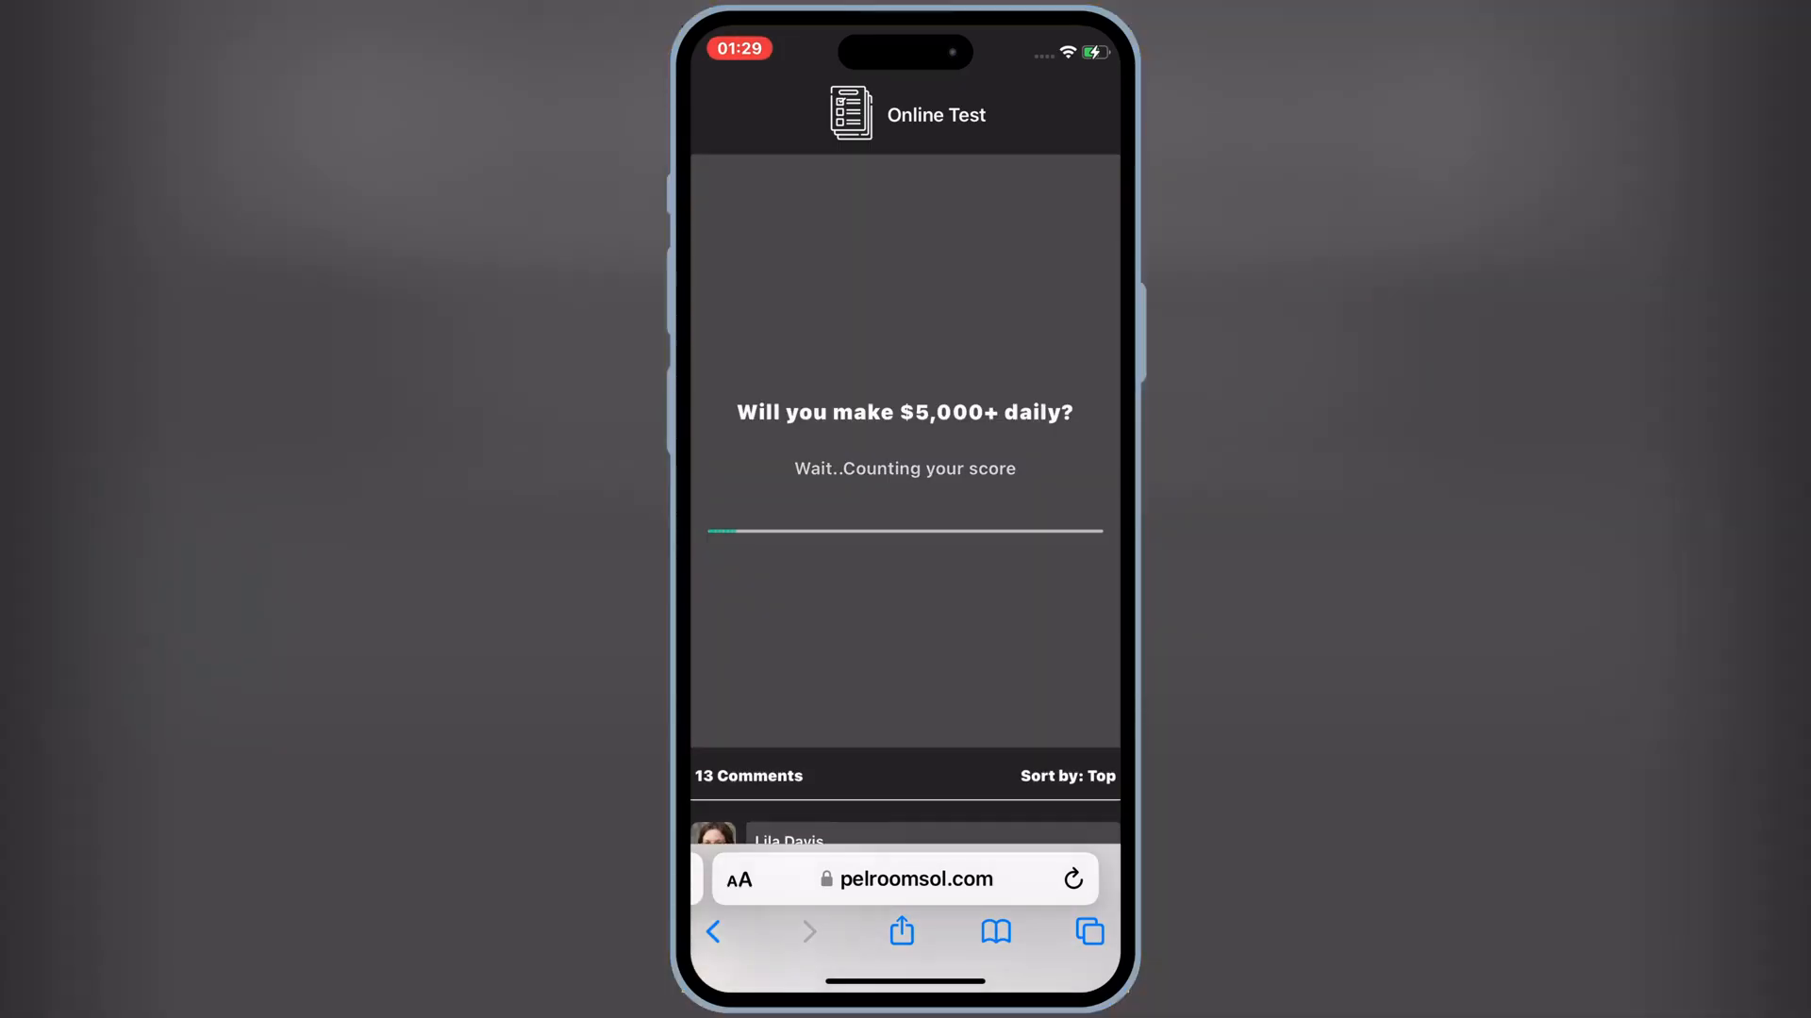
# Return to the Codex Key Checkpoint 1 tab, finish both actions and unlock its content.
pyautogui.click(1086, 932)
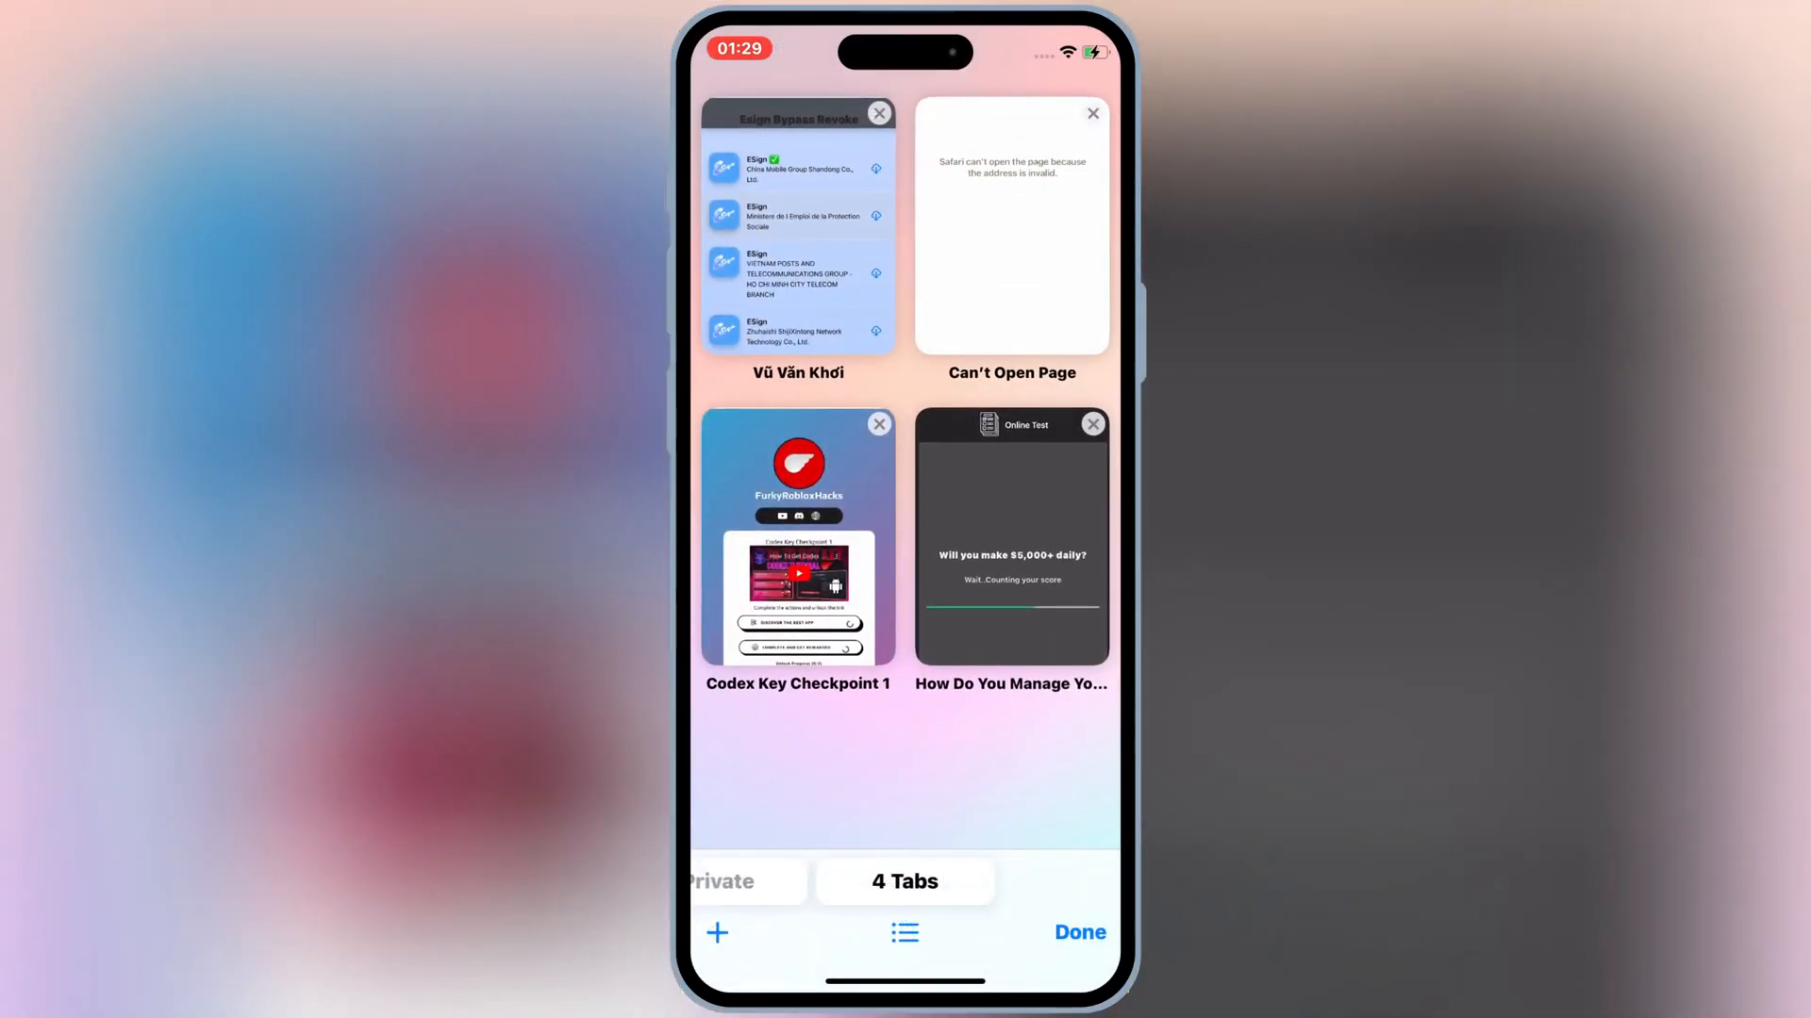
pyautogui.click(796, 536)
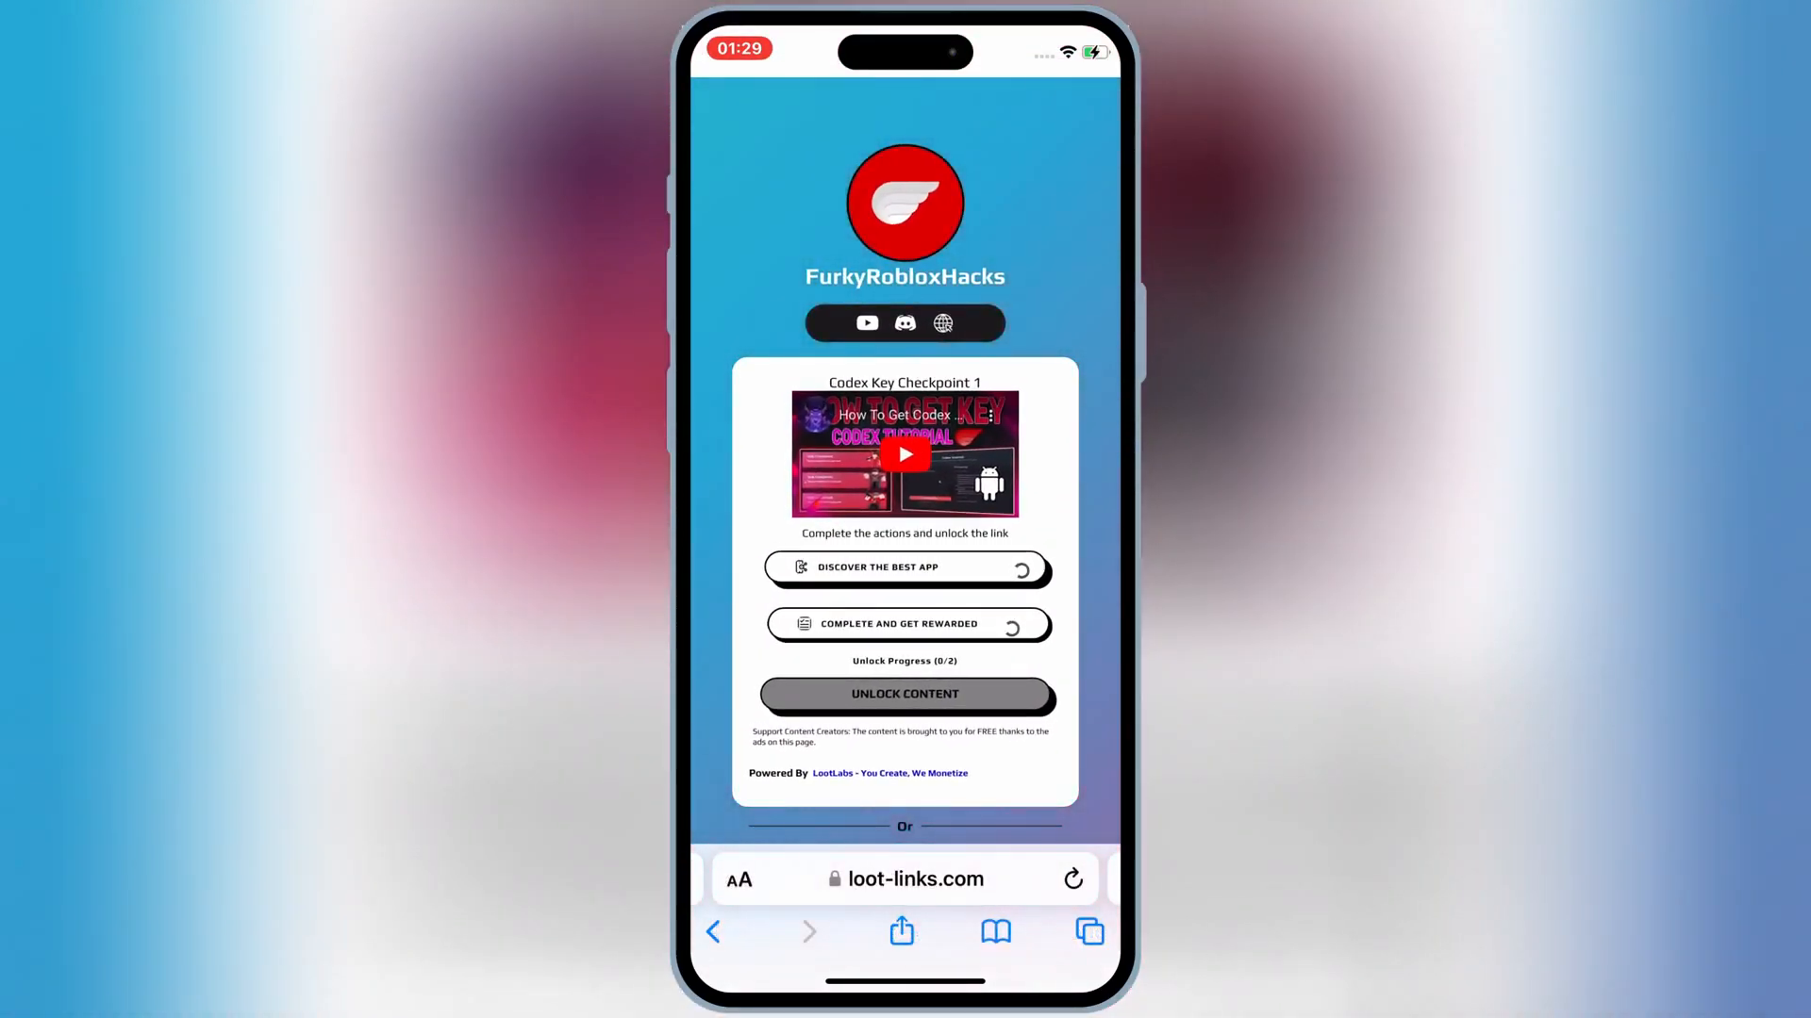
pyautogui.click(905, 567)
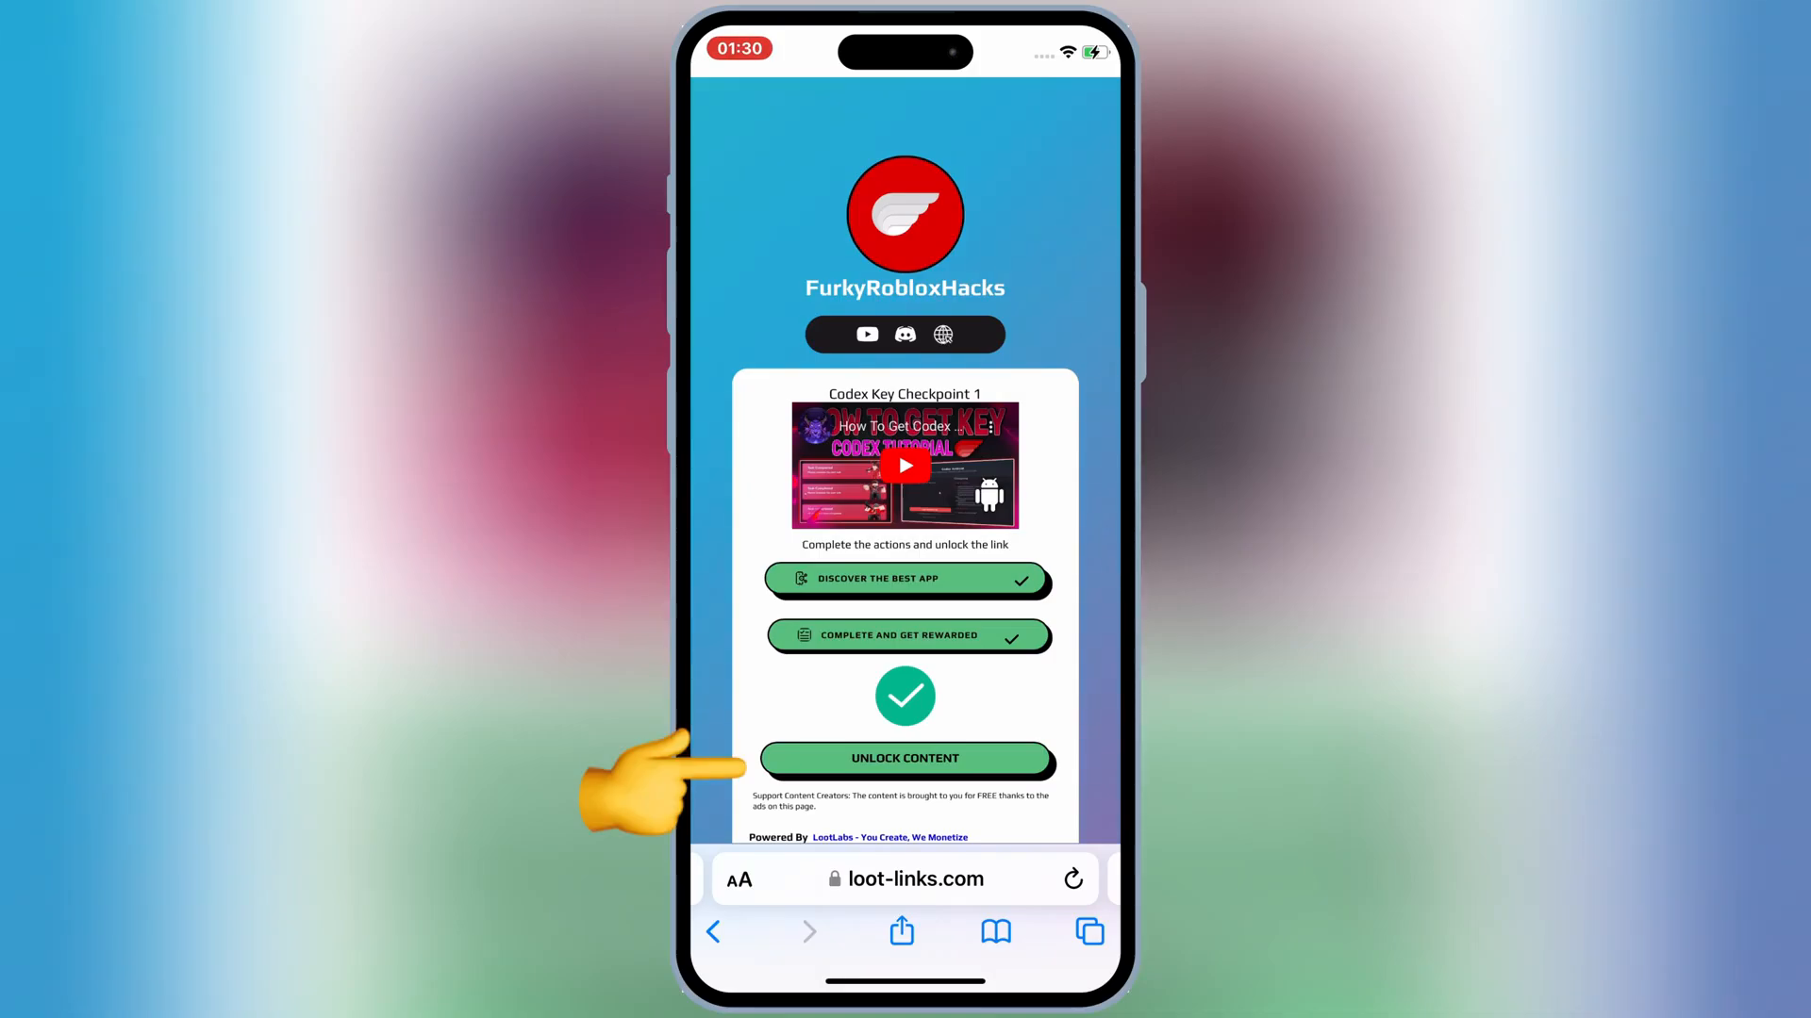
pyautogui.click(906, 758)
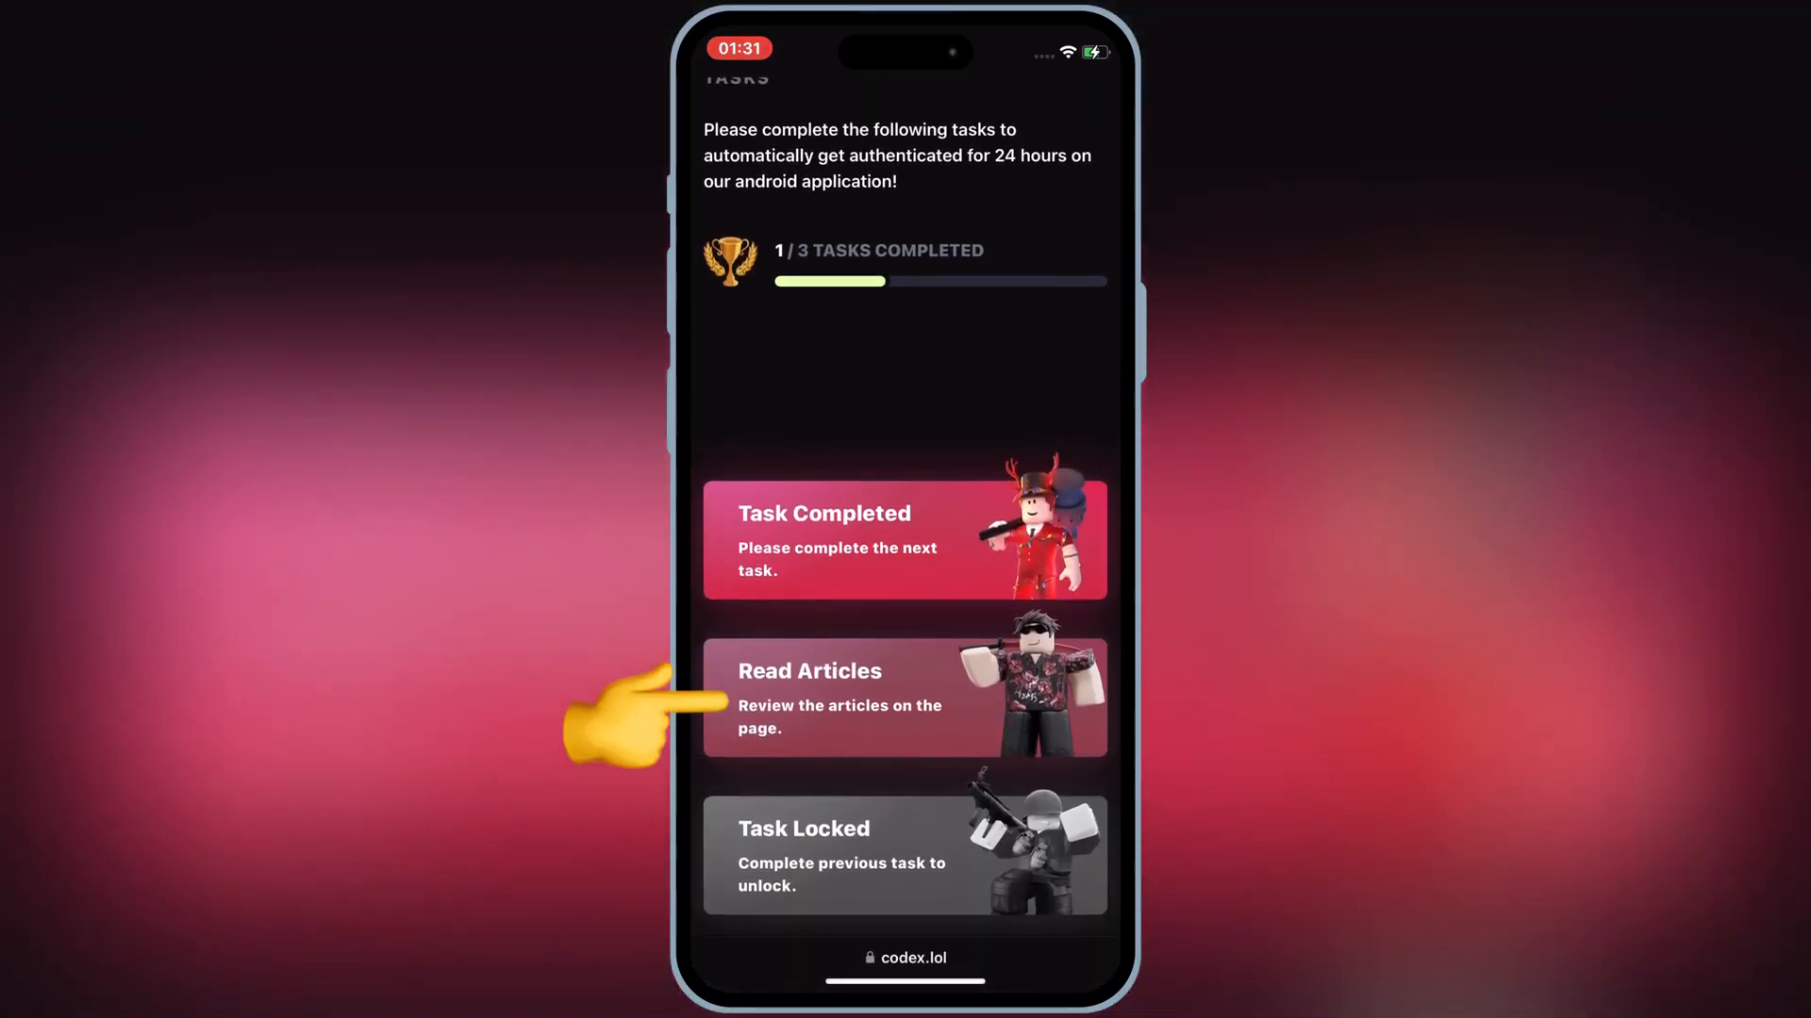
# Get past Linkvertise Checkpoint 2 via Get Codex Roblox Executor, choosing Free Access over Go VIP.
pyautogui.click(904, 698)
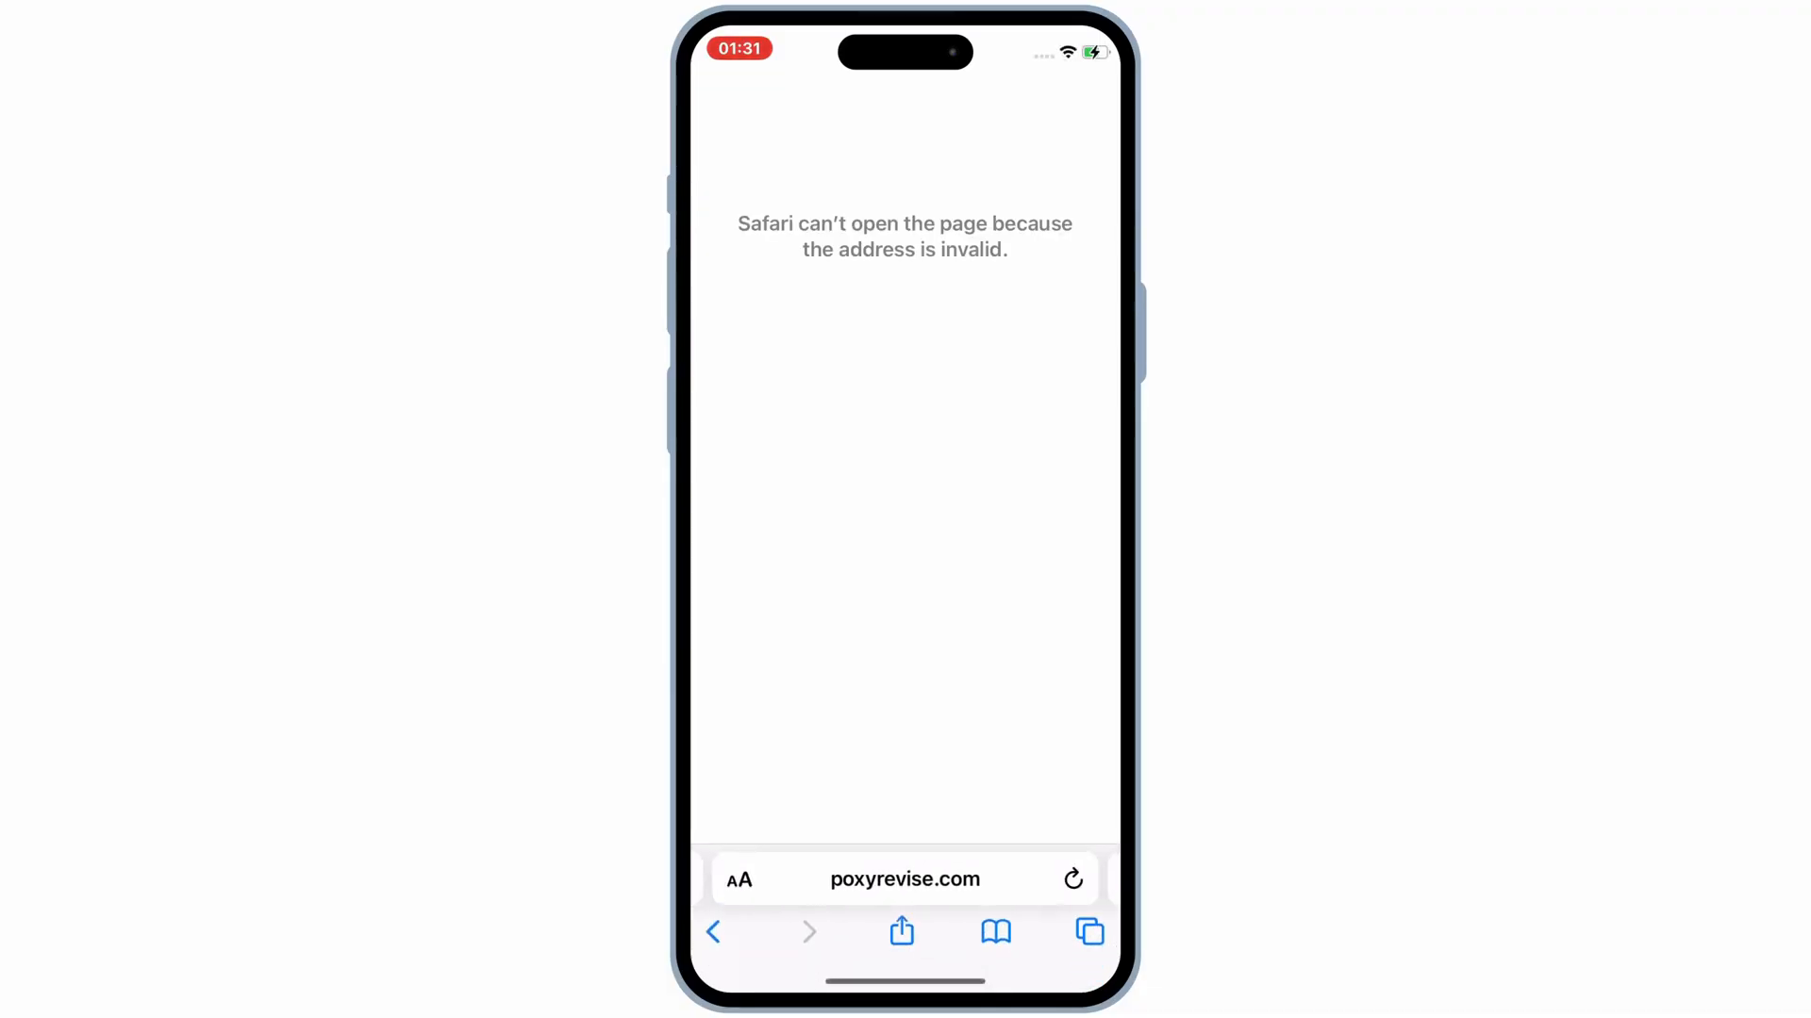
pyautogui.click(1086, 932)
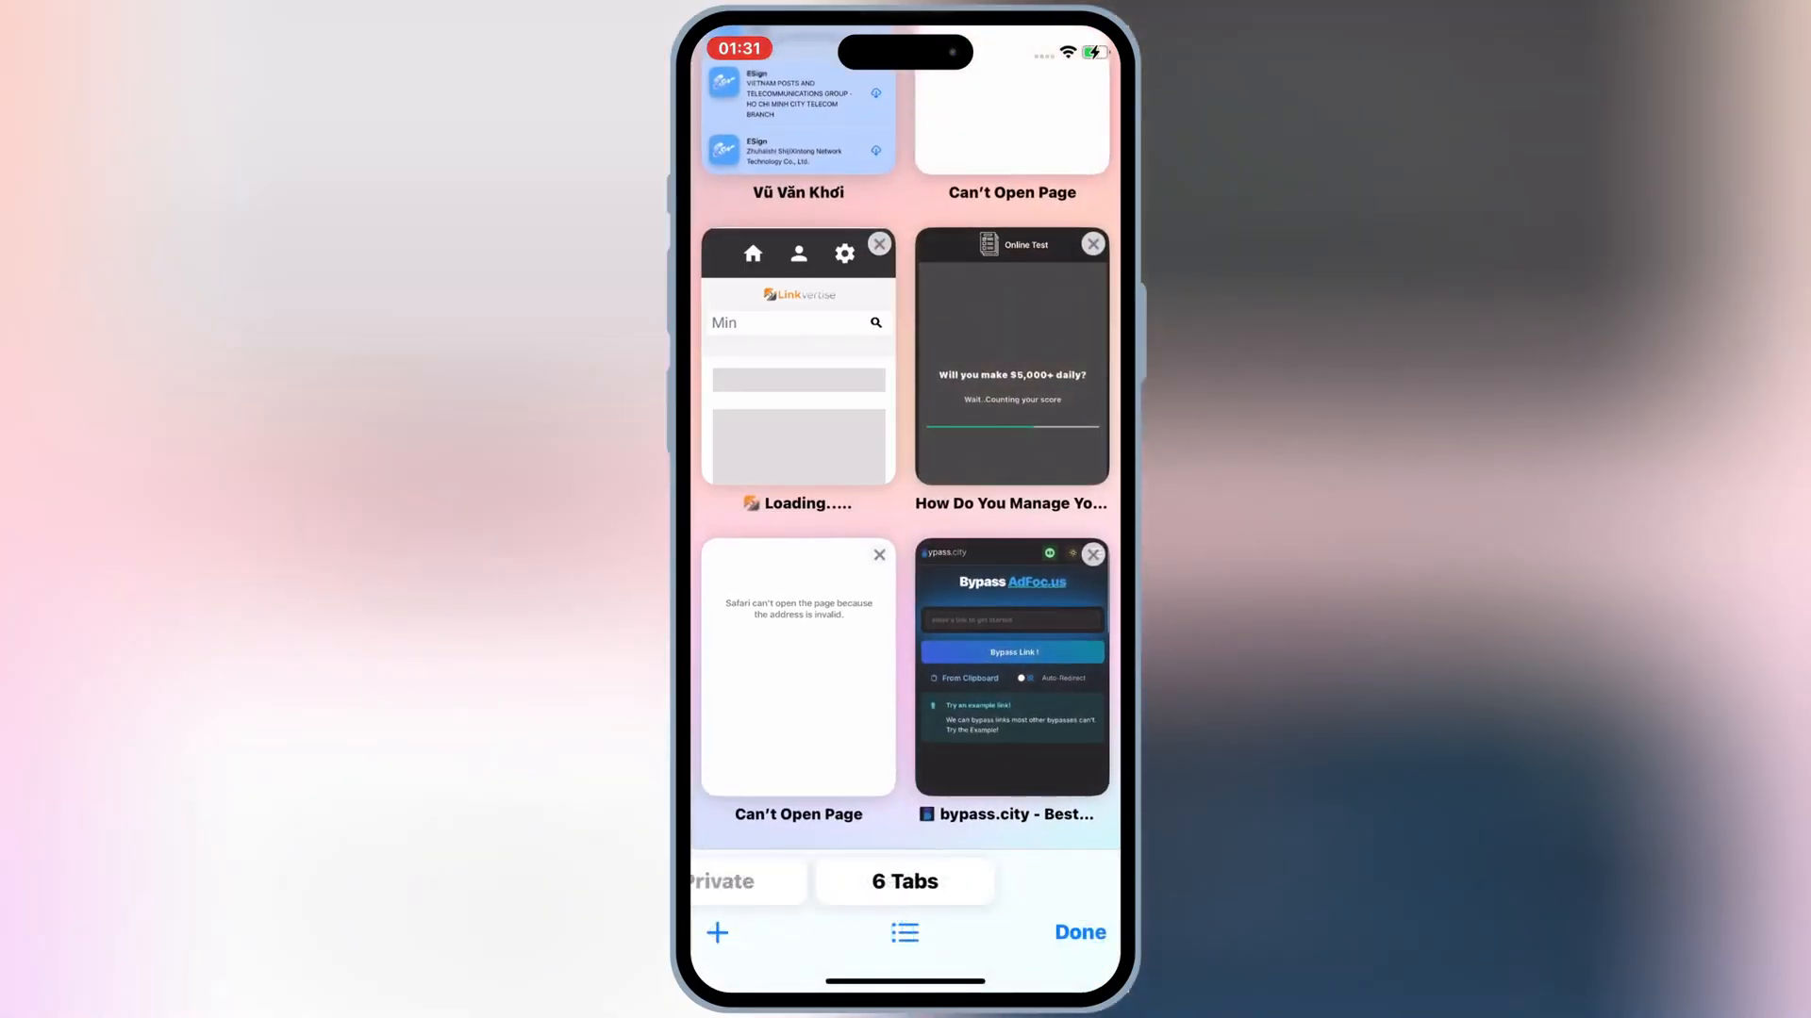
pyautogui.click(797, 370)
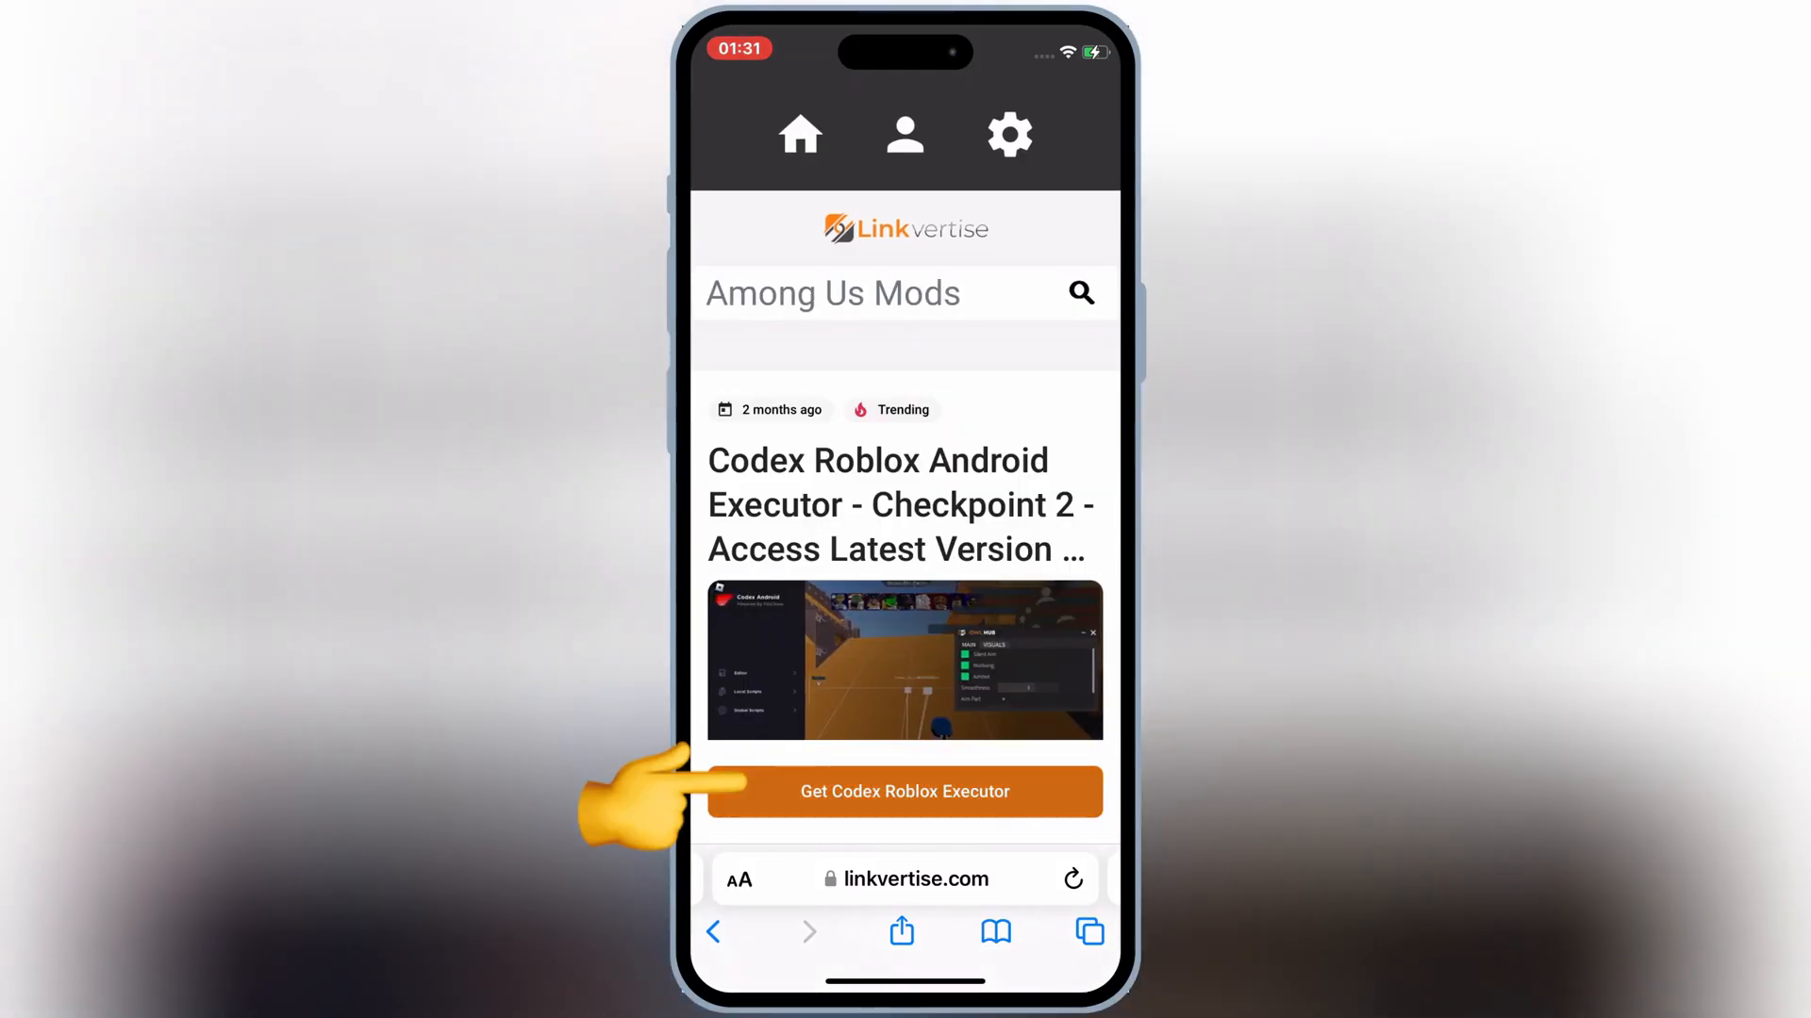
pyautogui.click(904, 792)
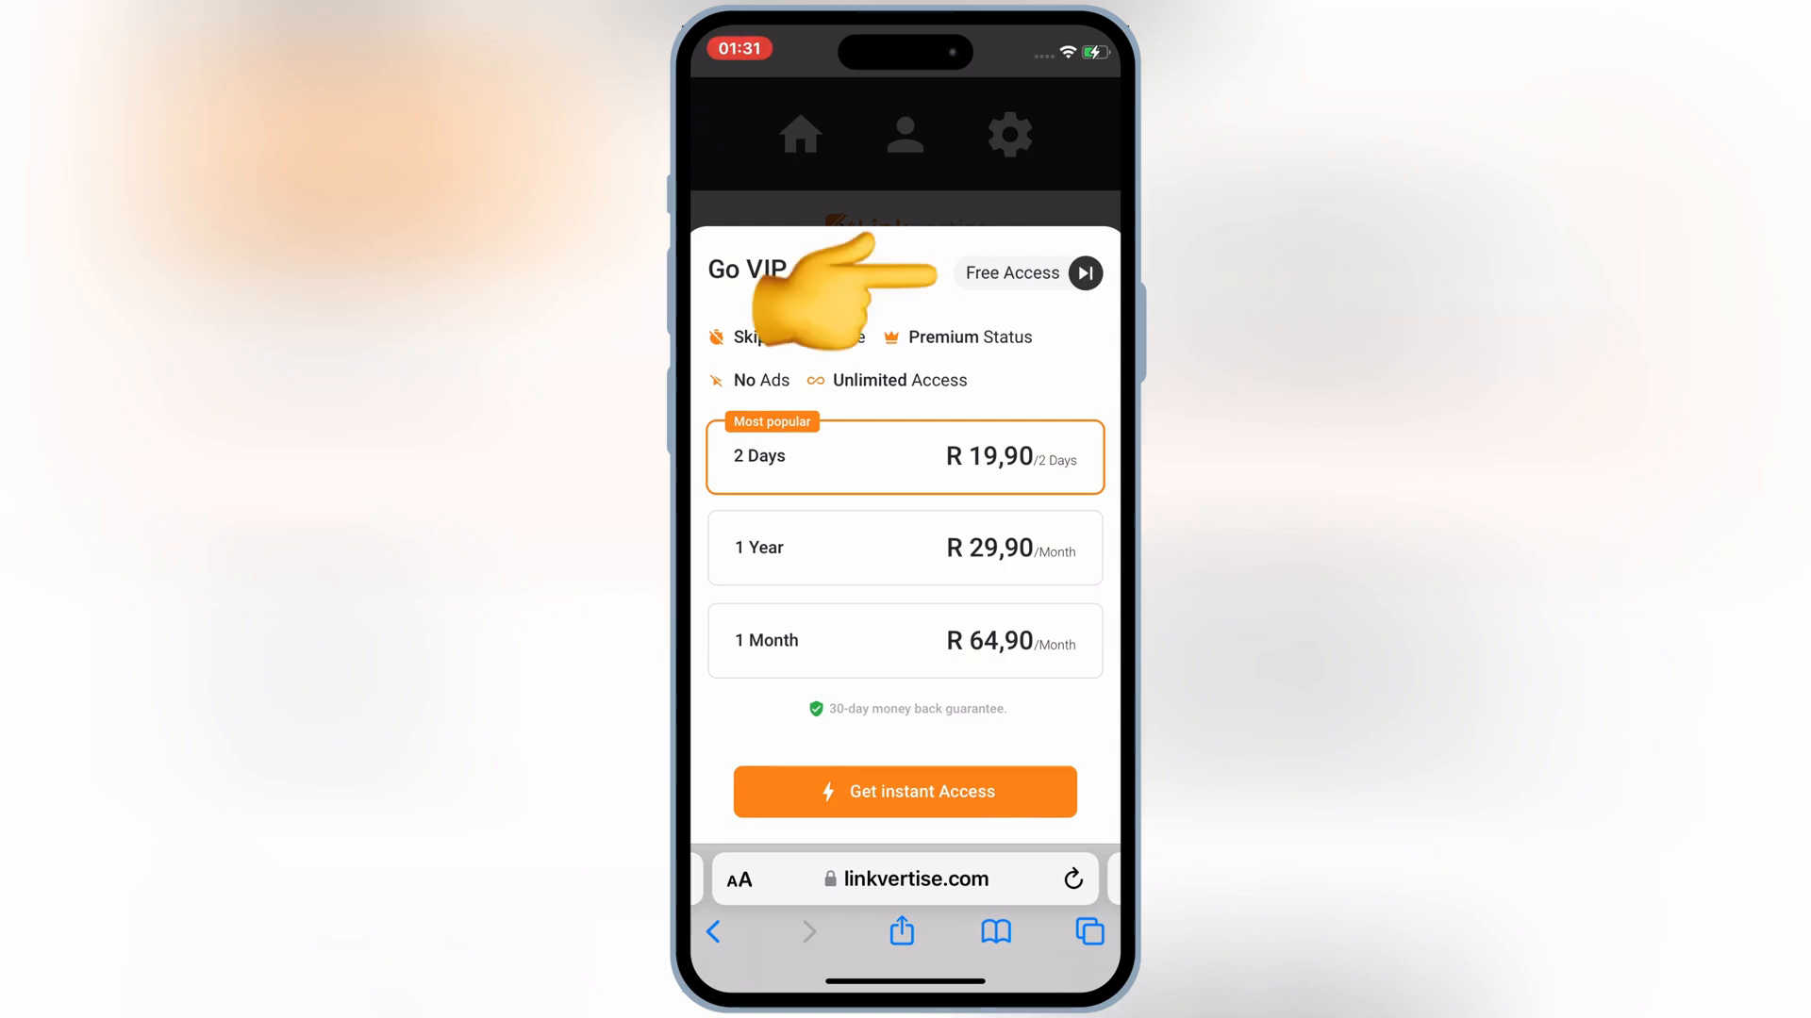
pyautogui.click(1083, 273)
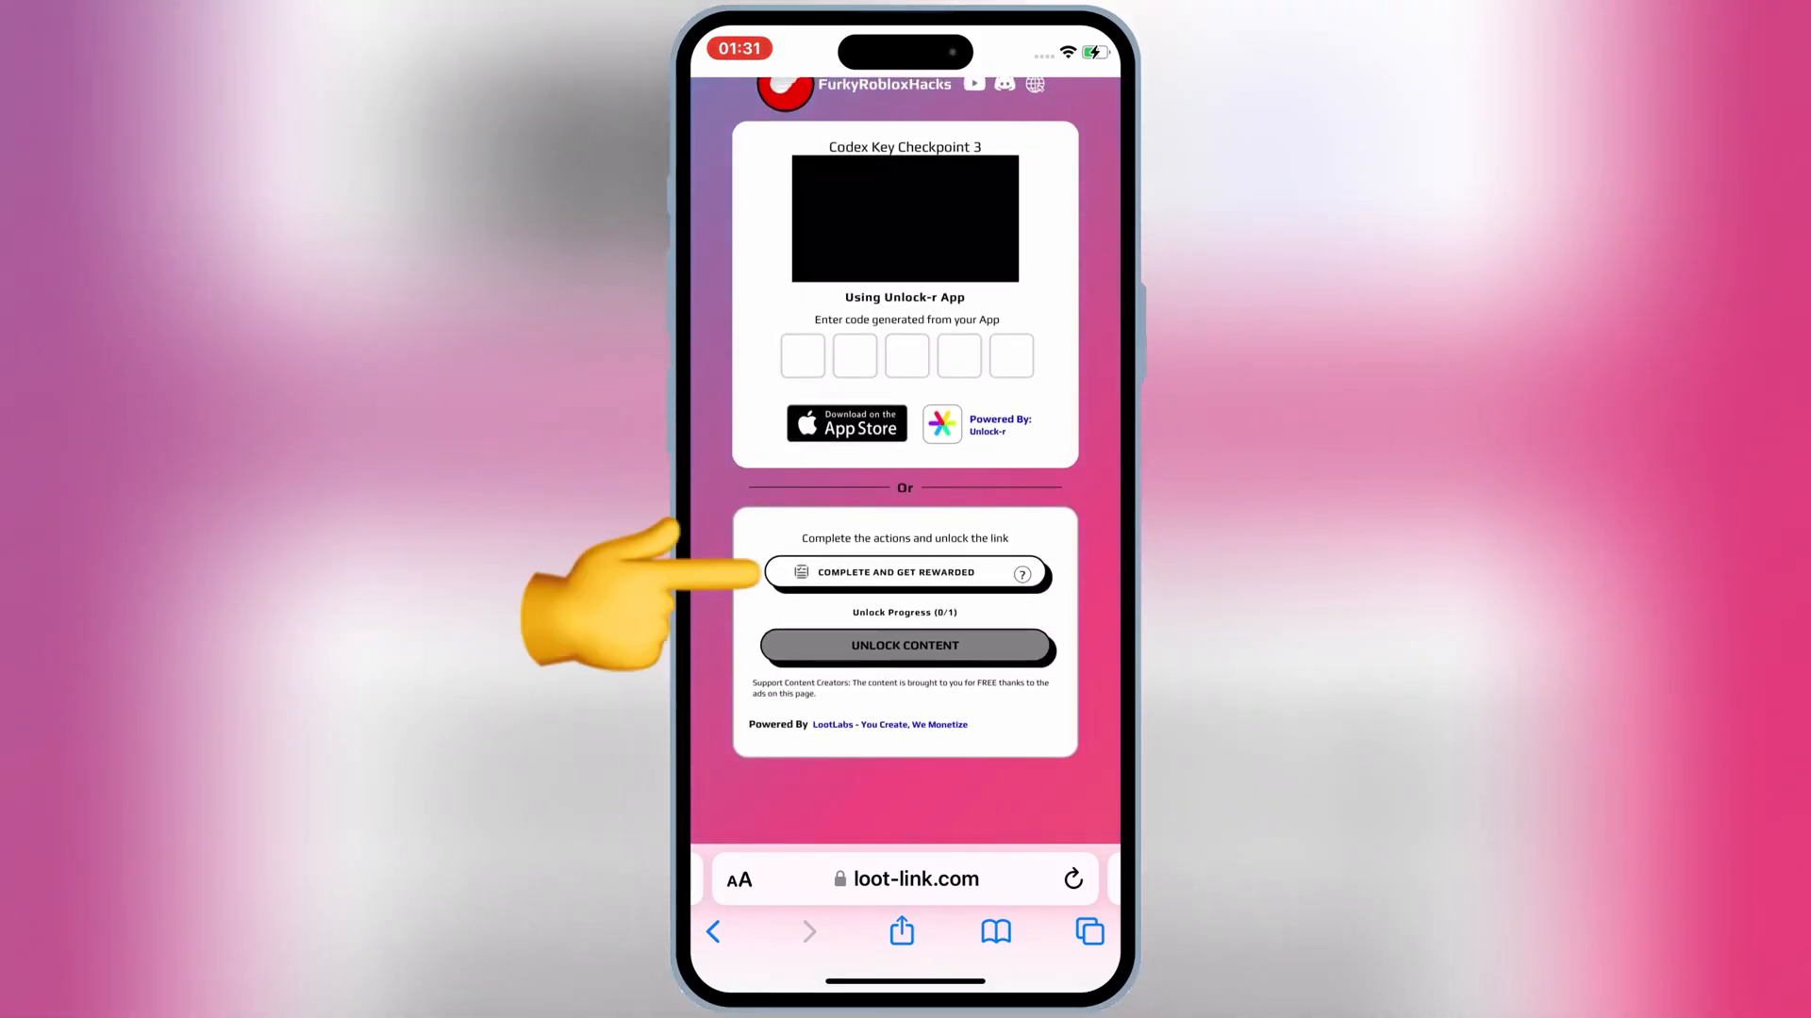
# Complete Checkpoint 3's Get Rewarded online-test action and unlock its content.
pyautogui.click(905, 572)
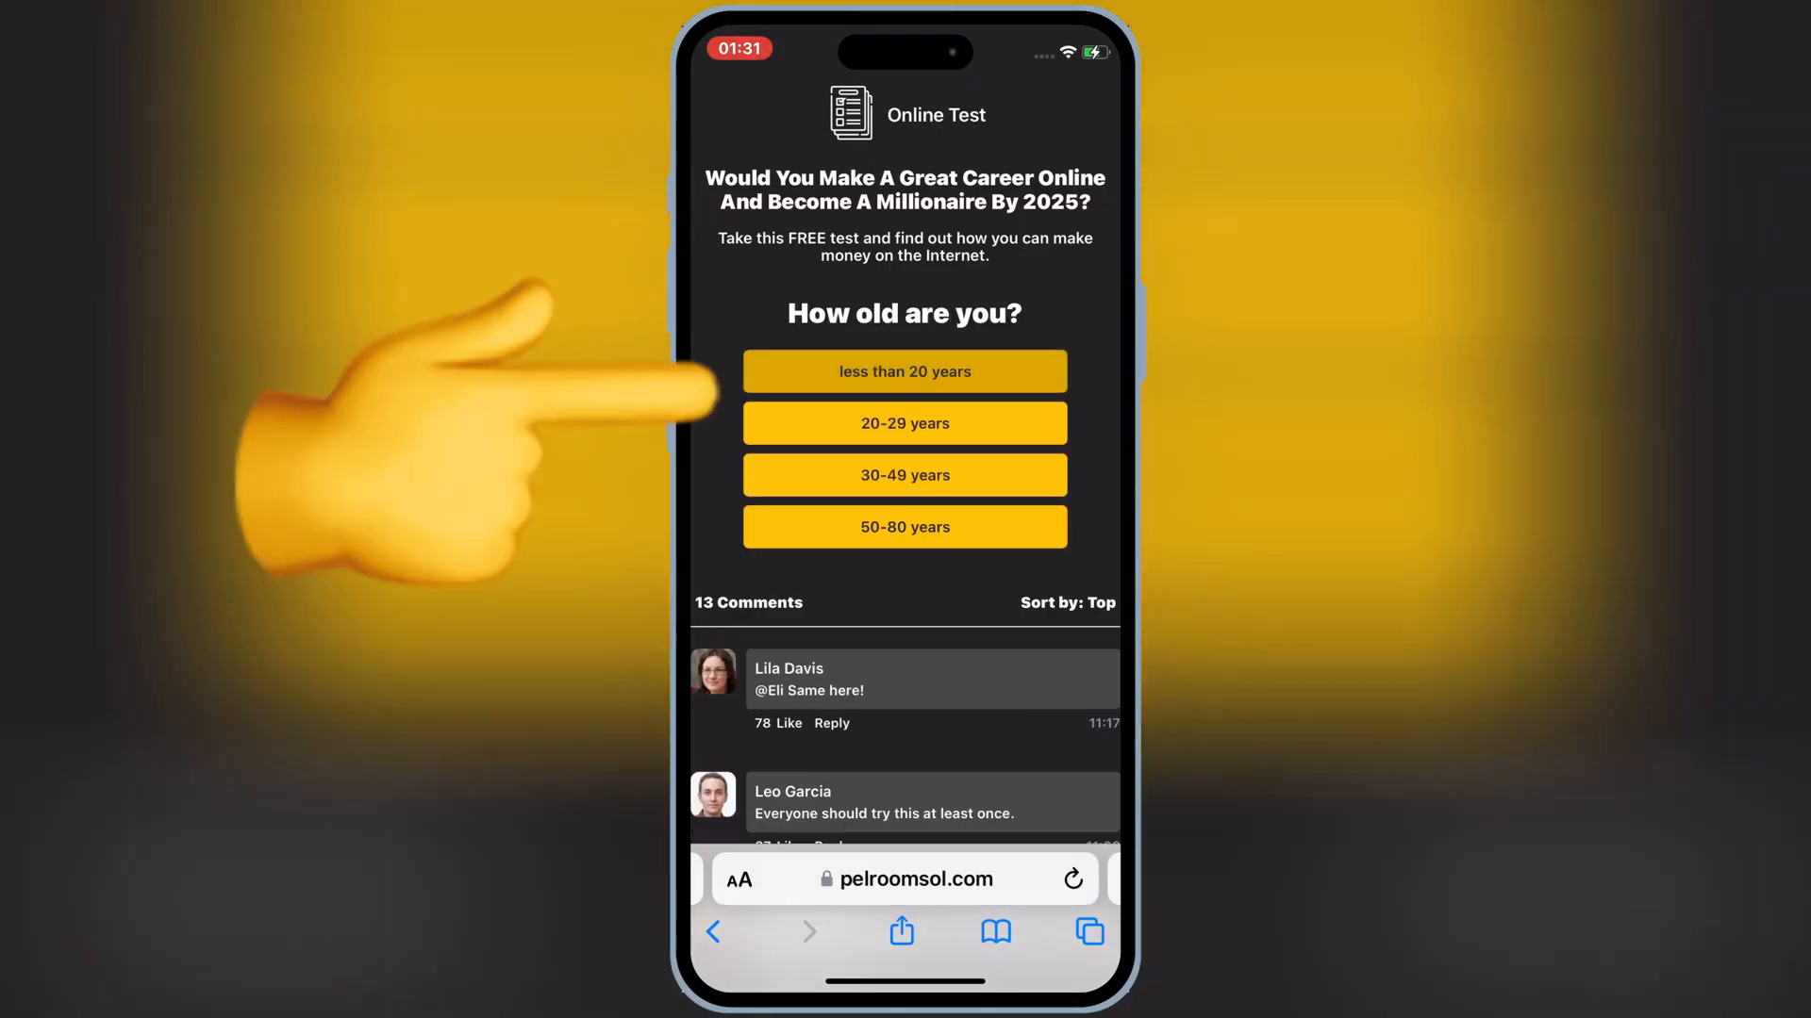
pyautogui.click(1086, 931)
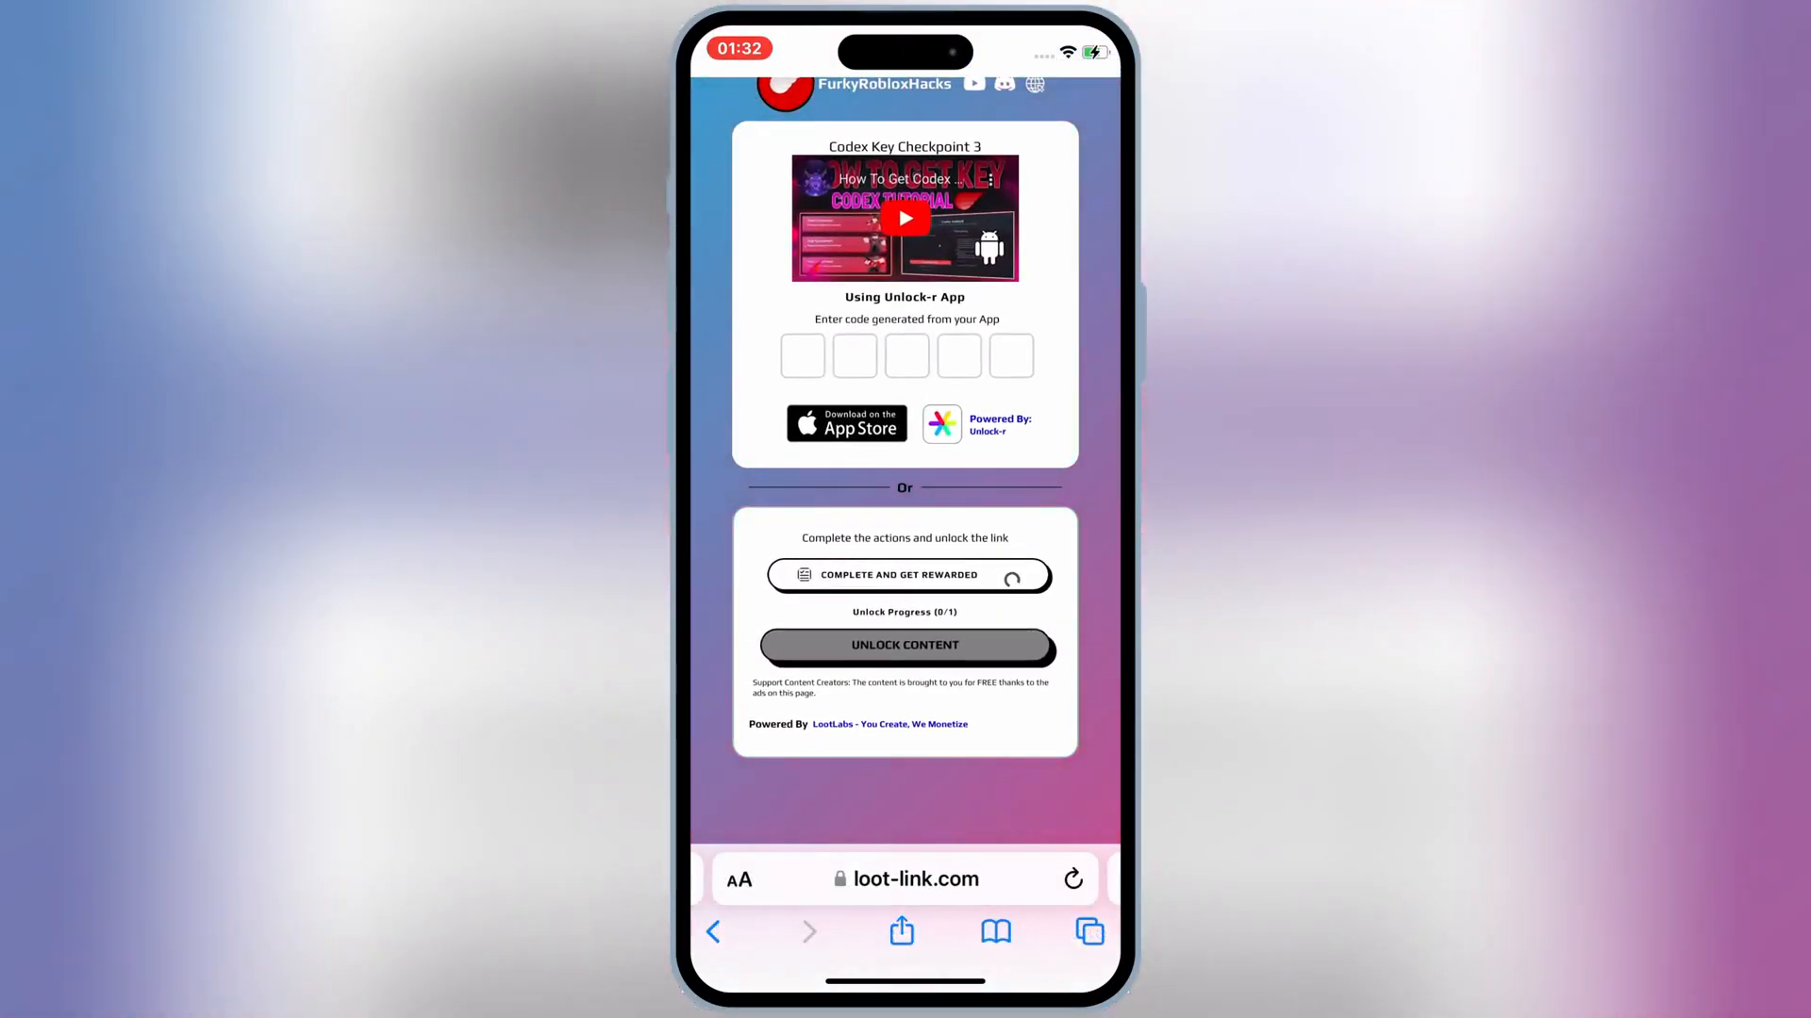
pyautogui.scroll(3)
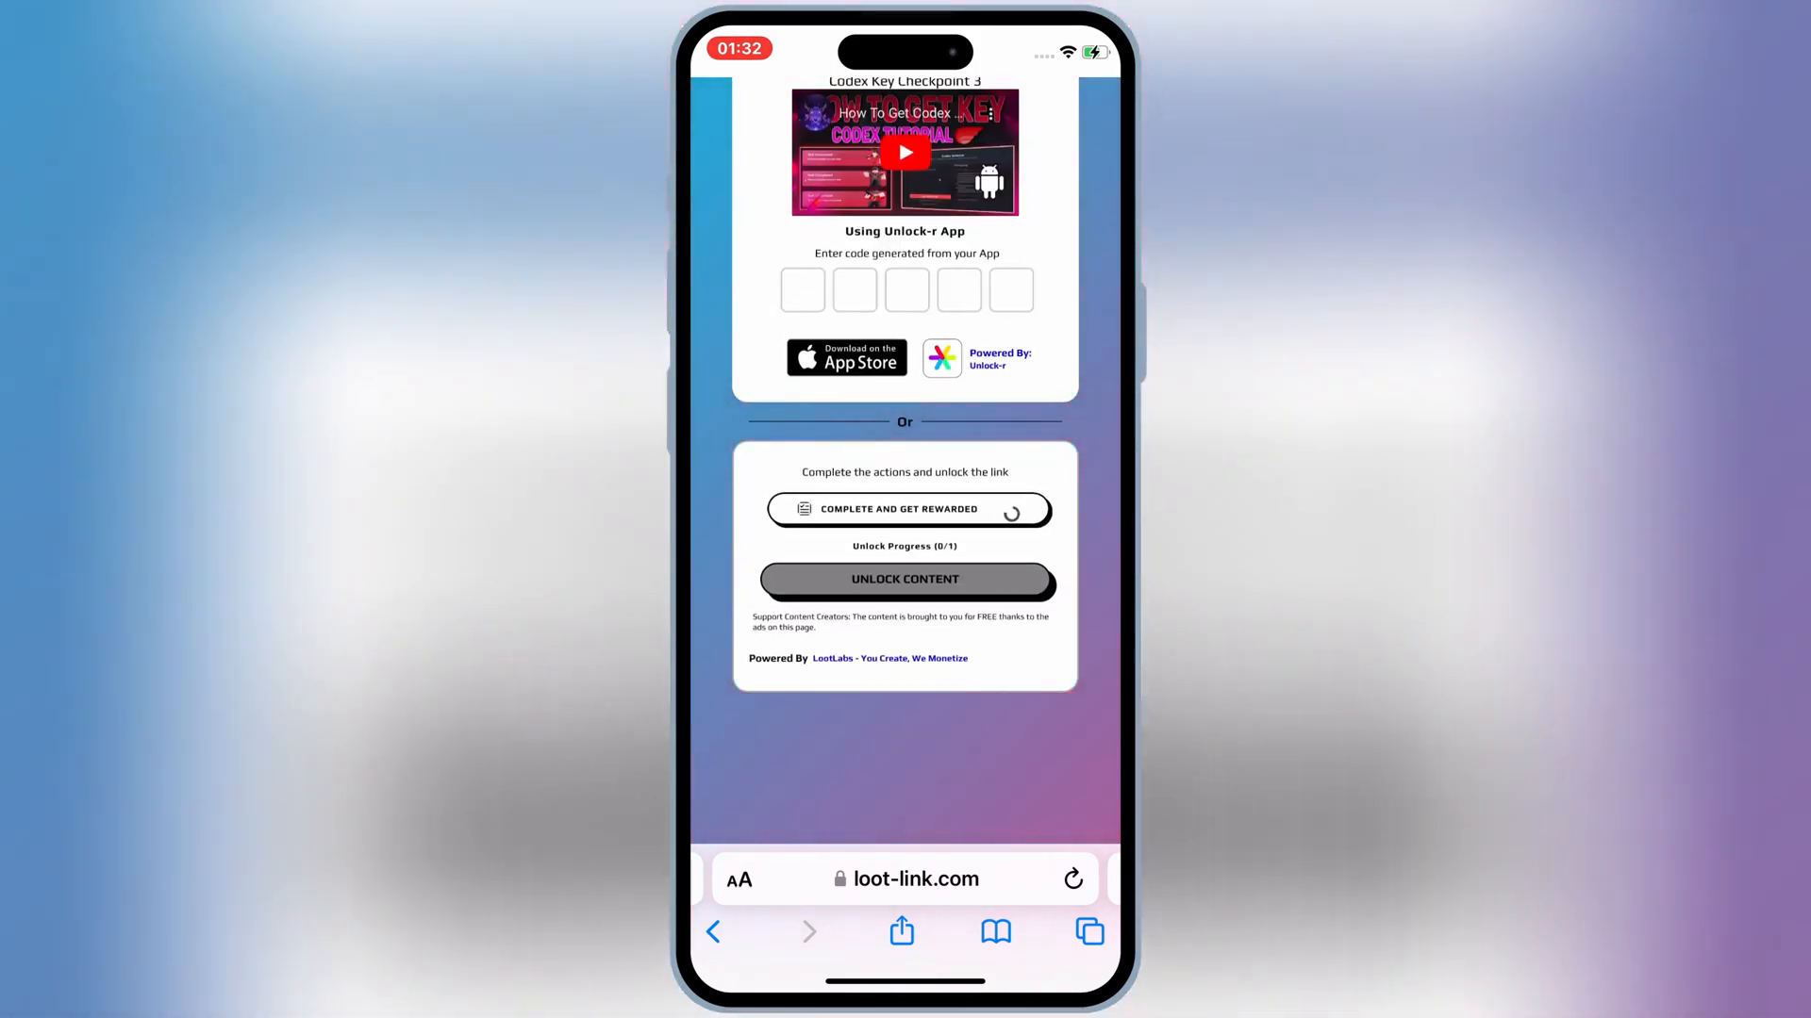
pyautogui.scroll(3)
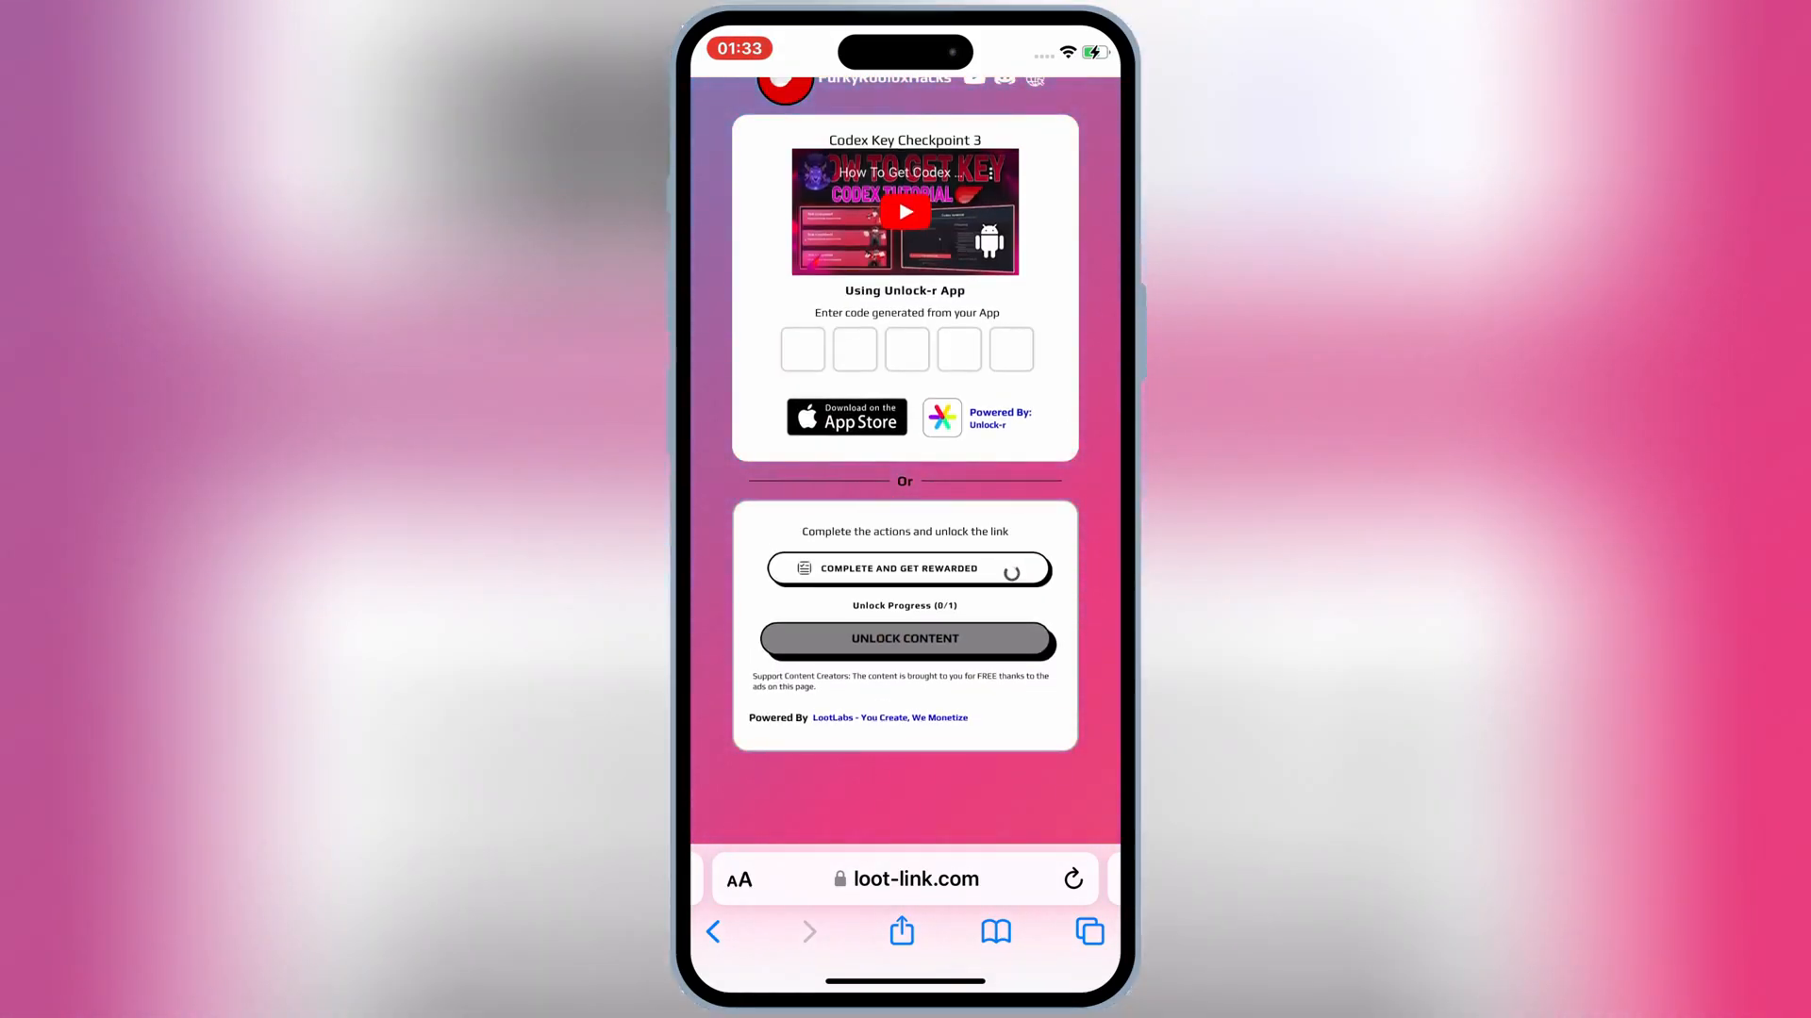
pyautogui.click(908, 567)
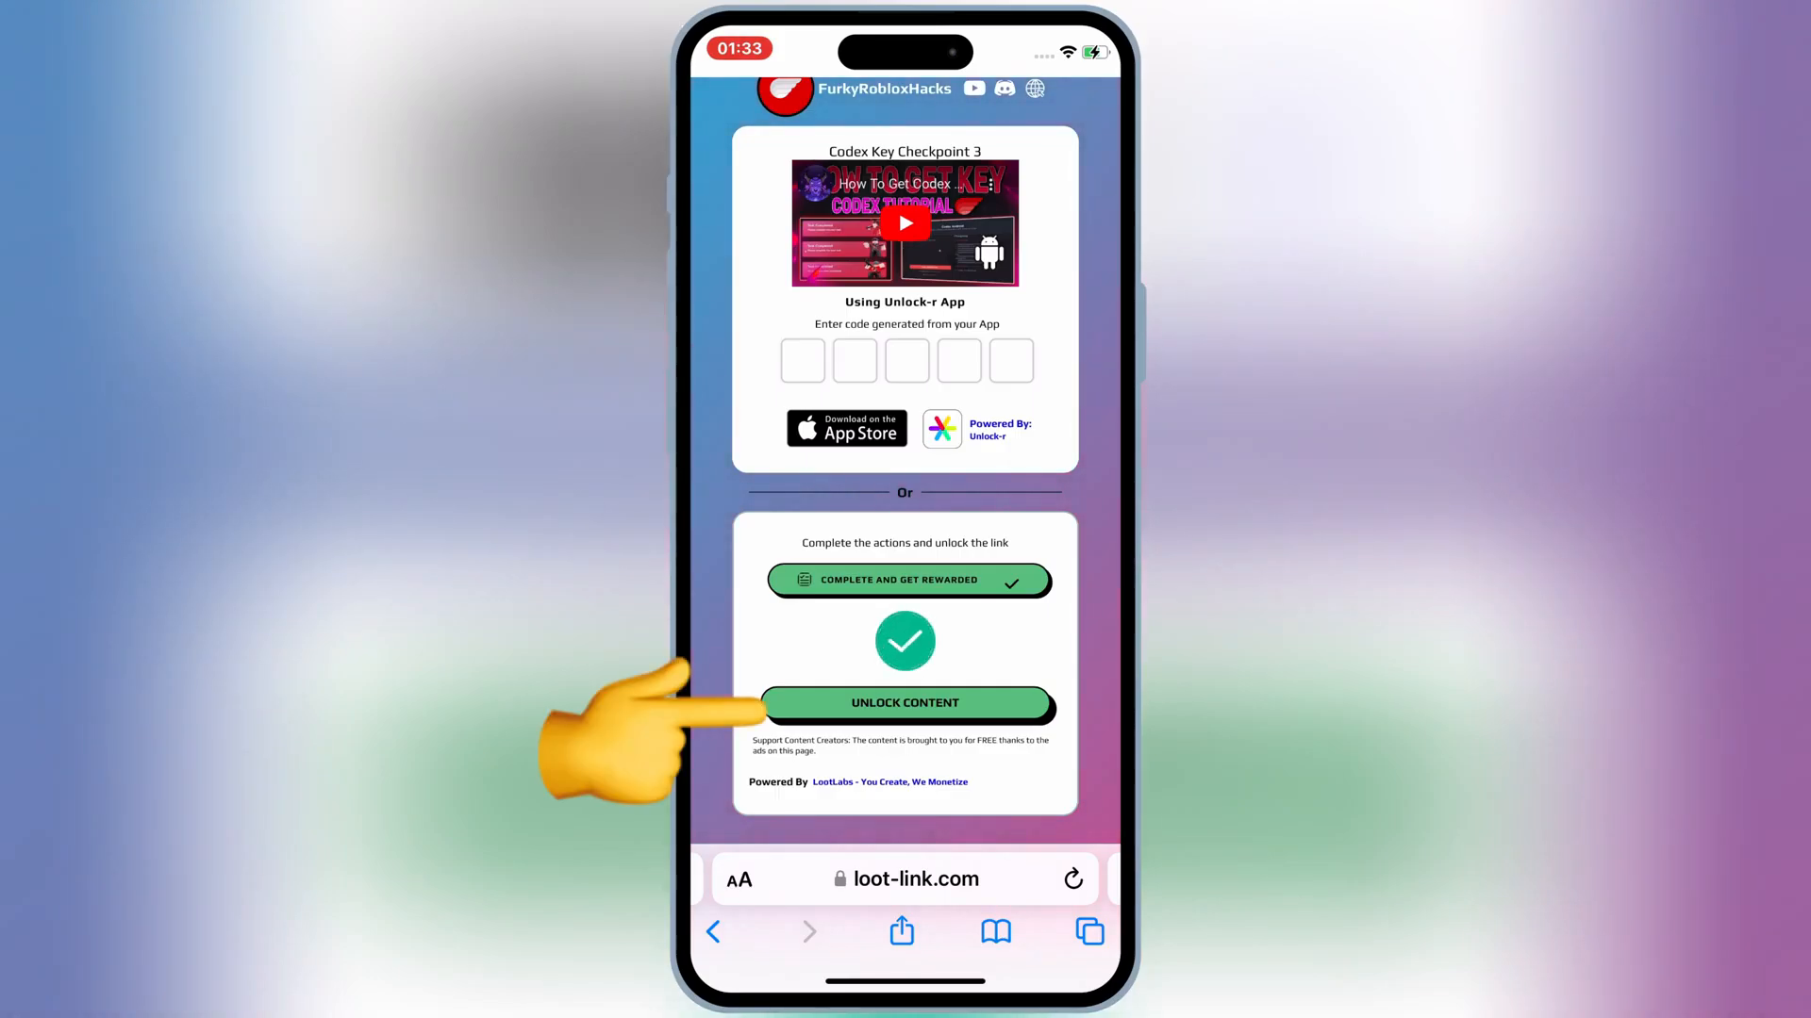
pyautogui.click(904, 702)
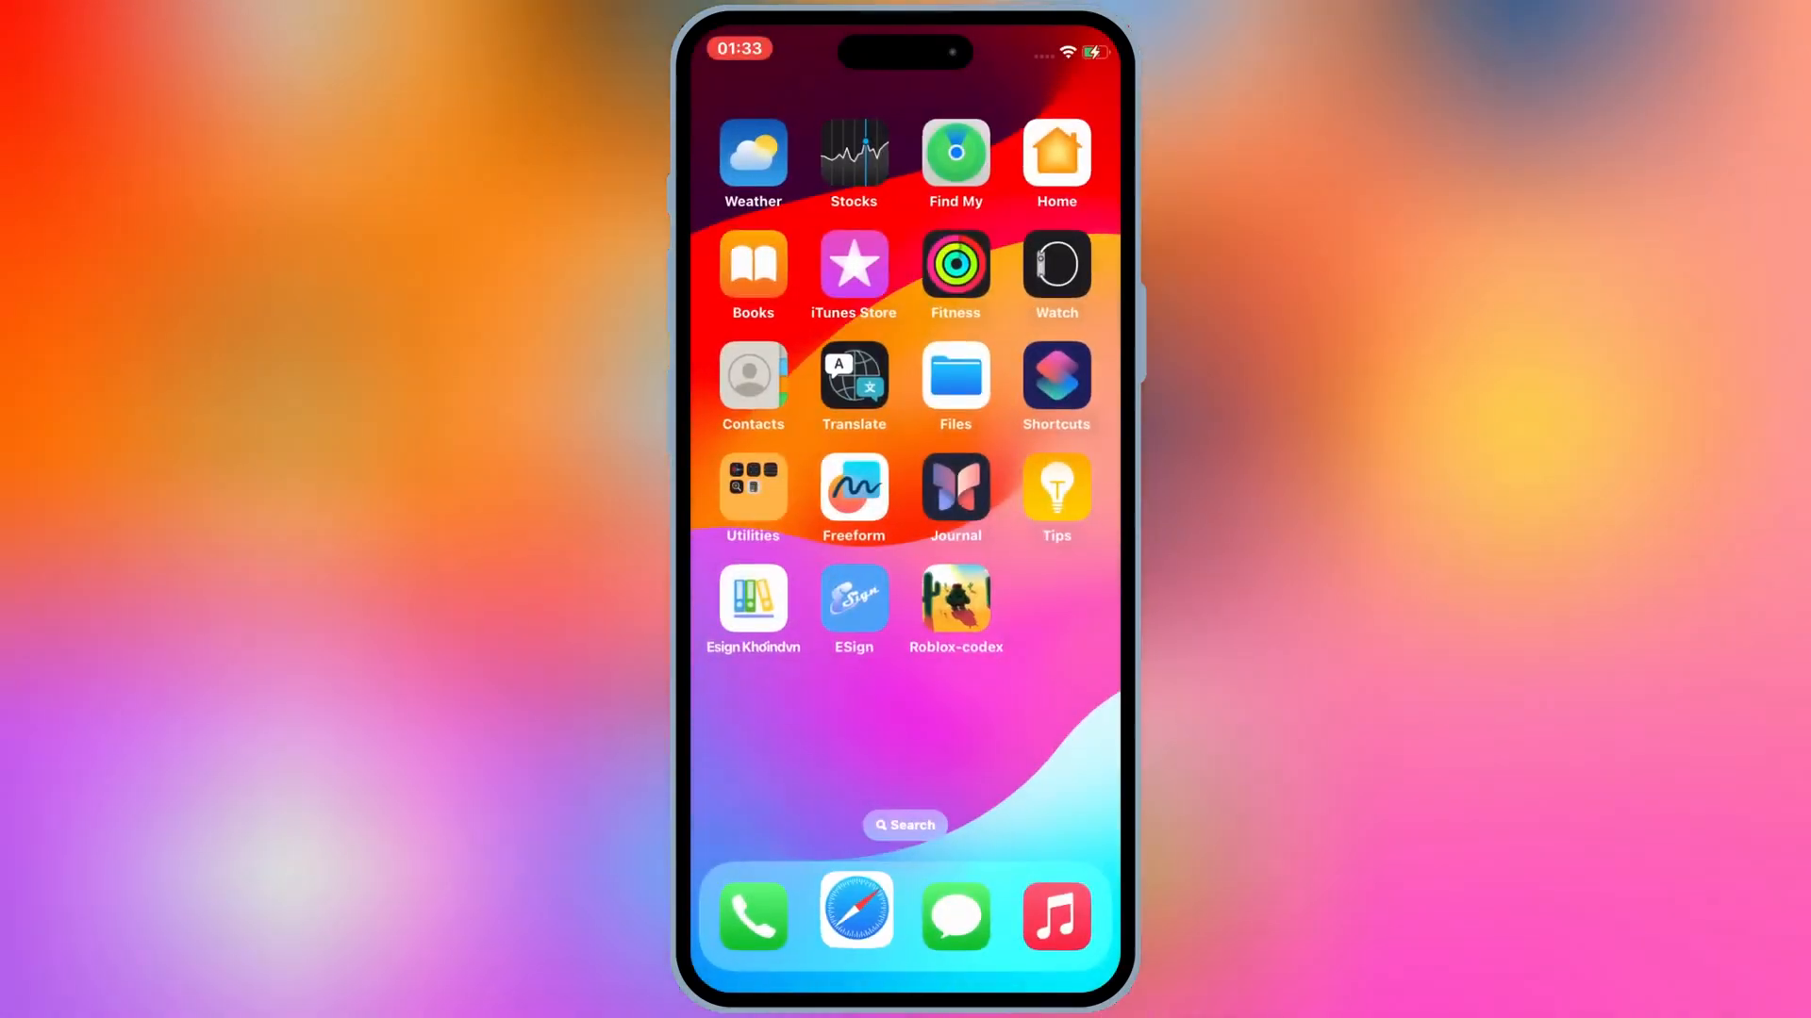
# Launch Roblox-codex and join Blox Fruits, spawning in the Jungle on the Pirates team.
pyautogui.click(956, 603)
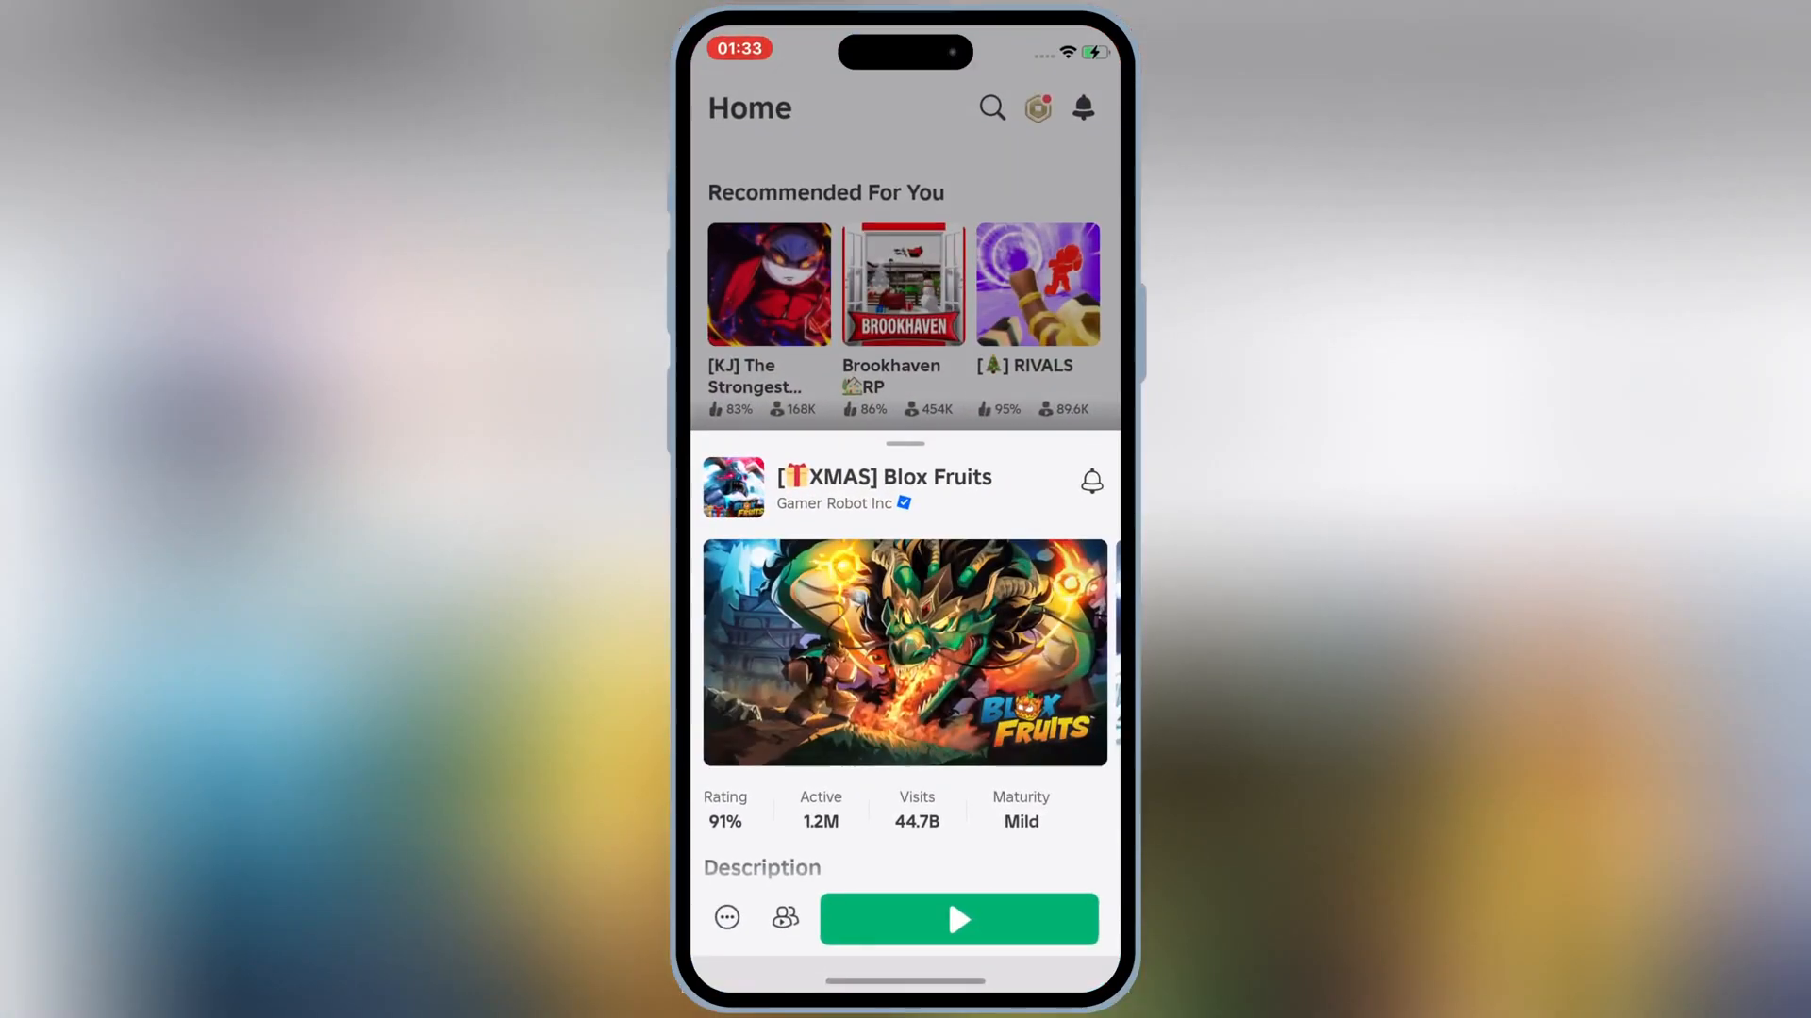
pyautogui.click(958, 920)
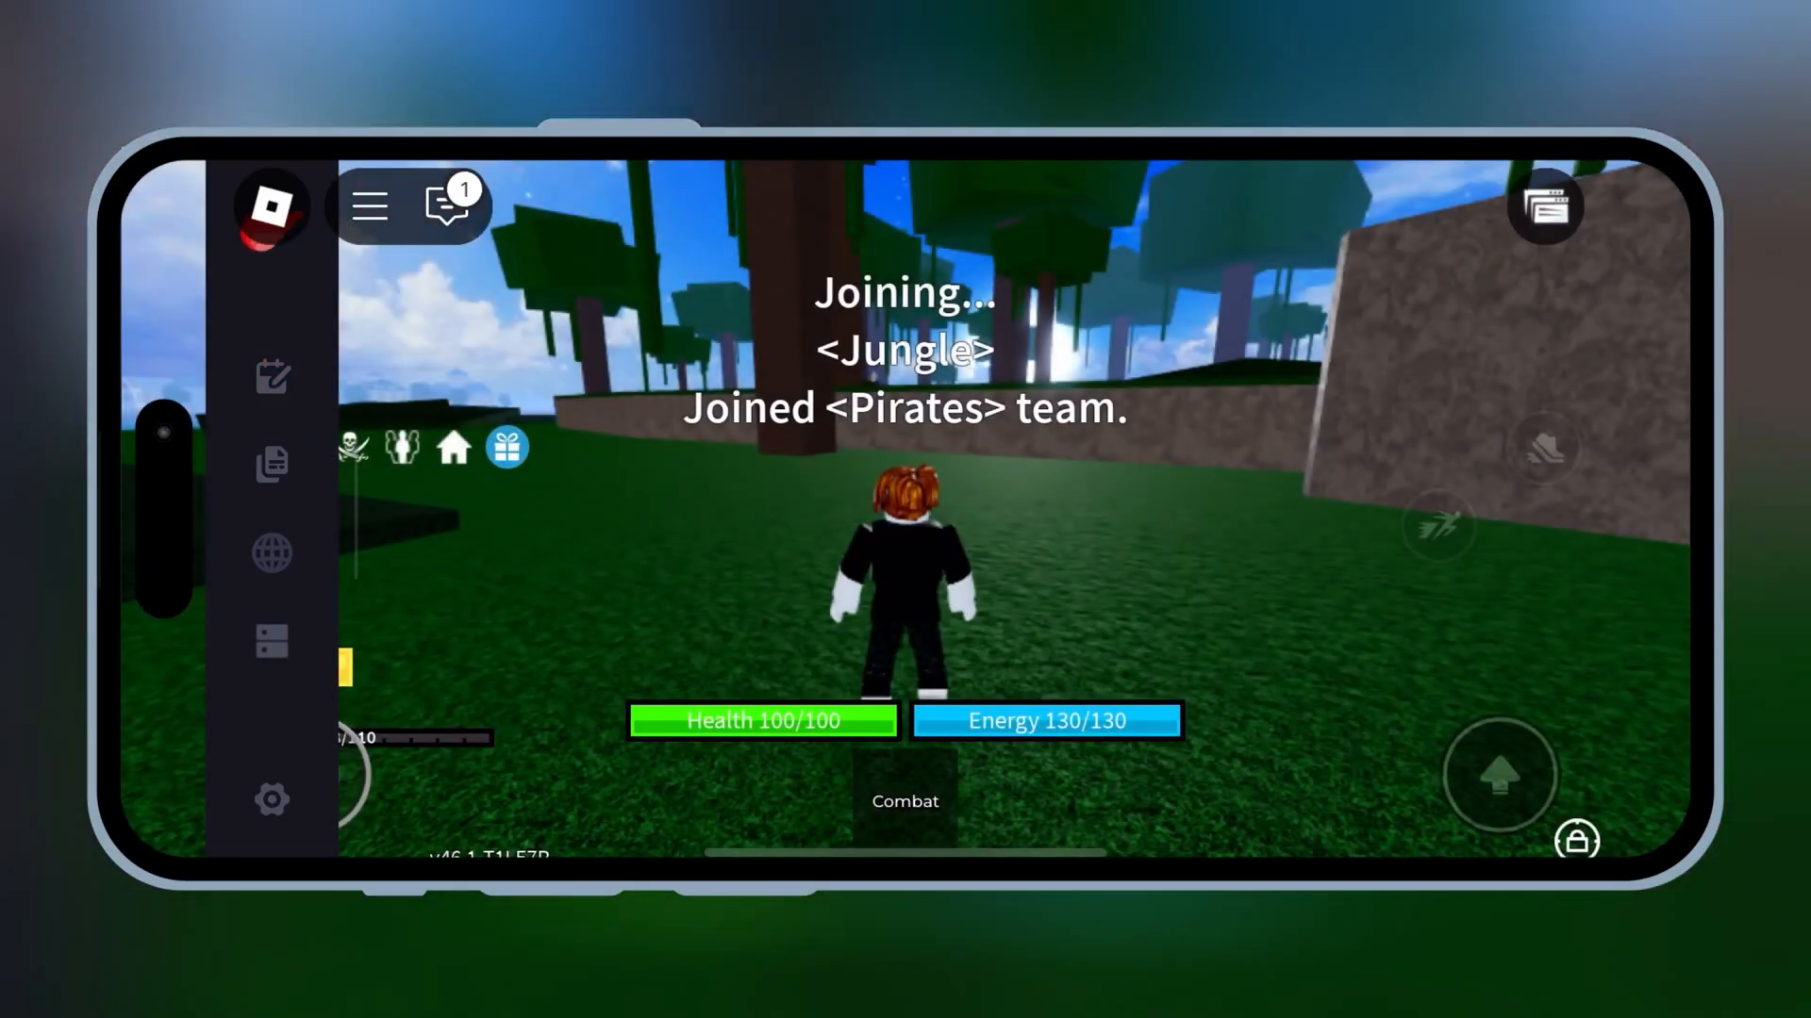
pyautogui.click(272, 376)
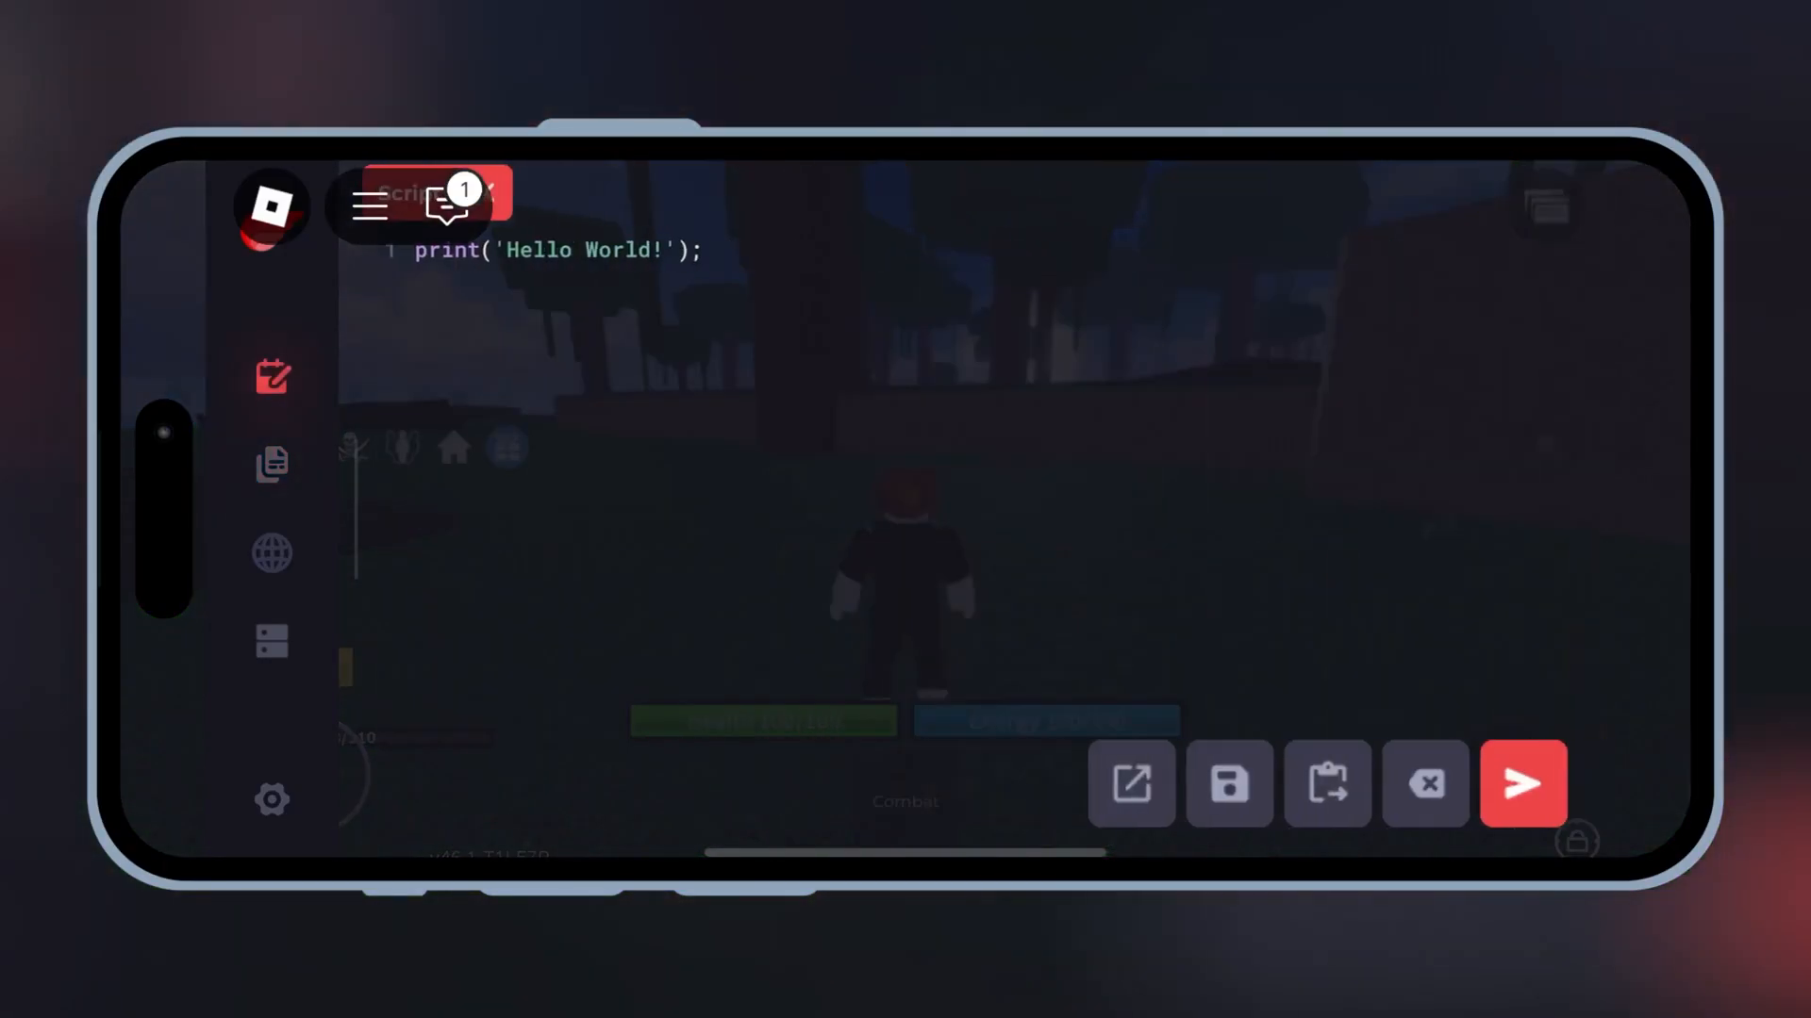
pyautogui.click(271, 552)
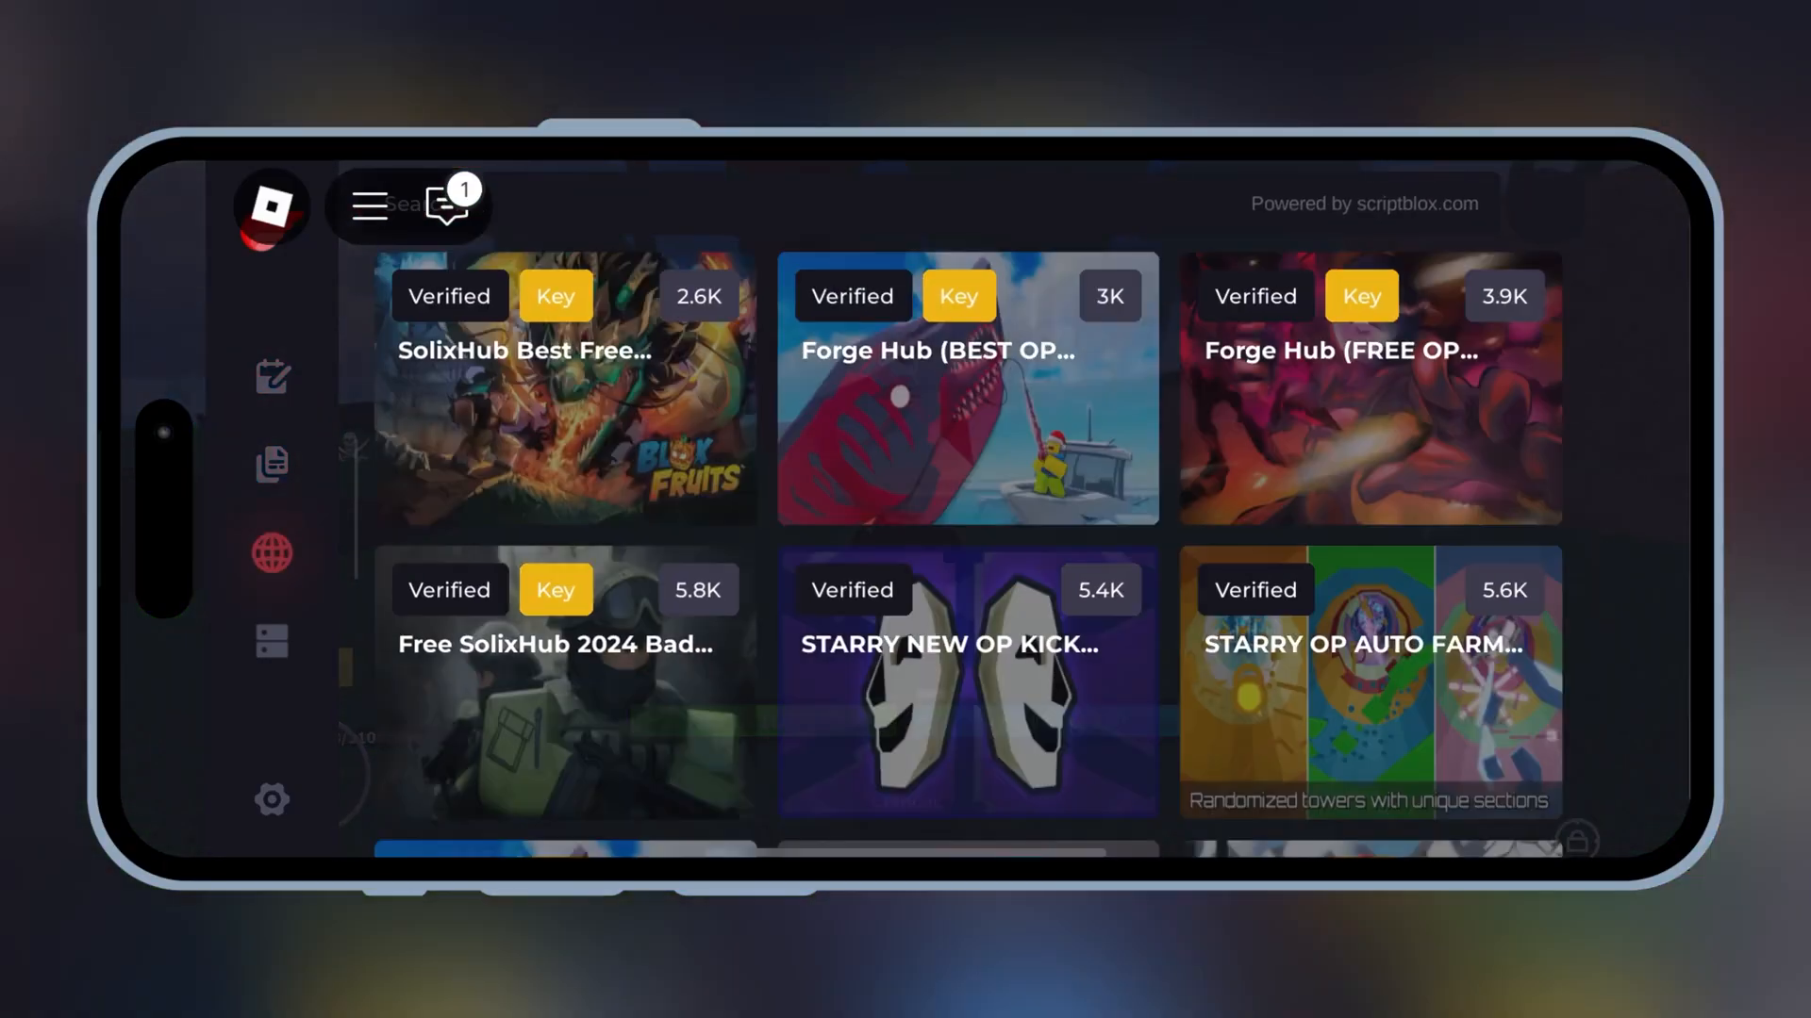
pyautogui.click(272, 799)
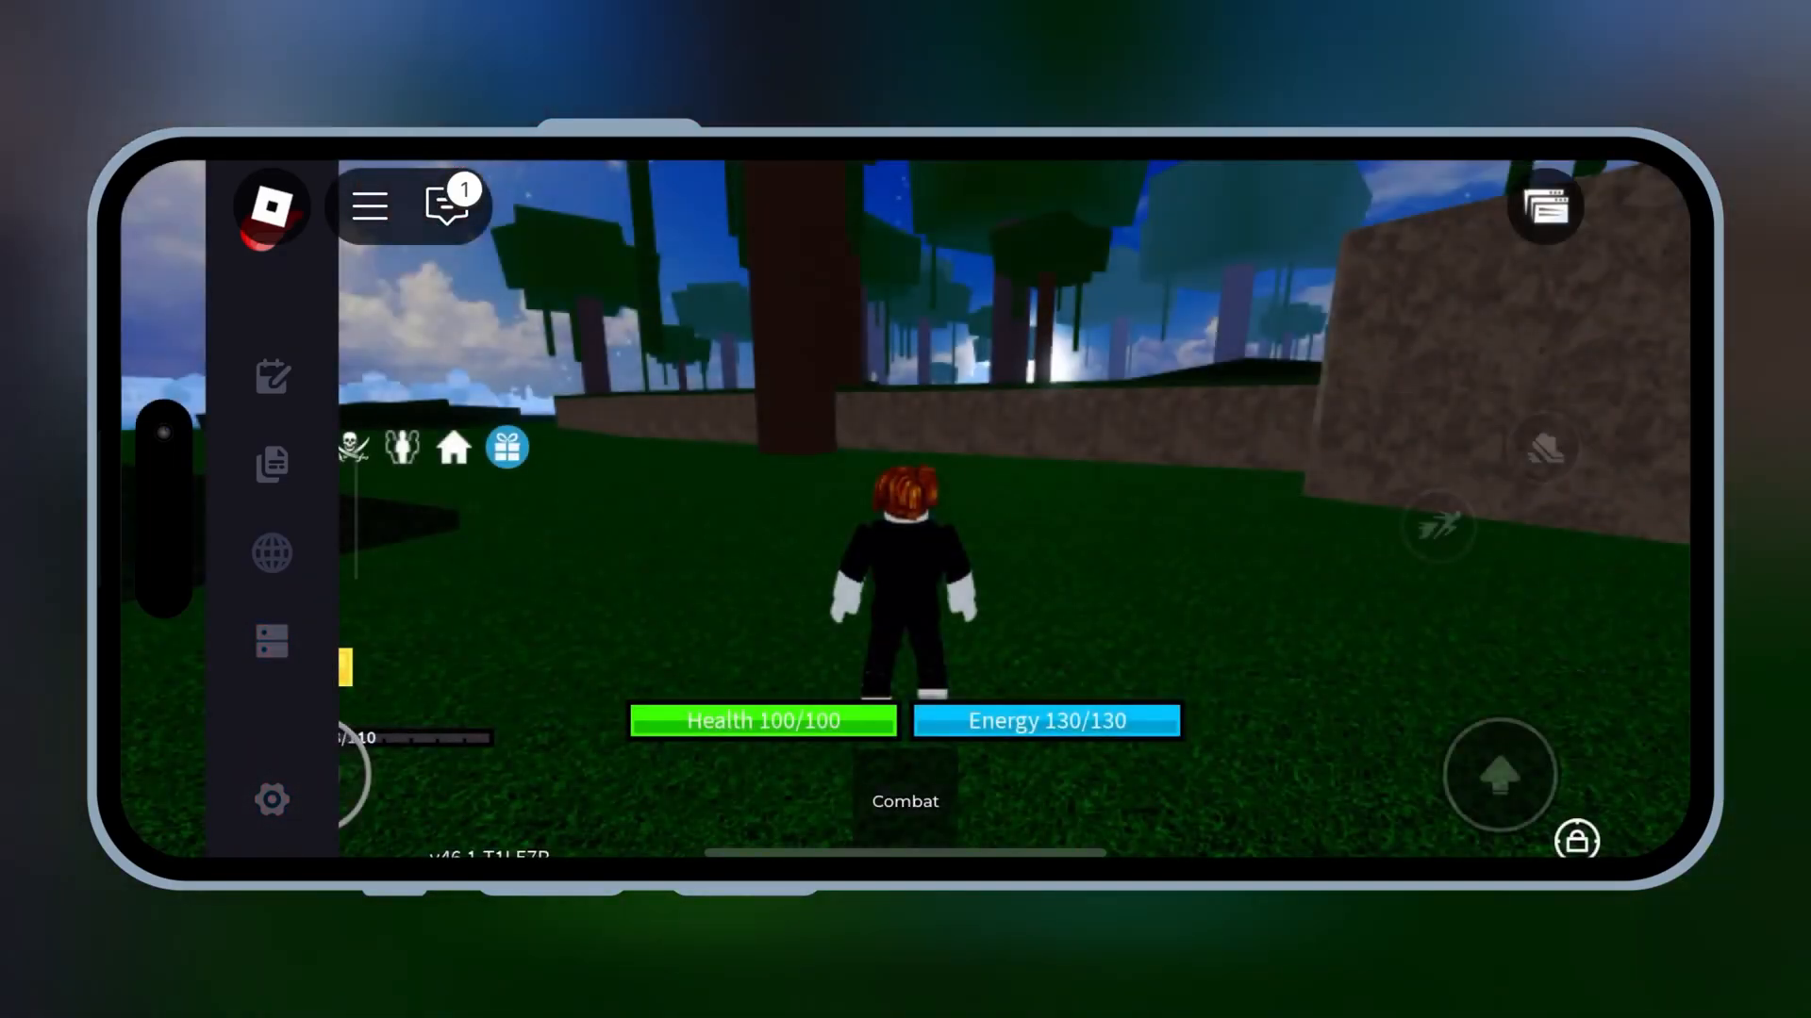
pyautogui.click(369, 205)
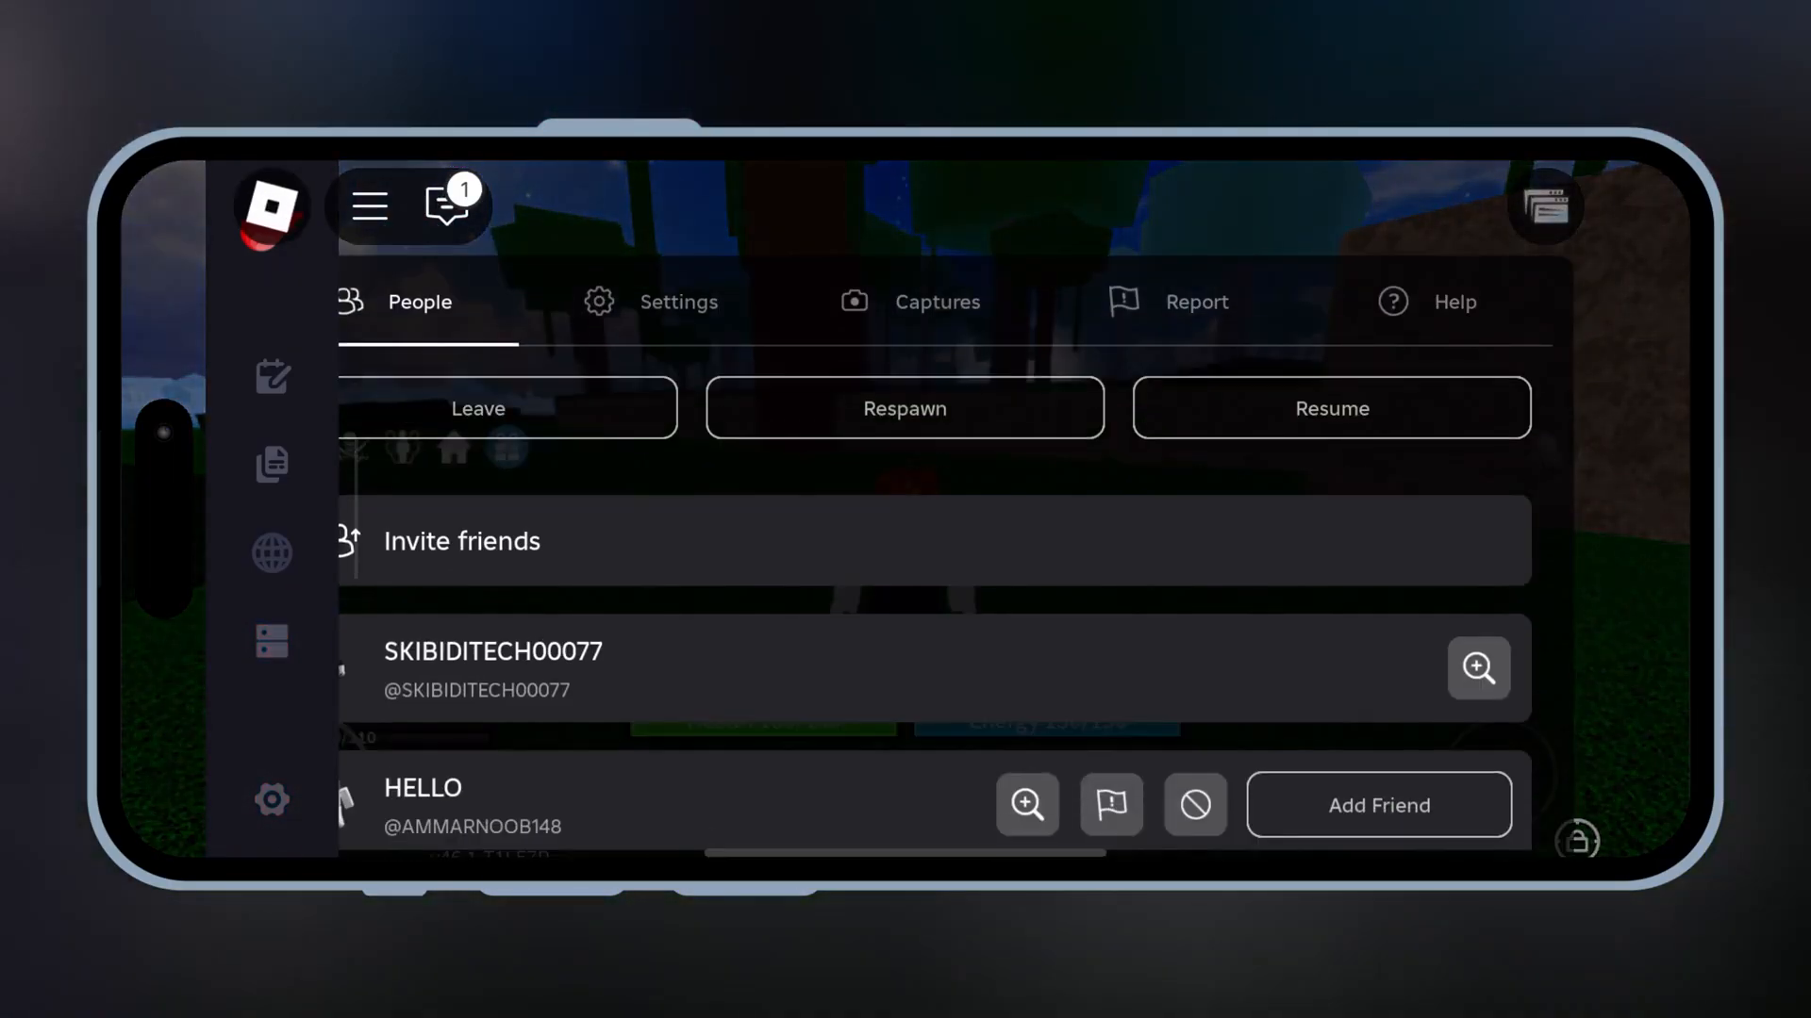
pyautogui.click(1330, 407)
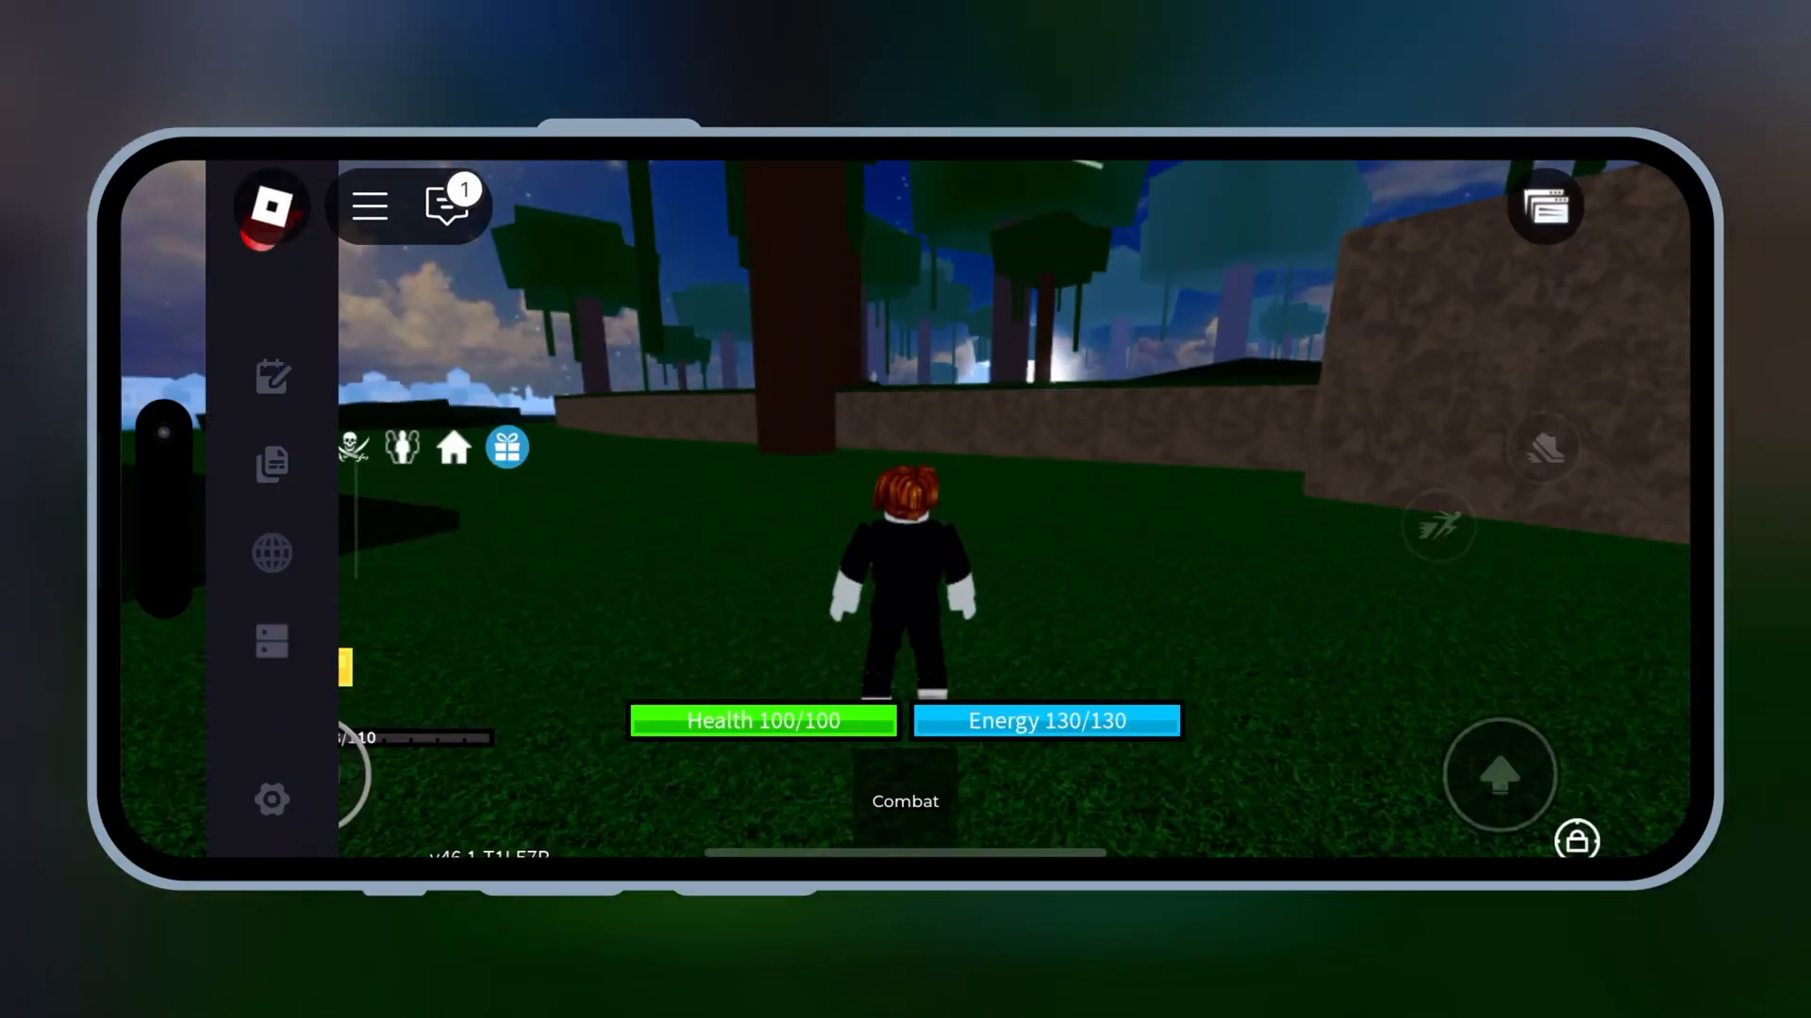